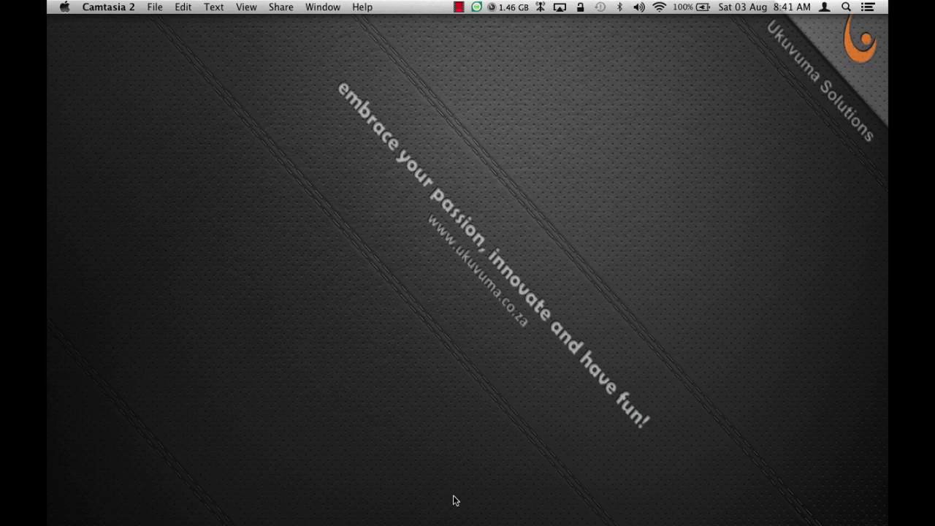
Launch Firefox from the Dock to show the Ukuvuma Solutions tutorial blog
{"action": "left_click", "coordinate": [91, 132]}
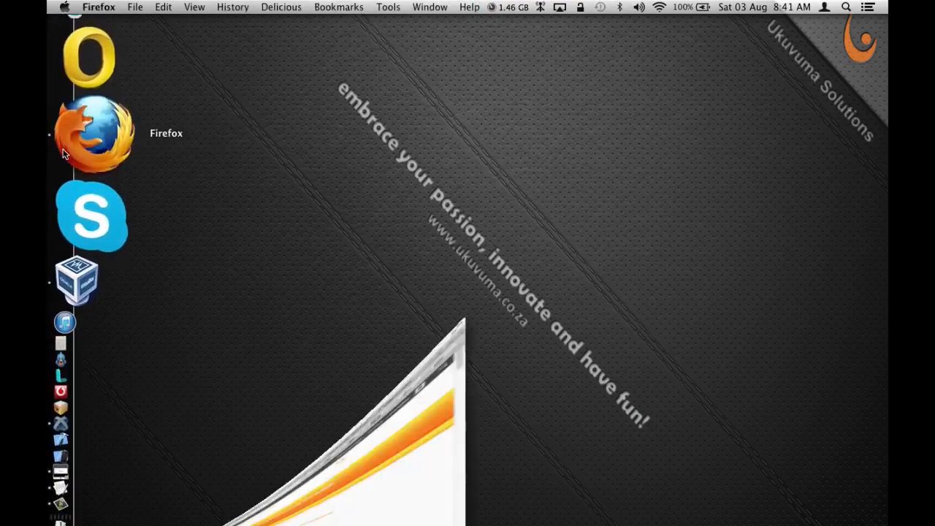
{"action": "left_click", "coordinate": [92, 132]}
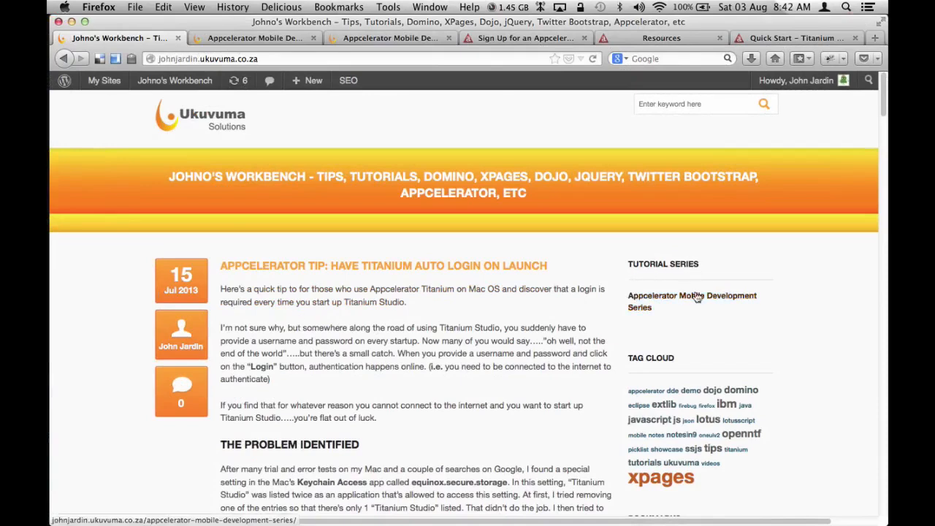
{"action": "mouse_move", "coordinate": [707, 303]}
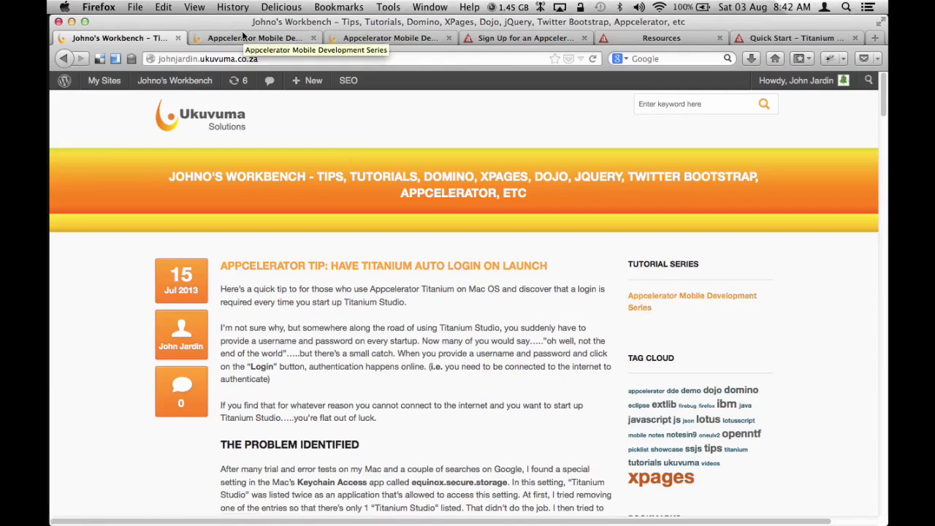
Switch to the Appcelerator Mobile Development Series tab listing Season 1 chapters
{"action": "left_click", "coordinate": [253, 37]}
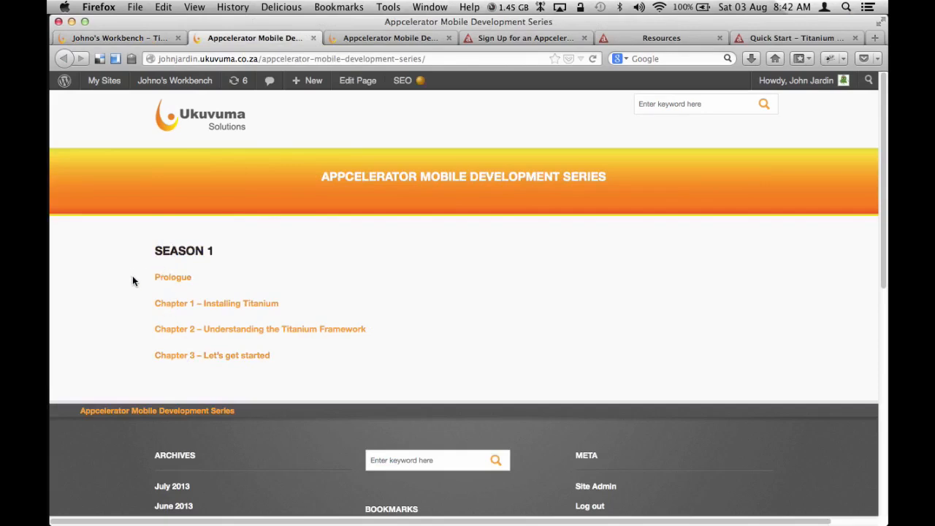
{"action": "mouse_move", "coordinate": [60, 410]}
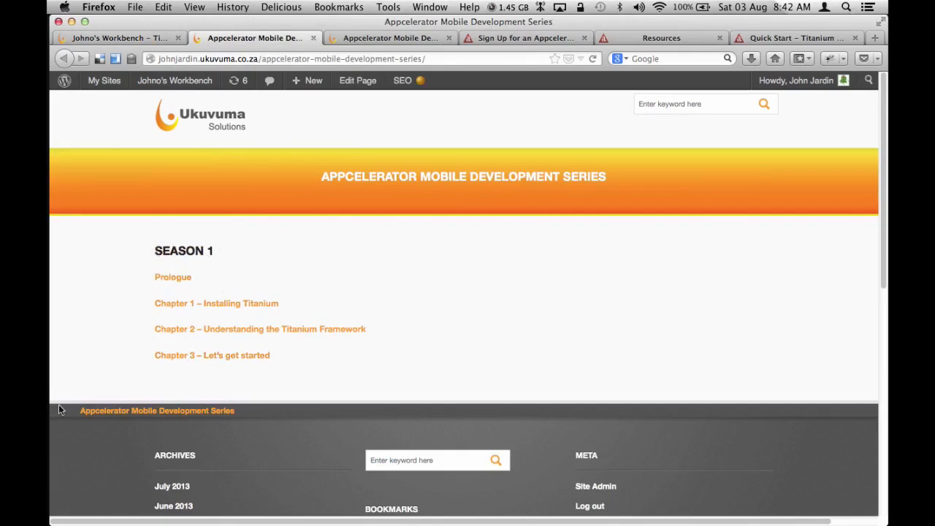
{"action": "mouse_move", "coordinate": [192, 356]}
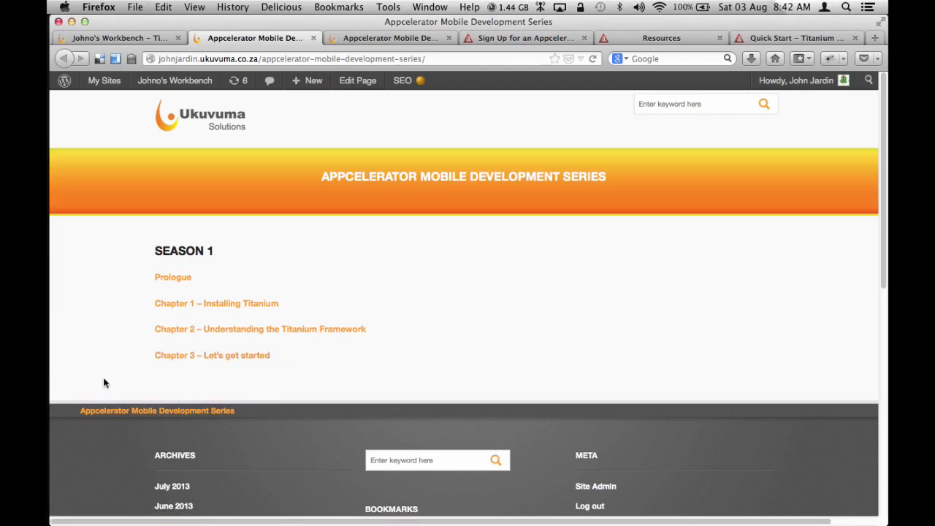
{"action": "mouse_move", "coordinate": [216, 303]}
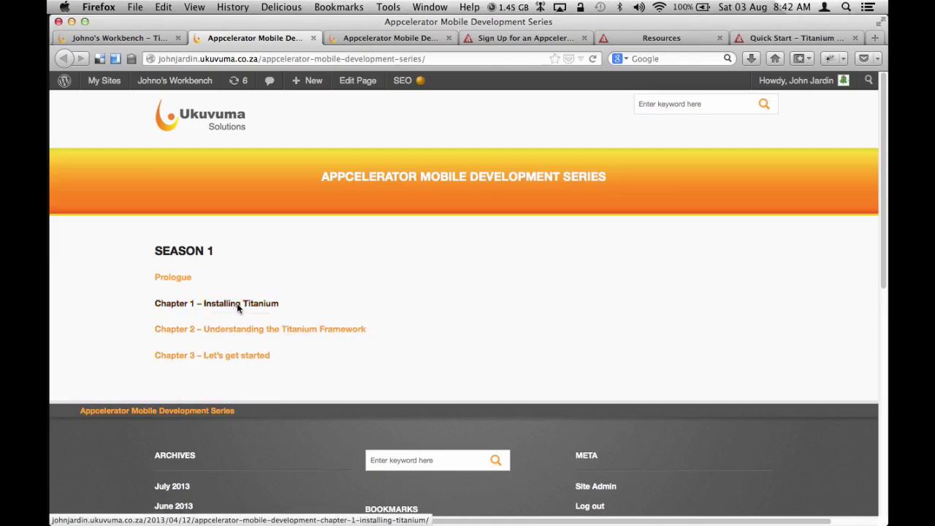
Open the 'Chapter 1 – Installing Titanium' post from the series page
{"action": "left_click", "coordinate": [216, 304]}
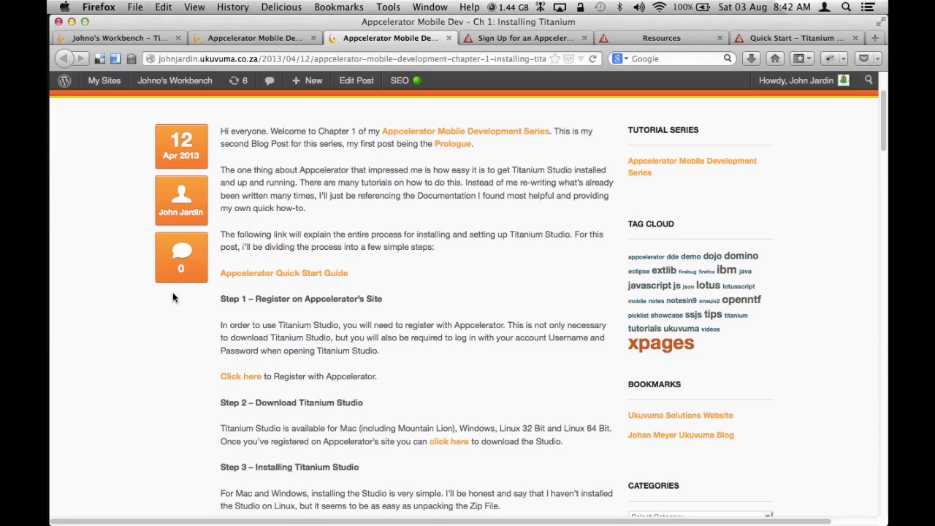
{"action": "mouse_move", "coordinate": [347, 336]}
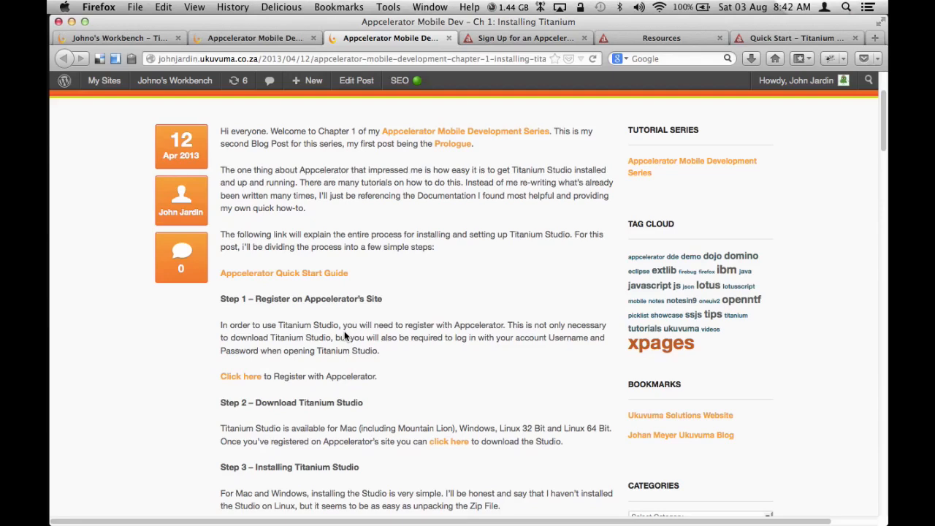
{"action": "mouse_move", "coordinate": [350, 386]}
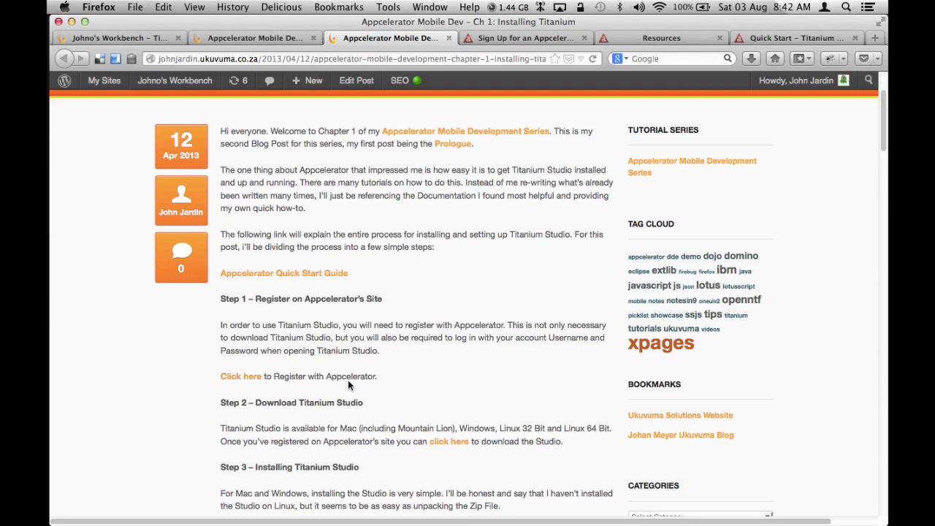
{"action": "mouse_move", "coordinate": [444, 82]}
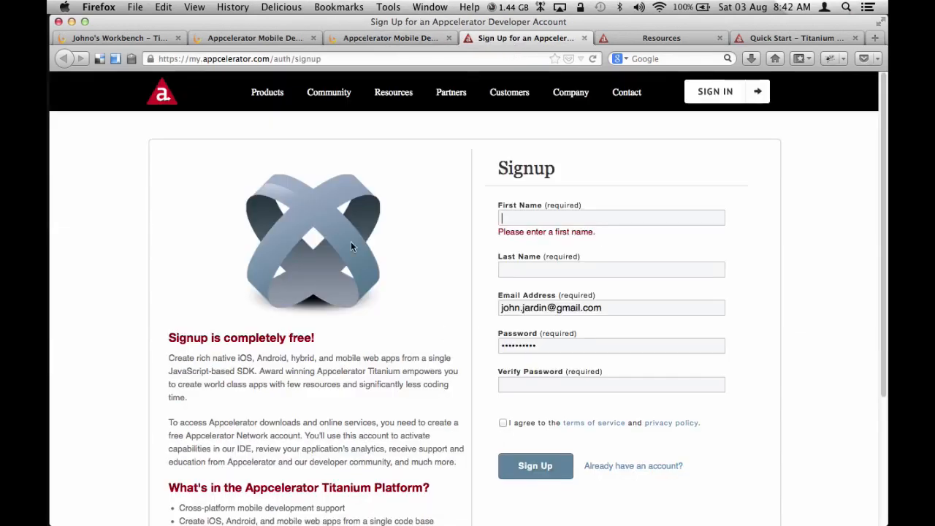
{"action": "mouse_move", "coordinate": [351, 259]}
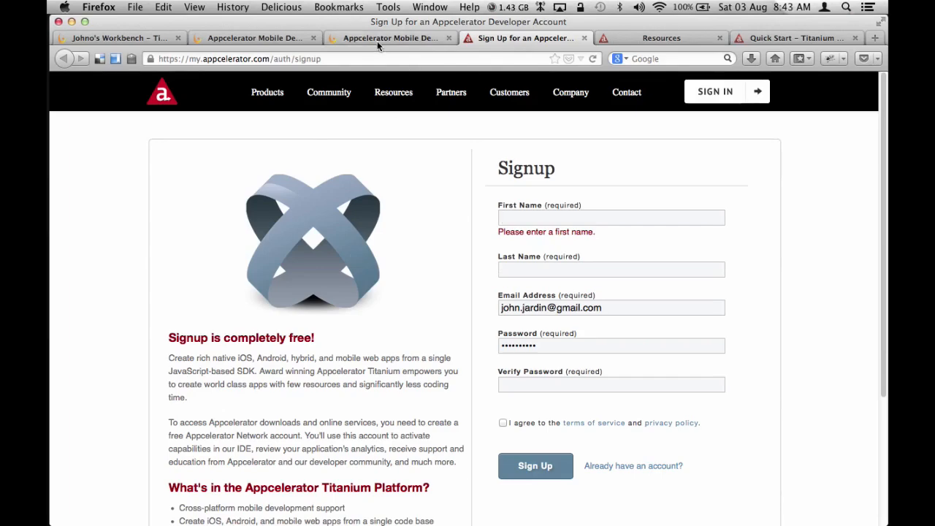
Go back to the 'Appcelerator Mobile Dev - Ch 1' tab from the signup page
{"action": "left_click", "coordinate": [391, 38]}
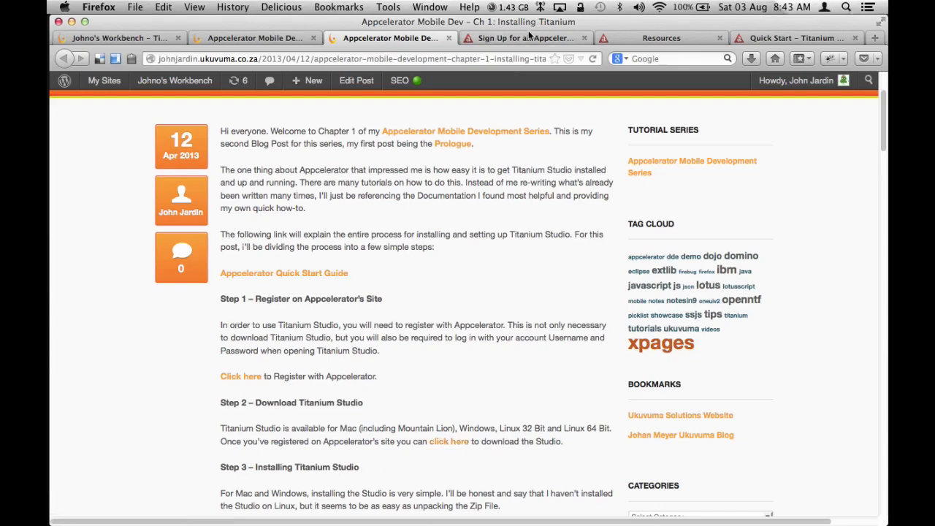
Switch to the Appcelerator Resources tab with the Get Started with Titanium download links
{"action": "left_click", "coordinate": [660, 37]}
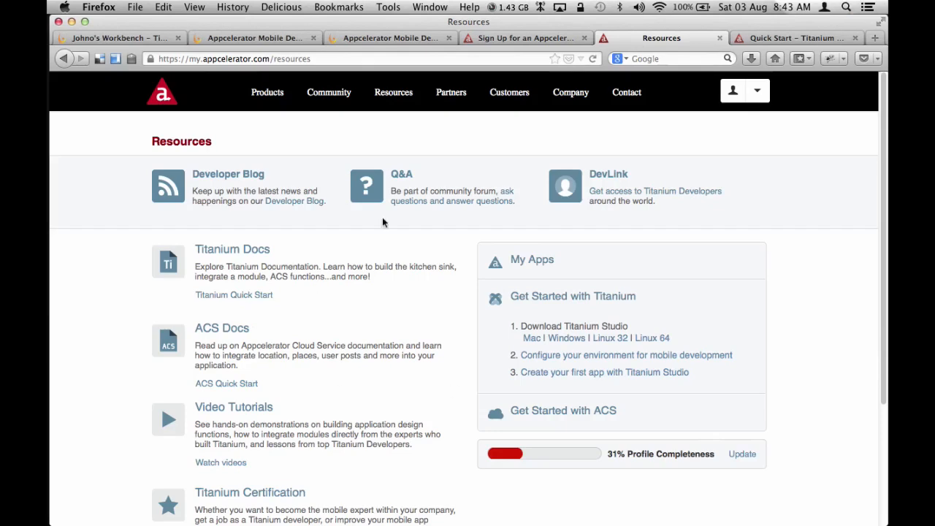
{"action": "mouse_move", "coordinate": [459, 330]}
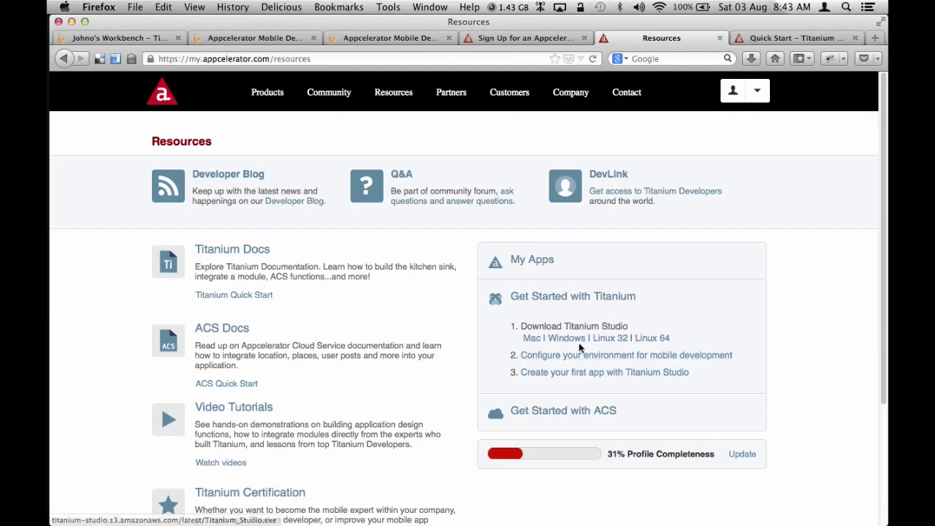
{"action": "mouse_move", "coordinate": [496, 352]}
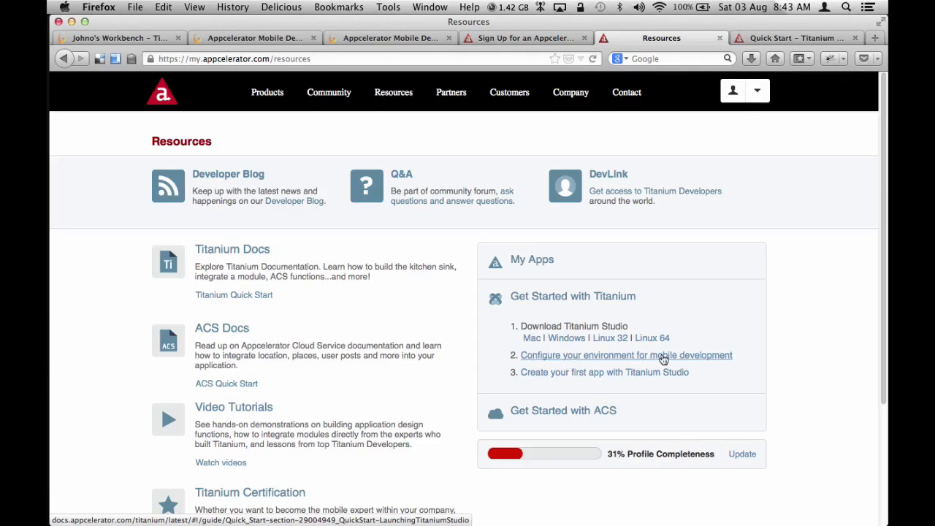
{"action": "mouse_move", "coordinate": [487, 365]}
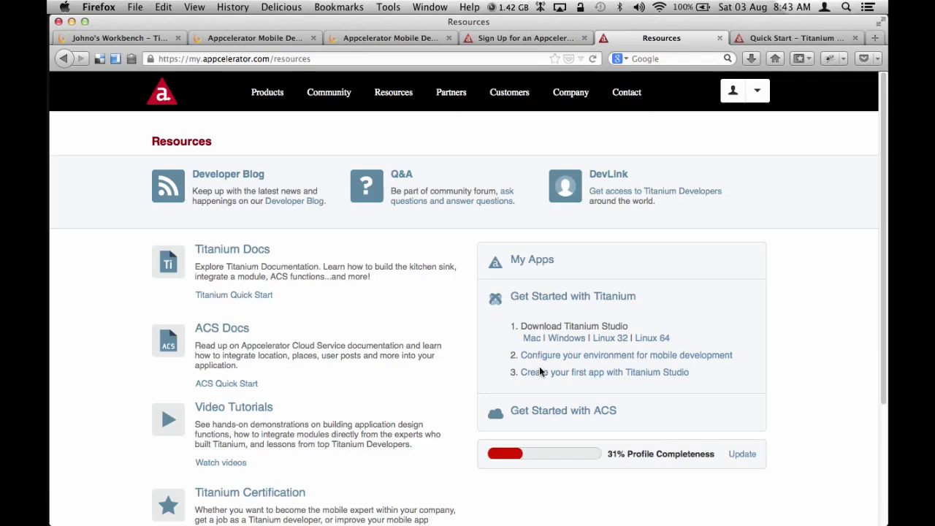
{"action": "mouse_move", "coordinate": [462, 284]}
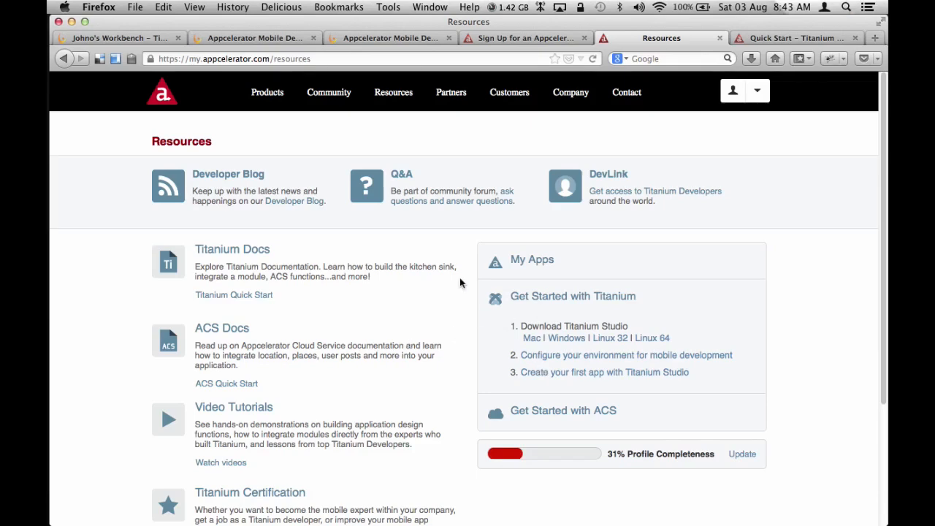
{"action": "mouse_move", "coordinate": [48, 218]}
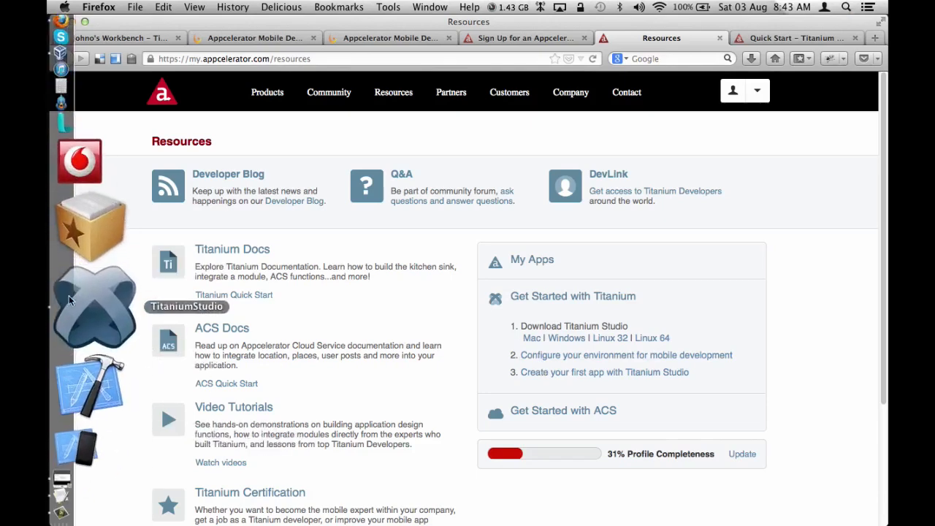
Switch to Titanium Studio from the Dock to show its Dashboard
{"action": "left_click", "coordinate": [93, 300]}
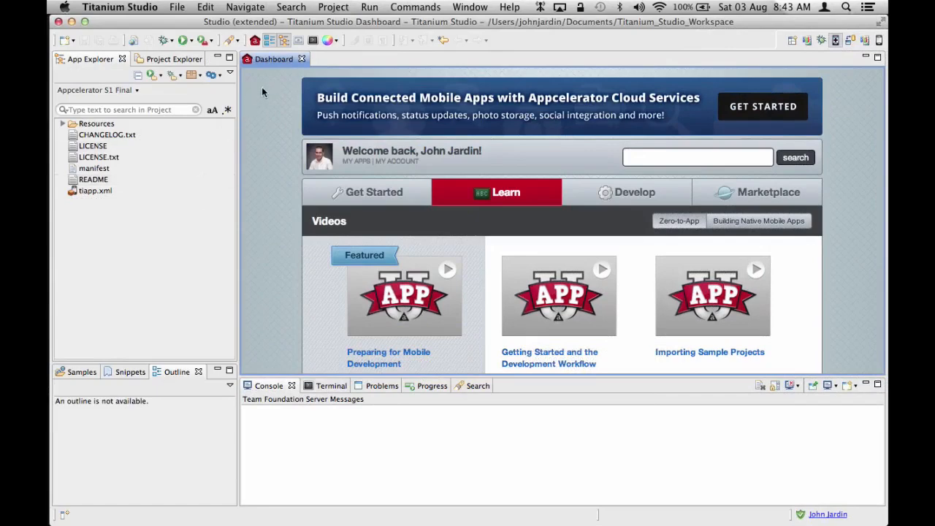
{"action": "mouse_move", "coordinate": [261, 119]}
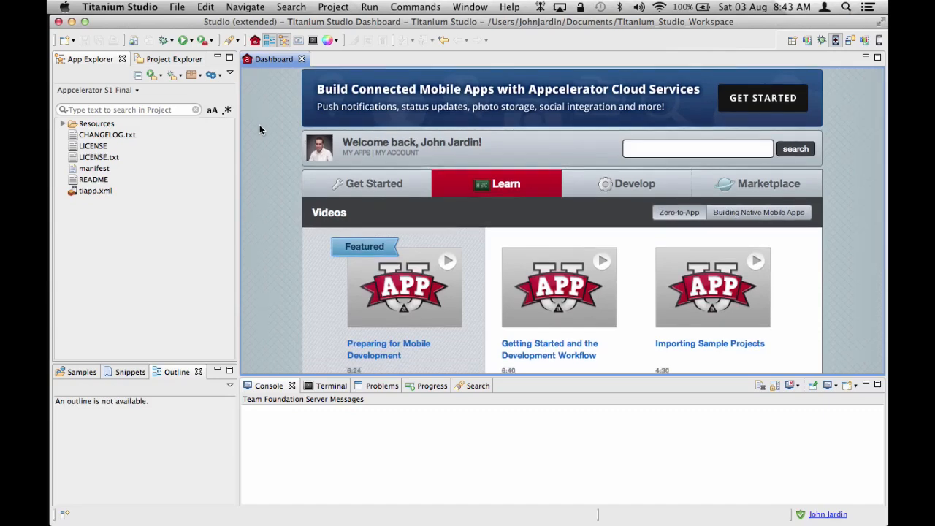
{"action": "mouse_move", "coordinate": [364, 192]}
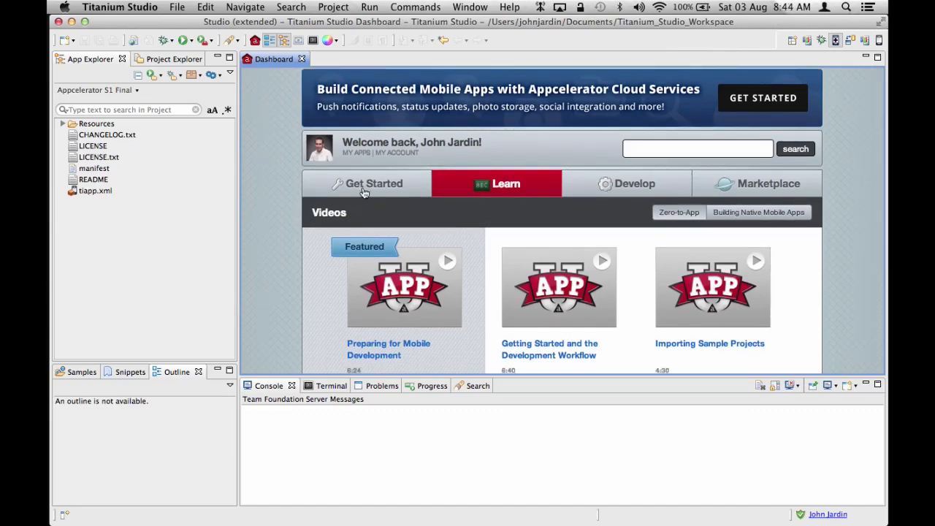
Show the Dashboard's Get Started section and scroll down to Configure Native SDKs
{"action": "left_click", "coordinate": [373, 183]}
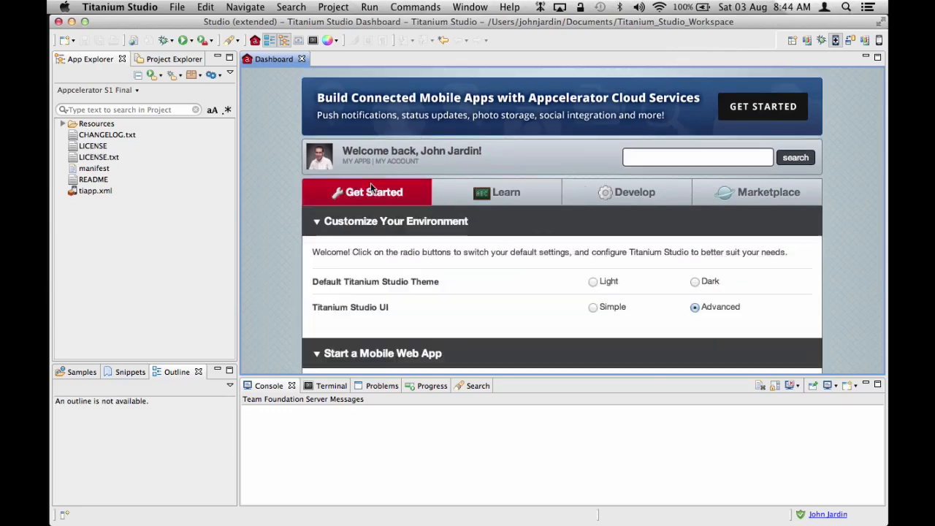
{"action": "scroll", "scroll_direction": "down", "scroll_amount": 3}
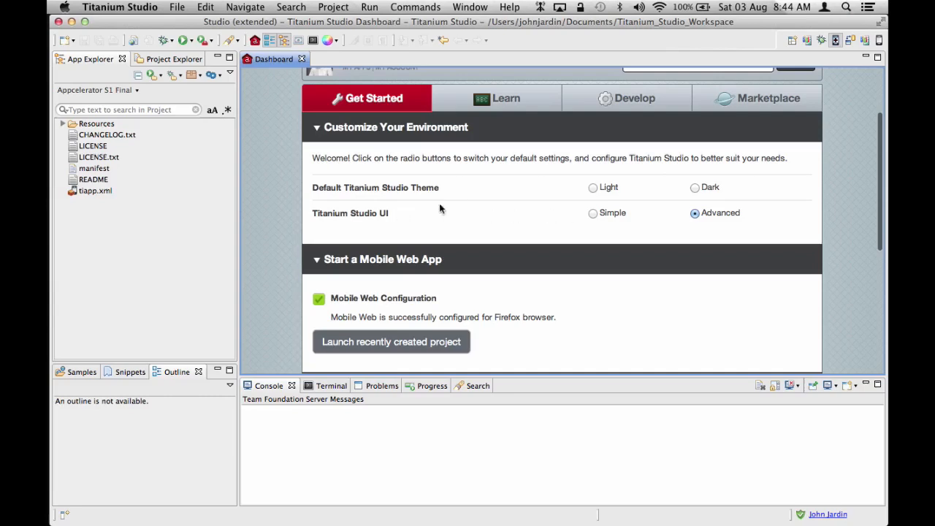
{"action": "scroll", "scroll_direction": "down", "scroll_amount": 3}
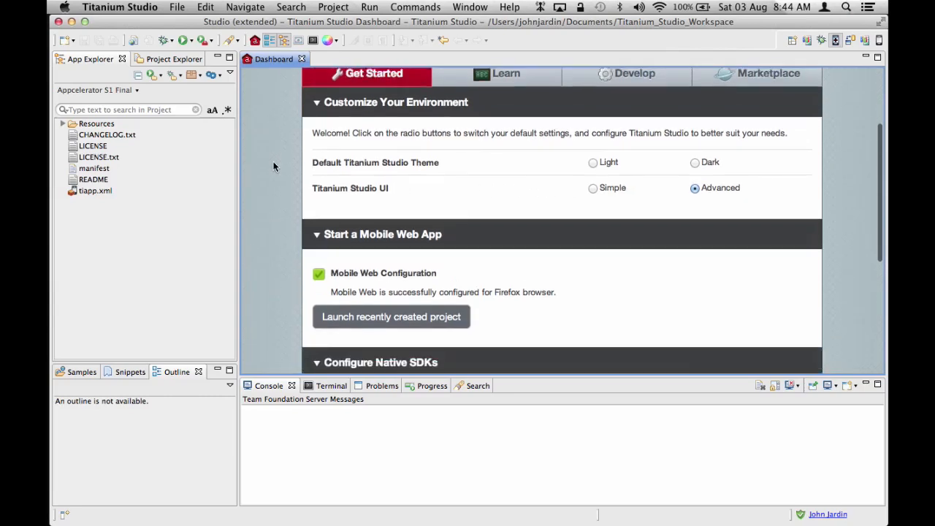
{"action": "scroll", "scroll_direction": "down", "scroll_amount": 3}
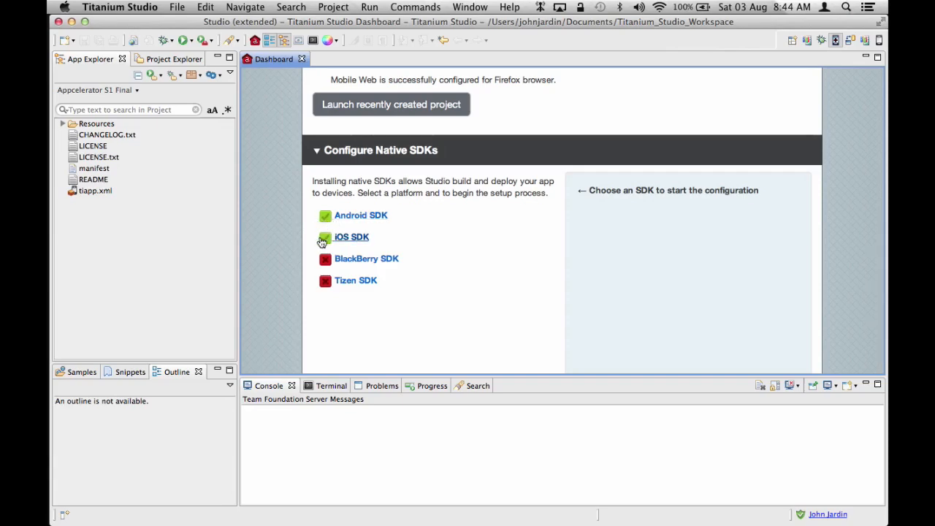
View the iOS SDK and Android SDK configuration details under Configure Native SDKs
{"action": "left_click", "coordinate": [325, 236]}
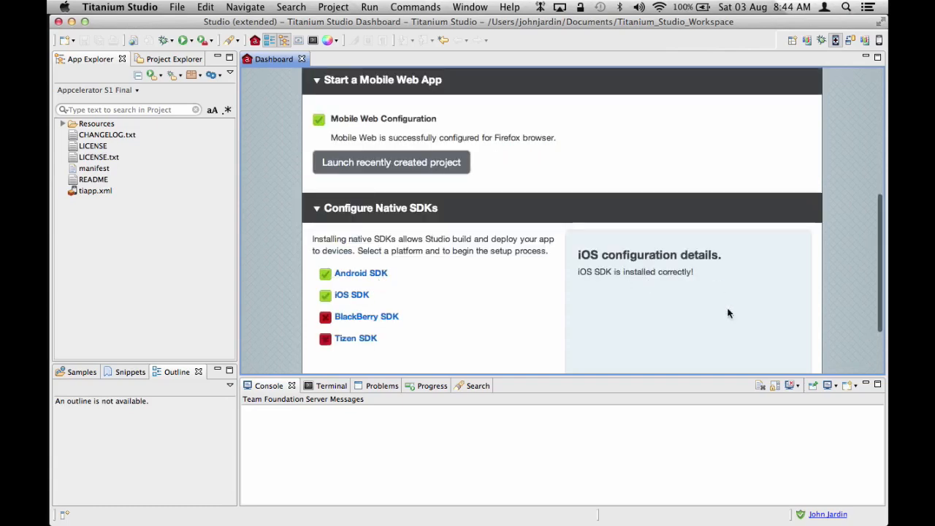
{"action": "mouse_move", "coordinate": [643, 291]}
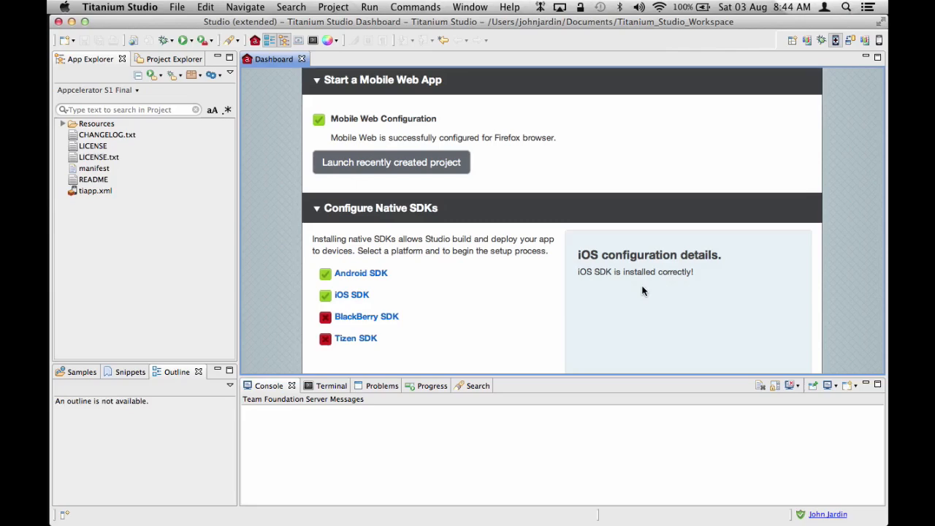
{"action": "mouse_move", "coordinate": [269, 304]}
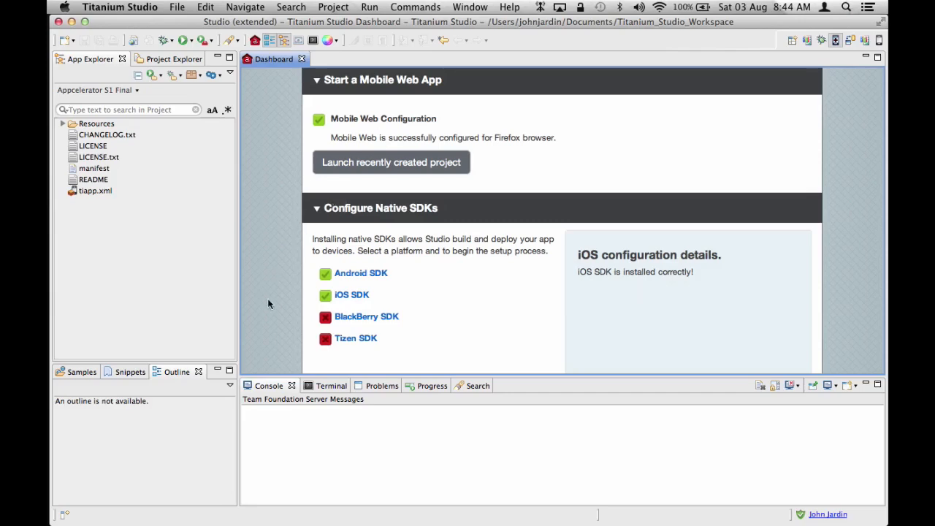
{"action": "left_click", "coordinate": [361, 273]}
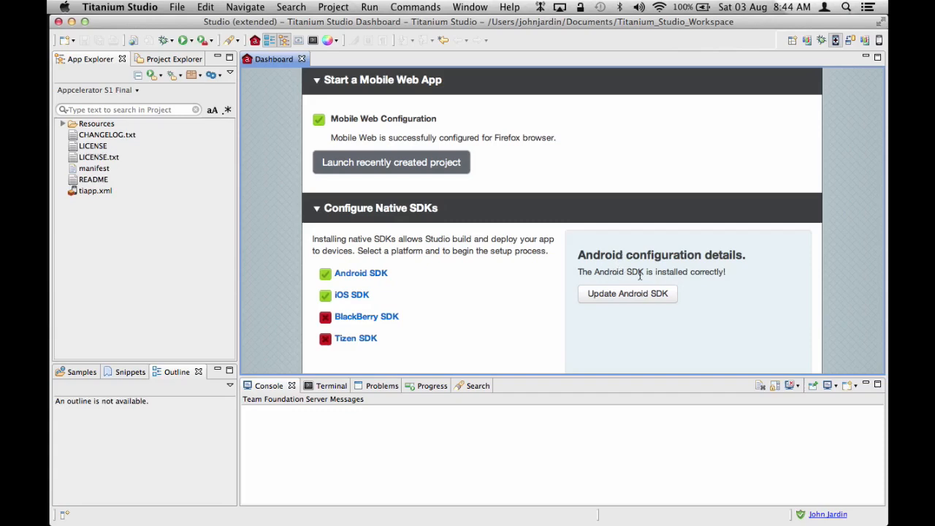
{"action": "mouse_move", "coordinate": [658, 281]}
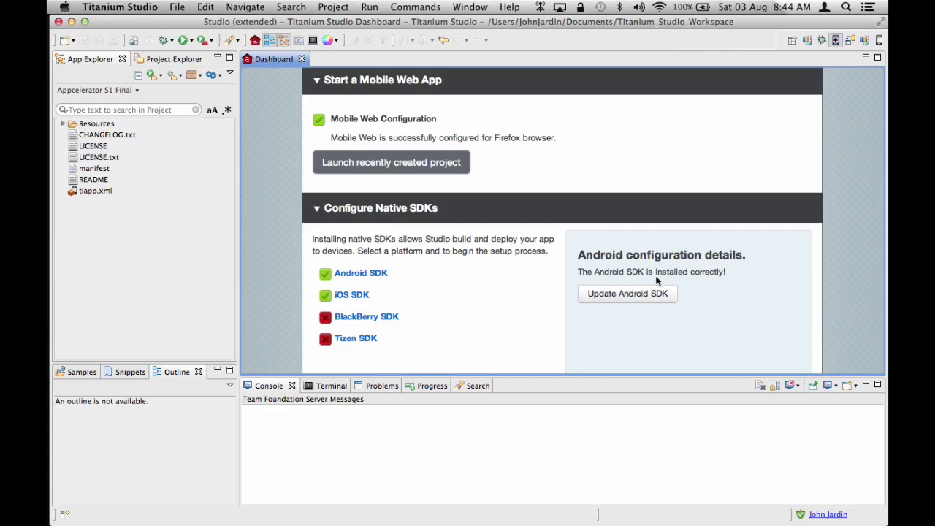
{"action": "left_click", "coordinate": [627, 293]}
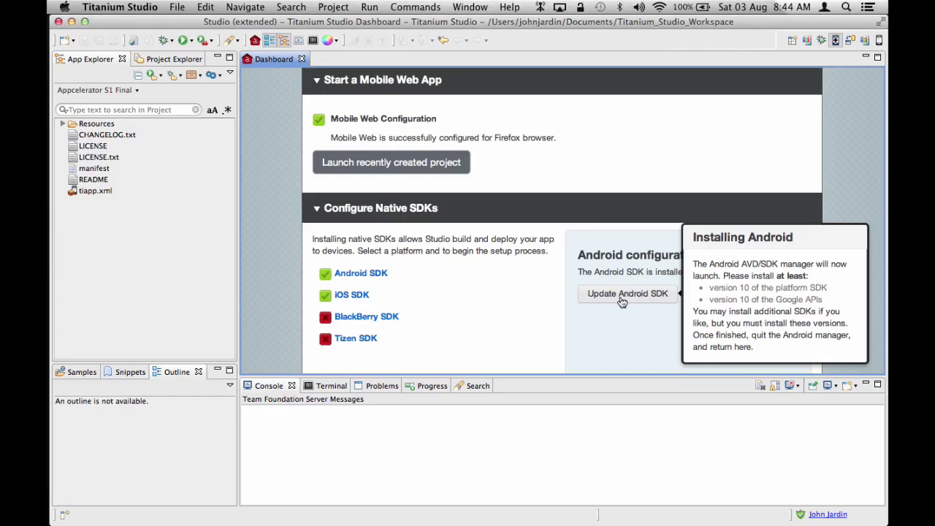
{"action": "mouse_move", "coordinate": [613, 327]}
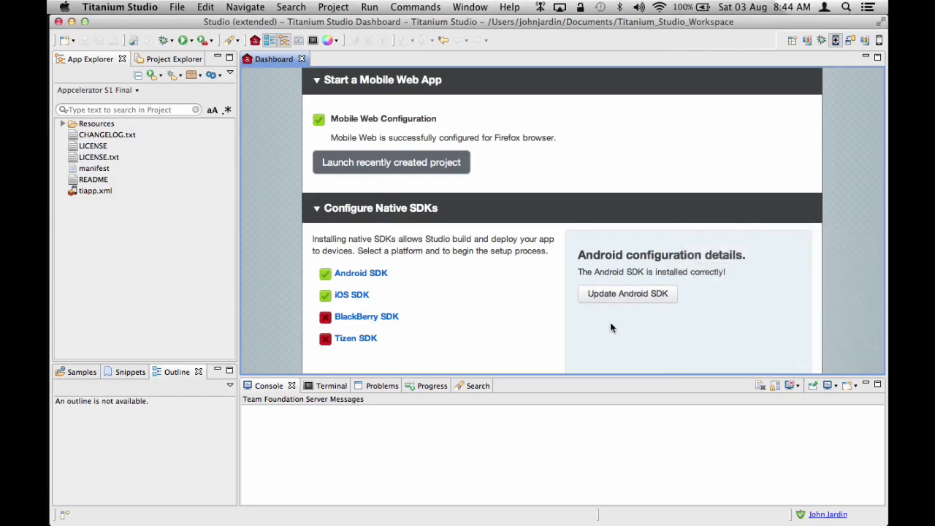
{"action": "mouse_move", "coordinate": [351, 258]}
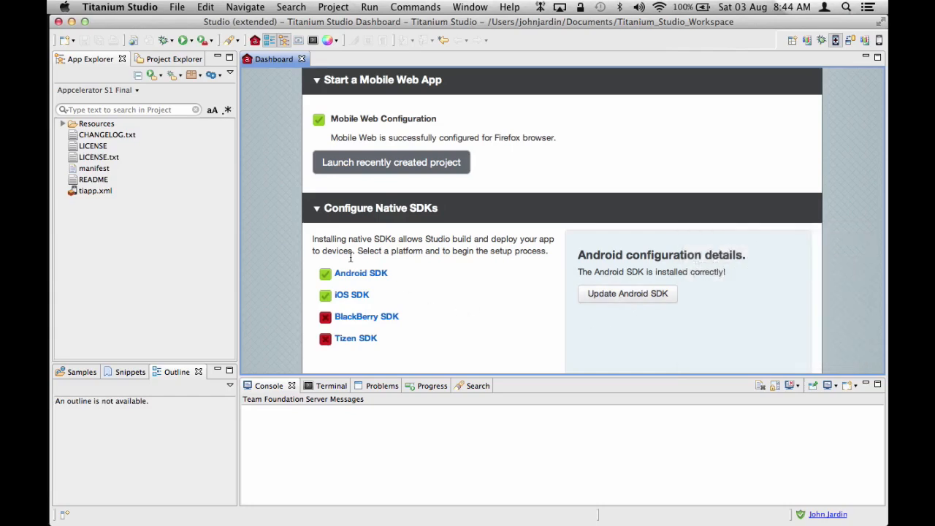
{"action": "mouse_move", "coordinate": [481, 262]}
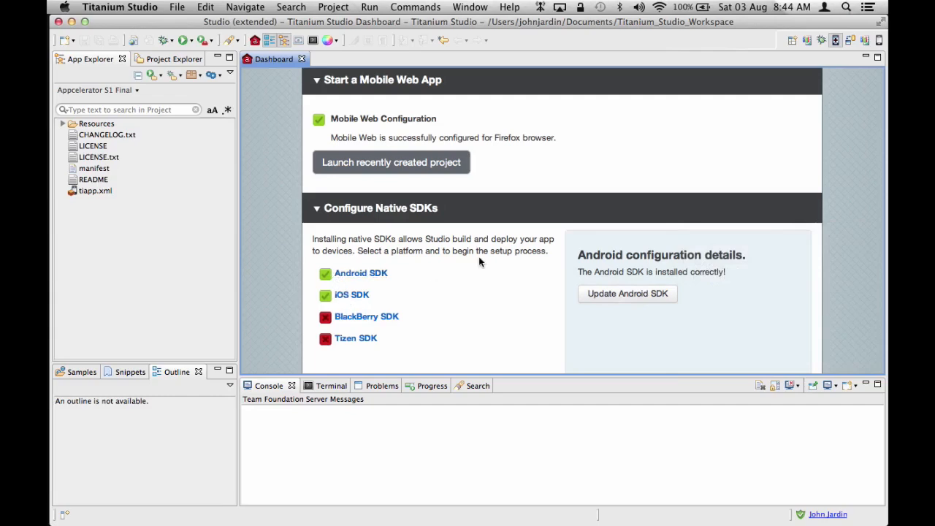
{"action": "mouse_move", "coordinate": [470, 267]}
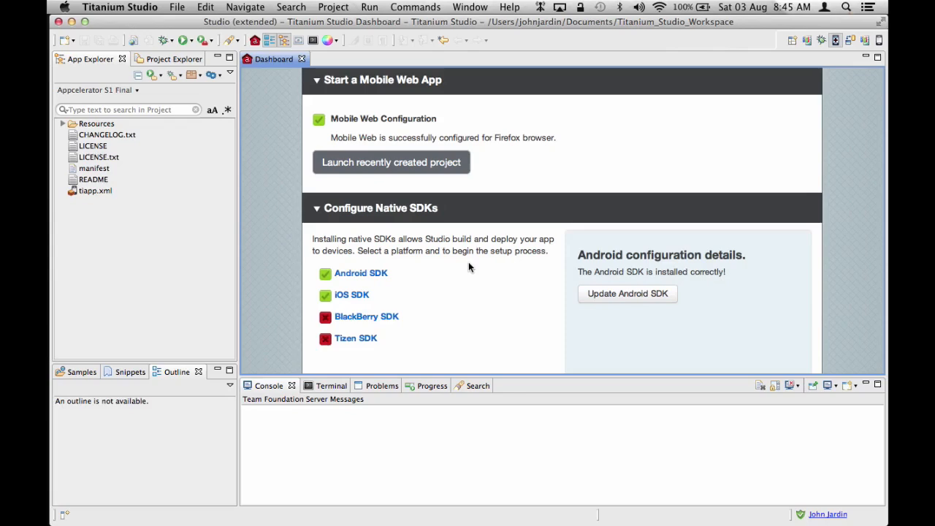
{"action": "left_click", "coordinate": [509, 6]}
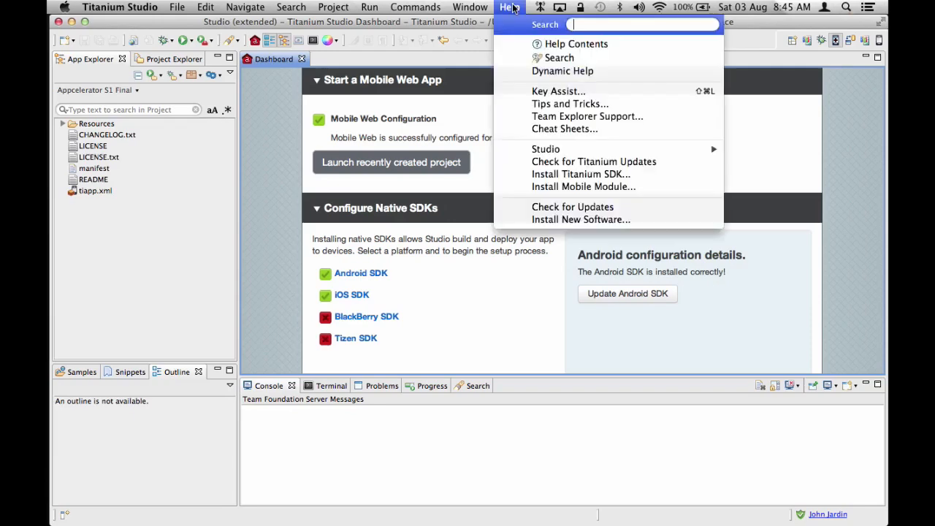
{"action": "mouse_move", "coordinate": [515, 141]}
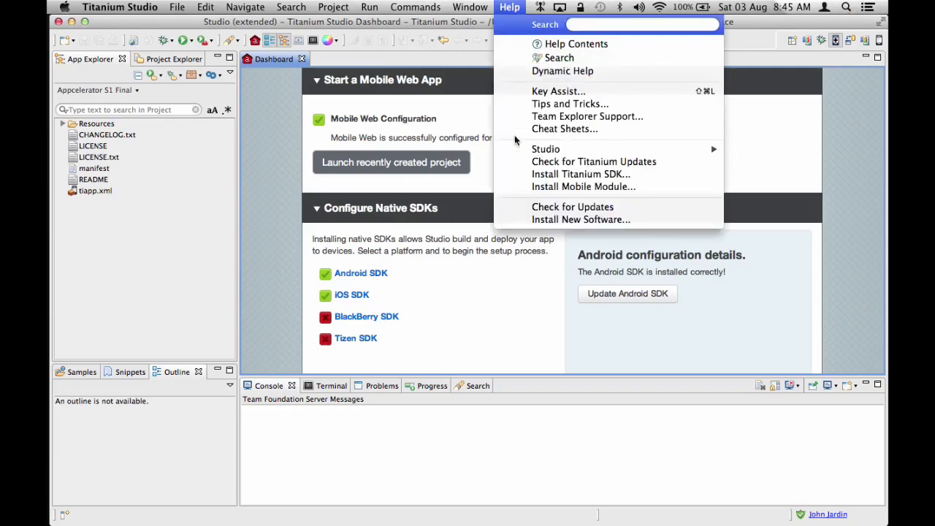
{"action": "mouse_move", "coordinate": [593, 161]}
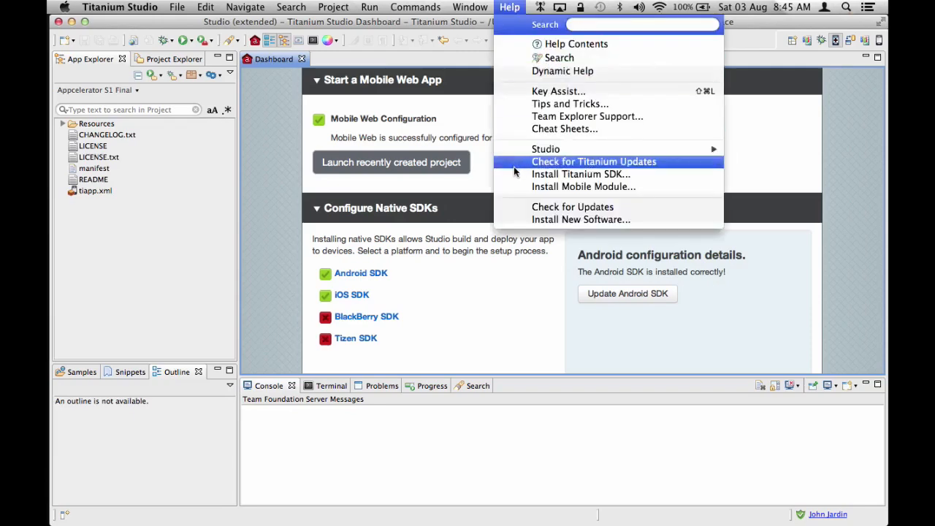
{"action": "mouse_move", "coordinate": [560, 207]}
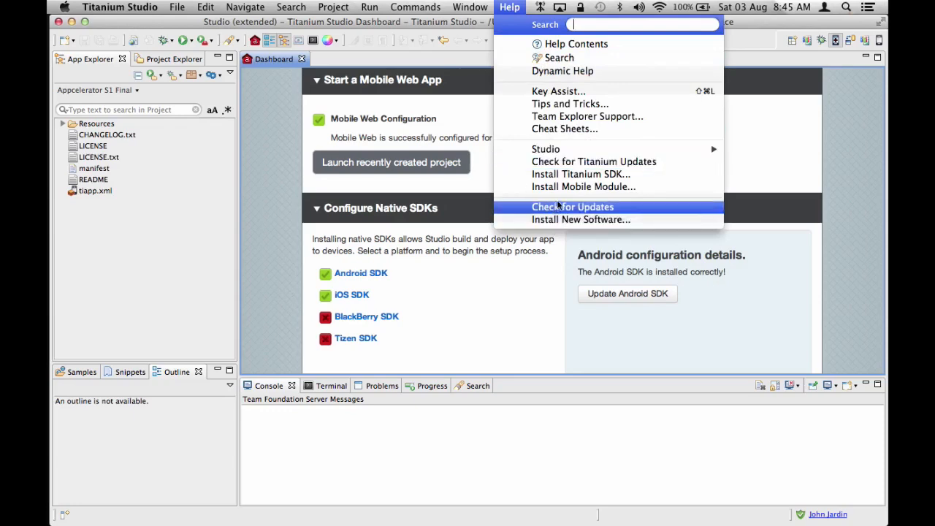
{"action": "mouse_move", "coordinate": [575, 212]}
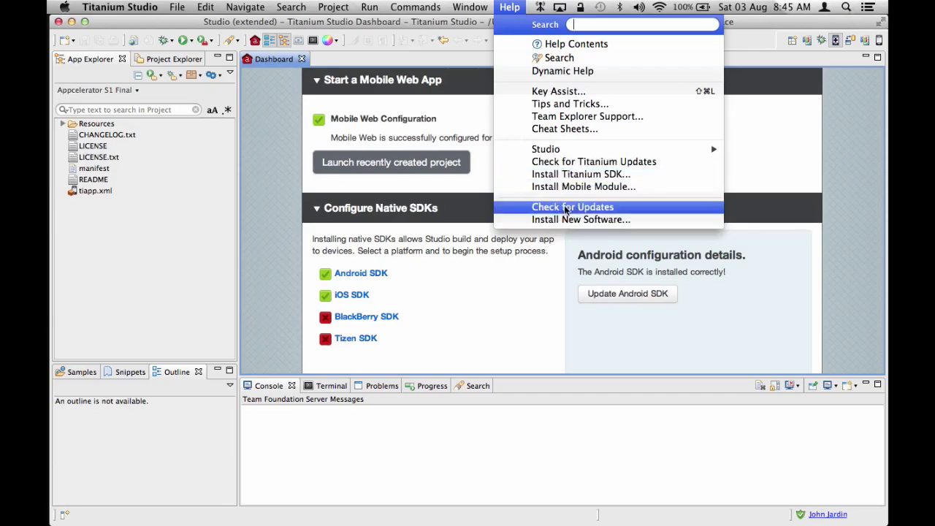
{"action": "mouse_move", "coordinate": [595, 162]}
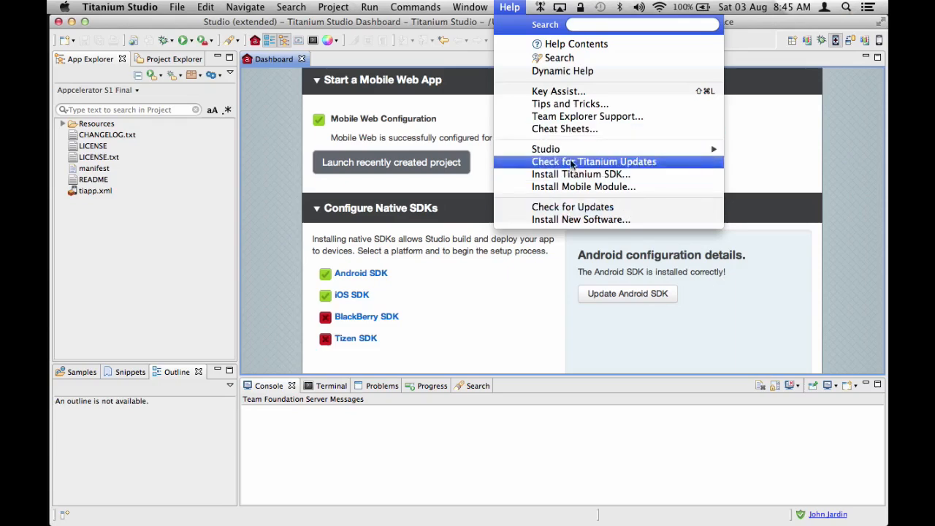
{"action": "mouse_move", "coordinate": [573, 207]}
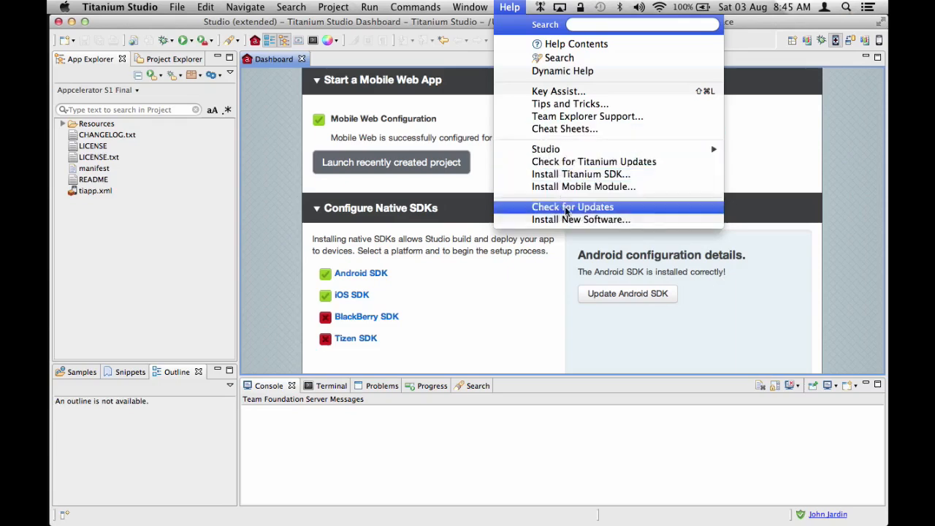
{"action": "mouse_move", "coordinate": [581, 220]}
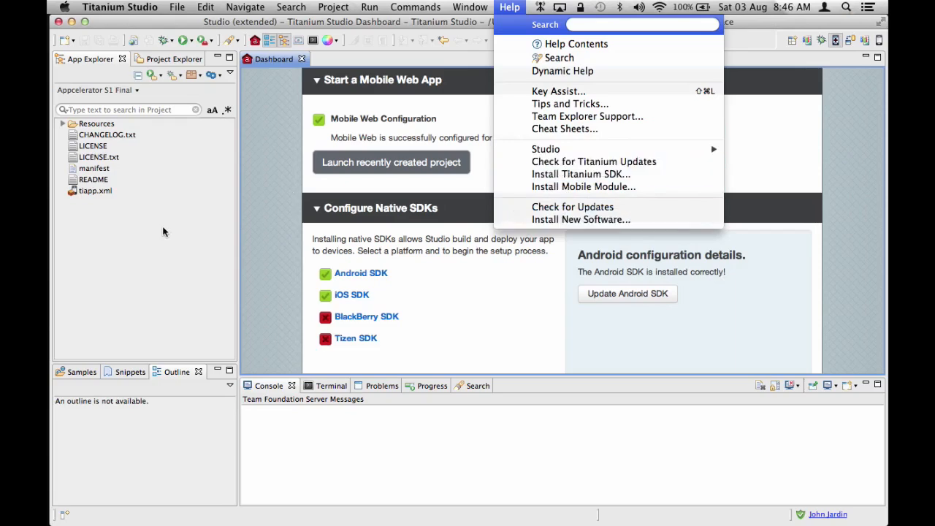
{"action": "left_click", "coordinate": [509, 7]}
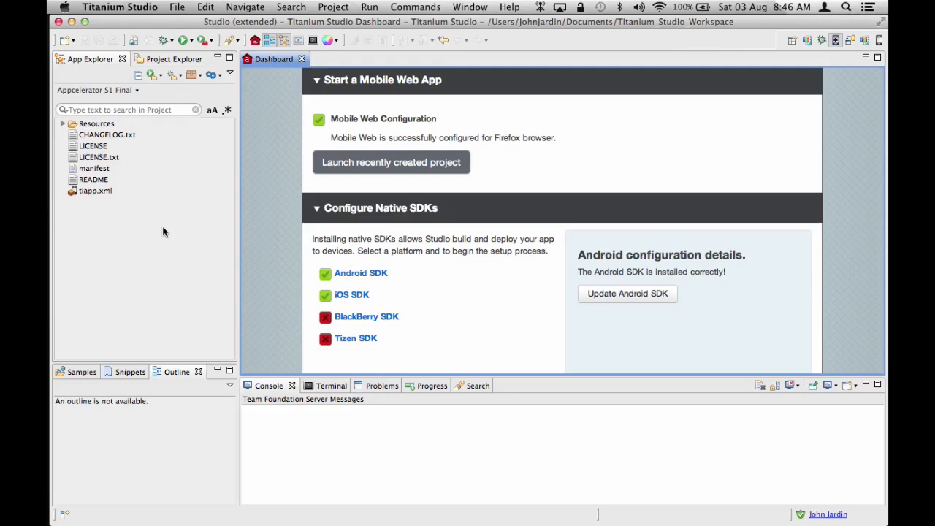
{"action": "mouse_move", "coordinate": [299, 178]}
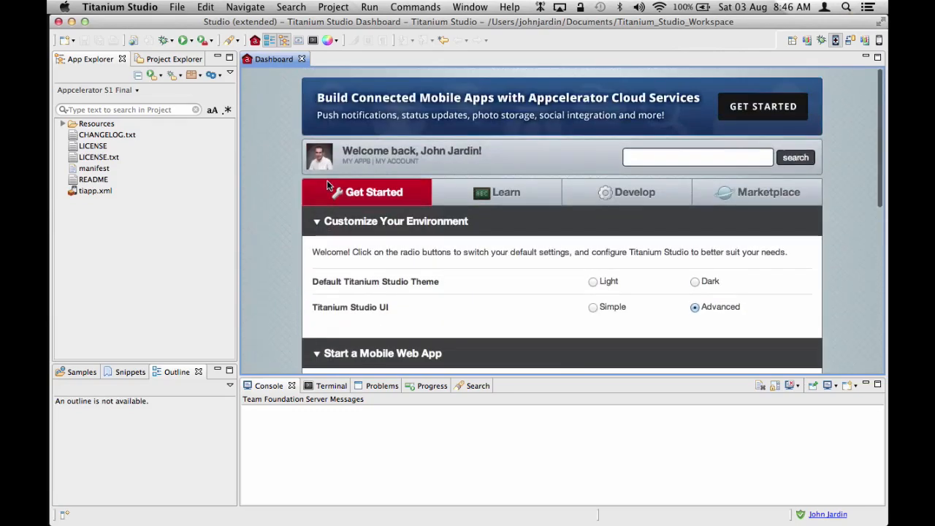
Open the Dashboard's Learn section and scroll down to the Titanium Resources list
{"action": "left_click", "coordinate": [506, 191]}
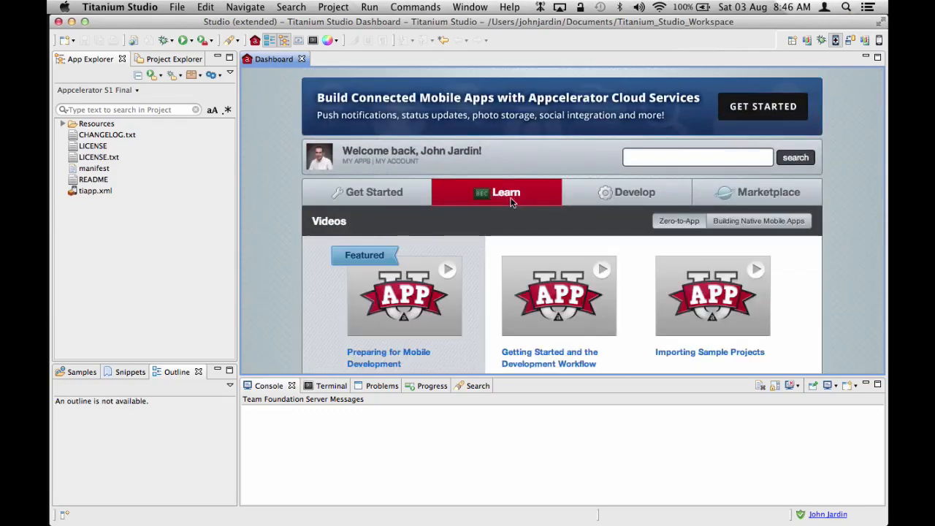
{"action": "scroll", "scroll_direction": "down", "scroll_amount": 3}
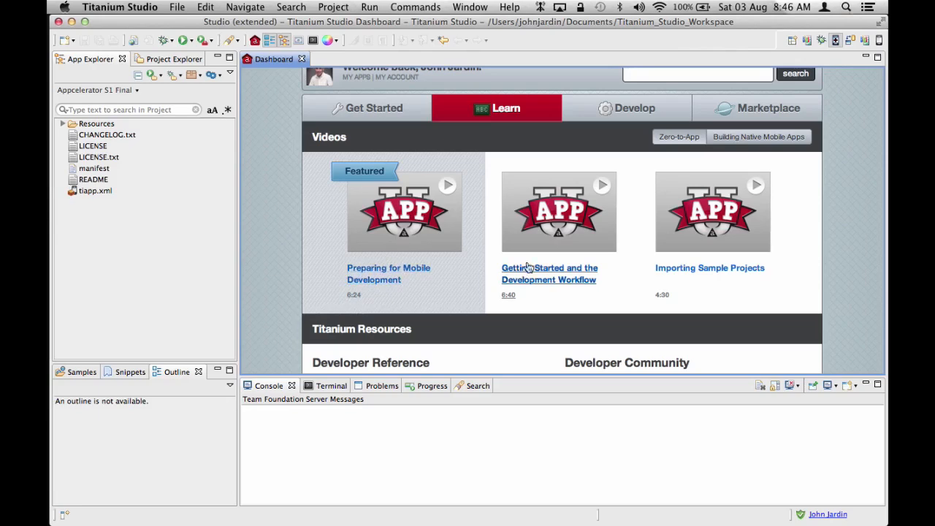
{"action": "mouse_move", "coordinate": [539, 279]}
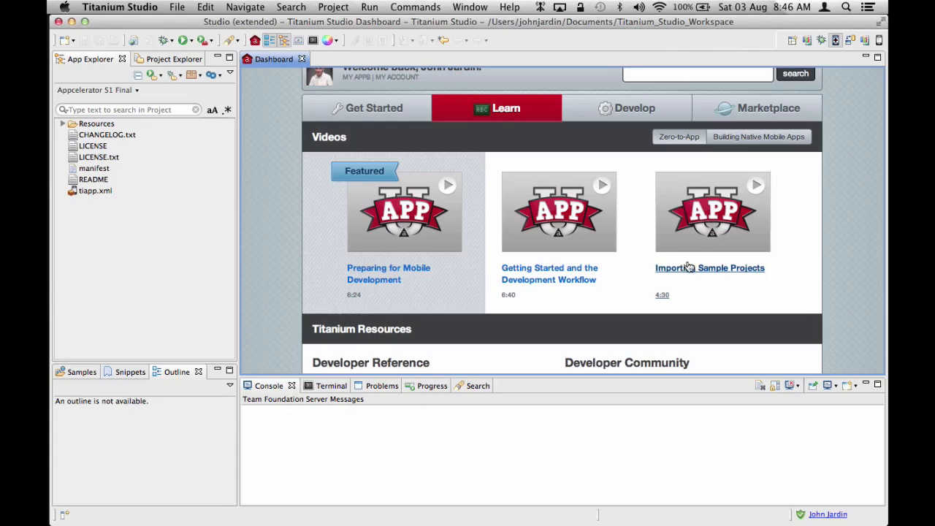
{"action": "mouse_move", "coordinate": [404, 306]}
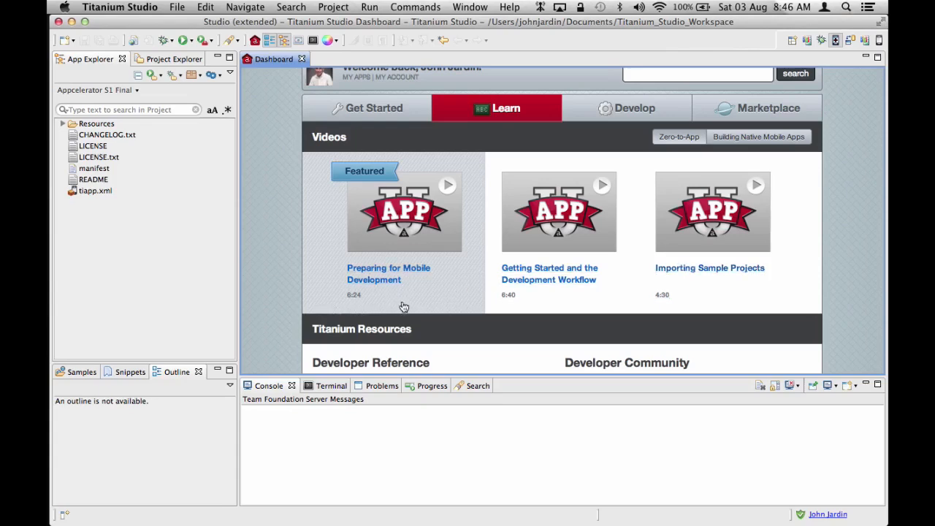
{"action": "mouse_move", "coordinate": [483, 286]}
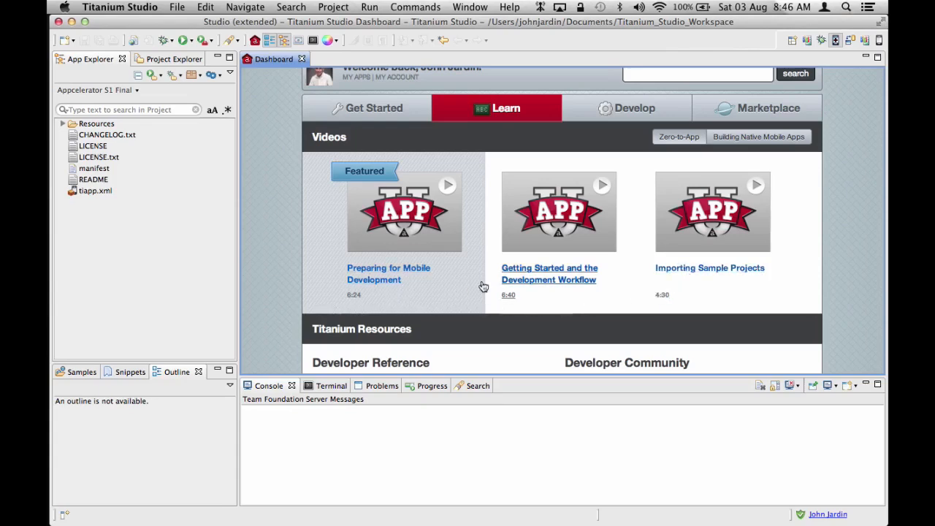
{"action": "mouse_move", "coordinate": [576, 274]}
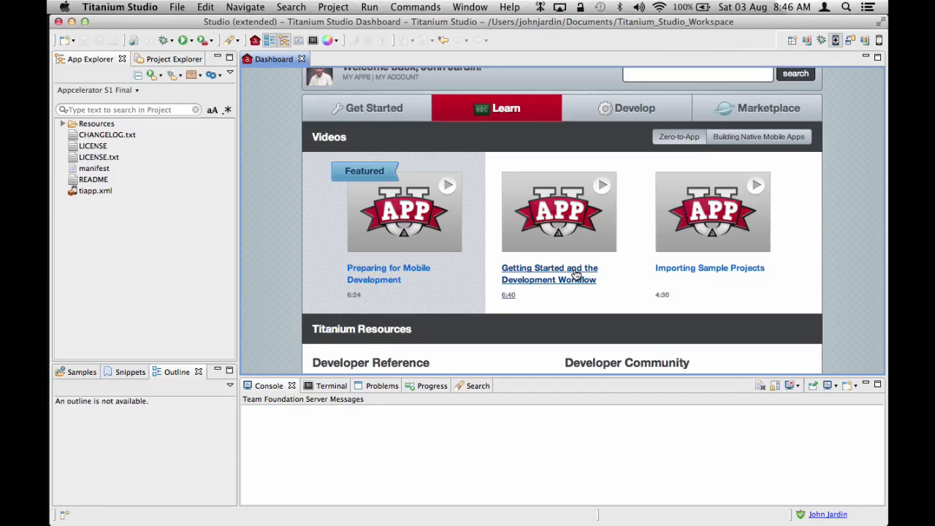
{"action": "scroll", "scroll_direction": "down", "scroll_amount": 3}
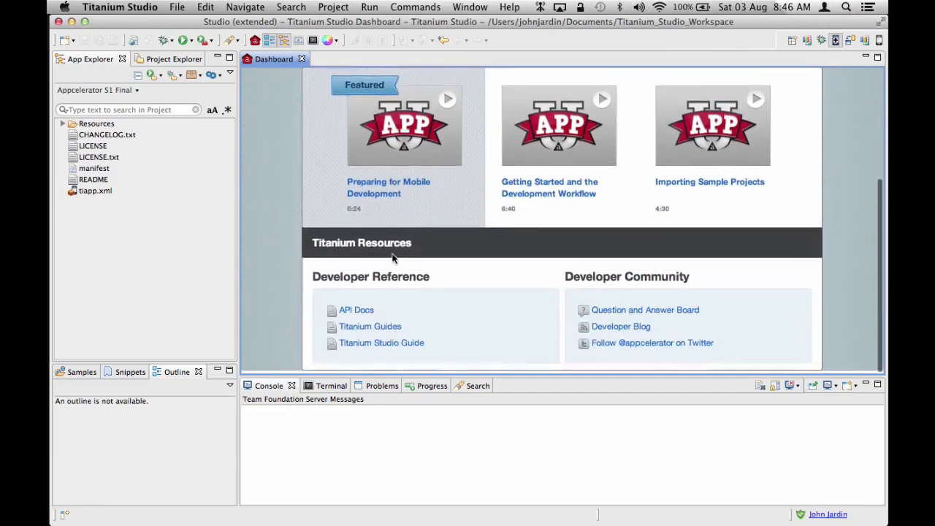
{"action": "scroll", "scroll_direction": "down", "scroll_amount": 3}
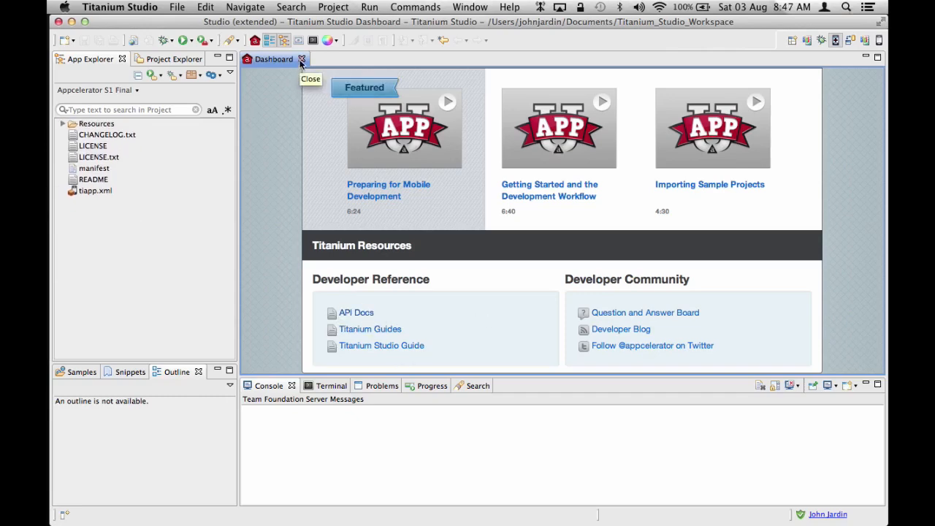
Close the Dashboard tab twice, leaving an empty editor, and open the Window menu
{"action": "left_click", "coordinate": [301, 59]}
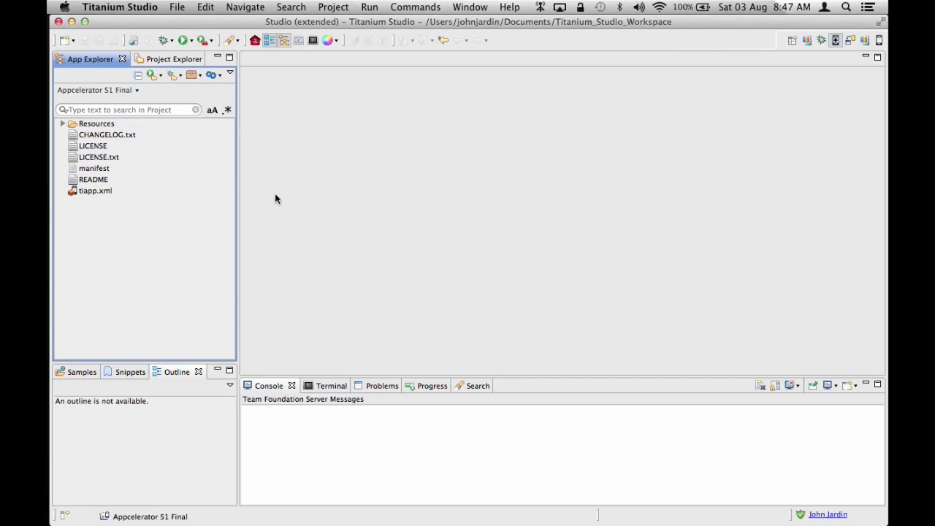
{"action": "mouse_move", "coordinate": [255, 40]}
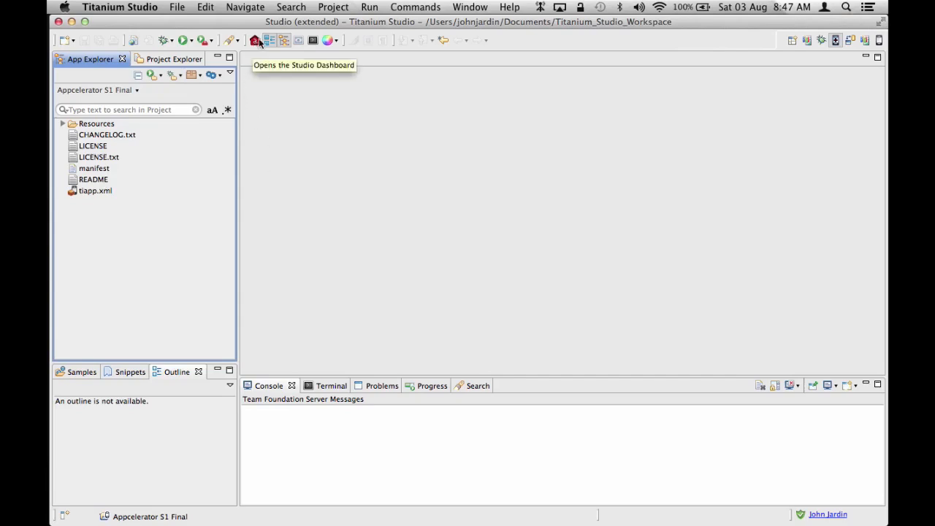
{"action": "mouse_move", "coordinate": [424, 121]}
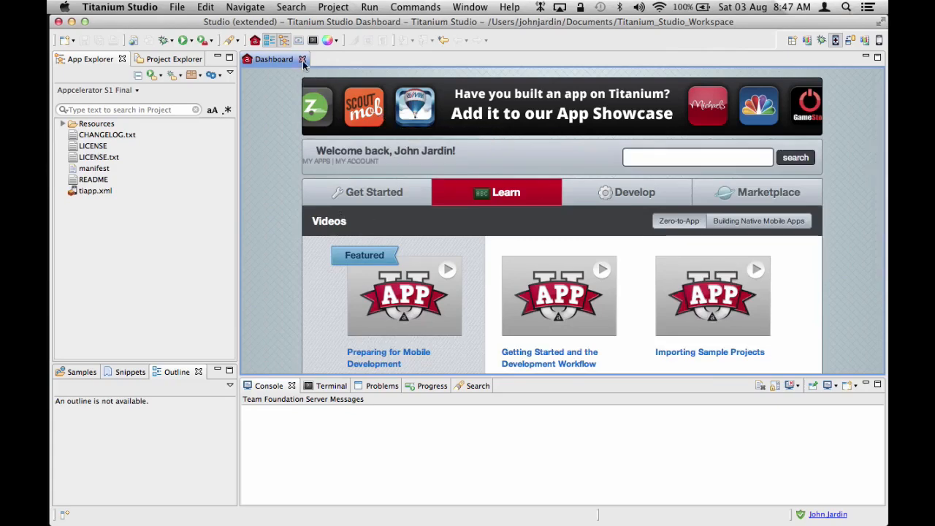
{"action": "left_click", "coordinate": [302, 60]}
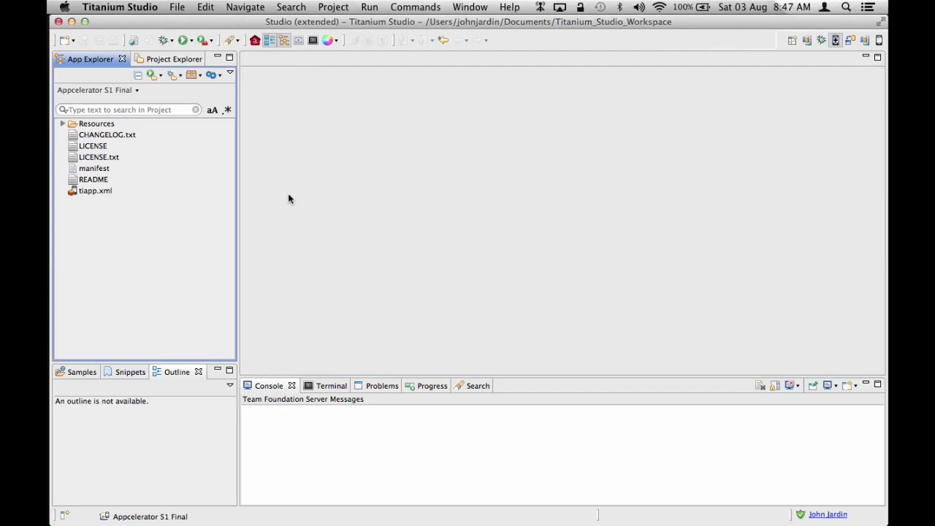
{"action": "left_click", "coordinate": [469, 6]}
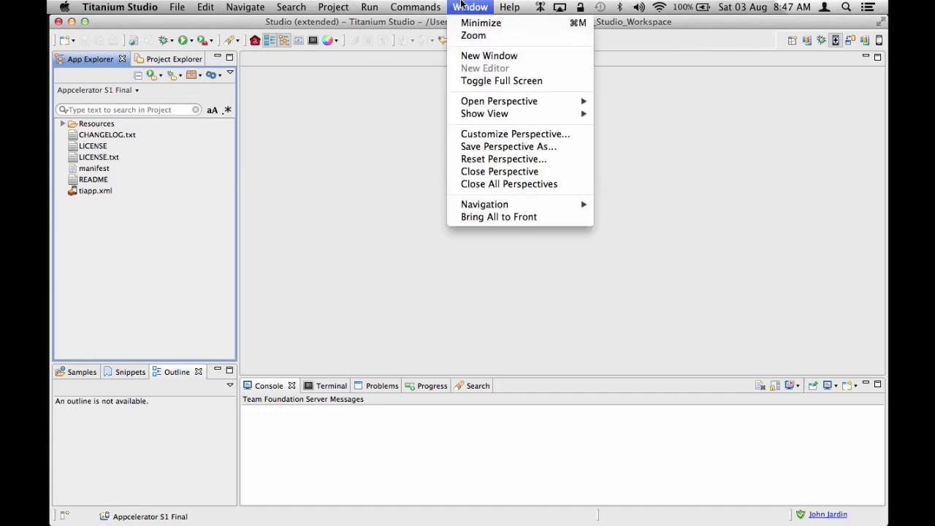
{"action": "mouse_move", "coordinate": [499, 101]}
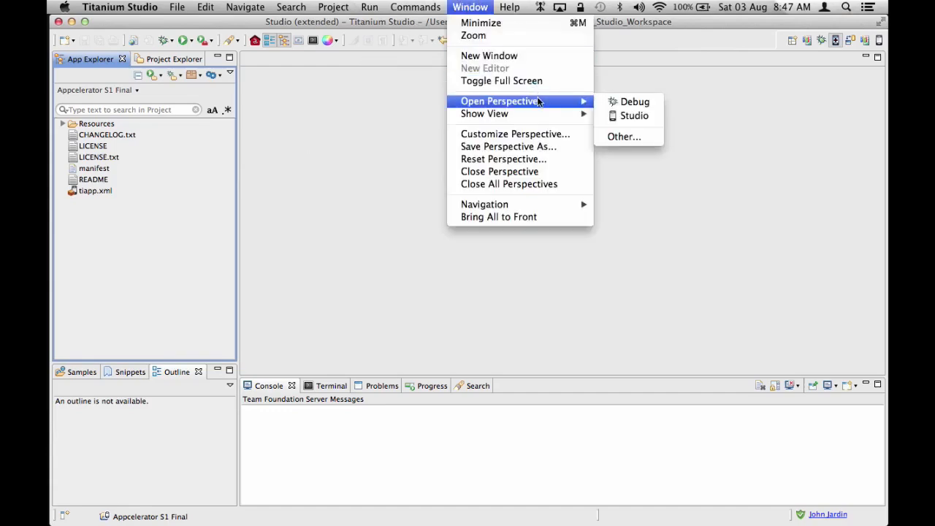
{"action": "mouse_move", "coordinate": [623, 136]}
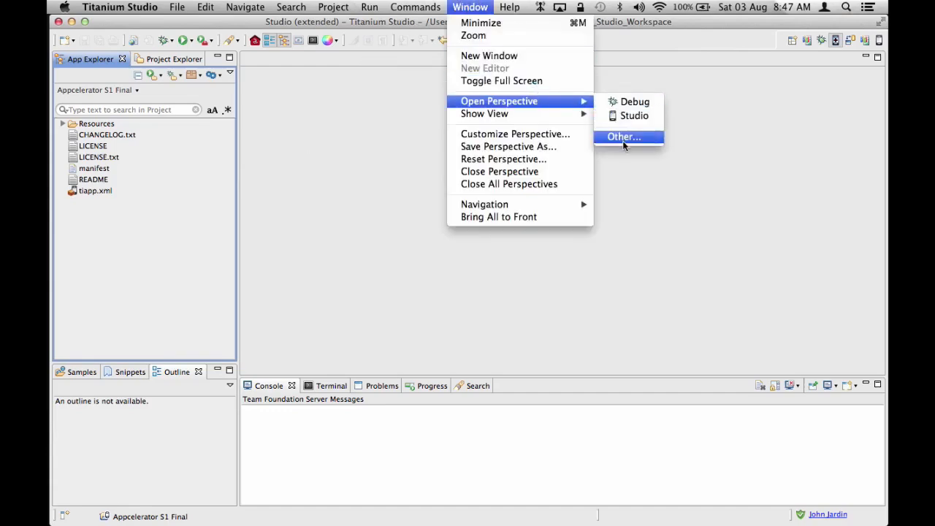
Open the Studio (extended) perspective from the full Other perspectives list
{"action": "left_click", "coordinate": [623, 136]}
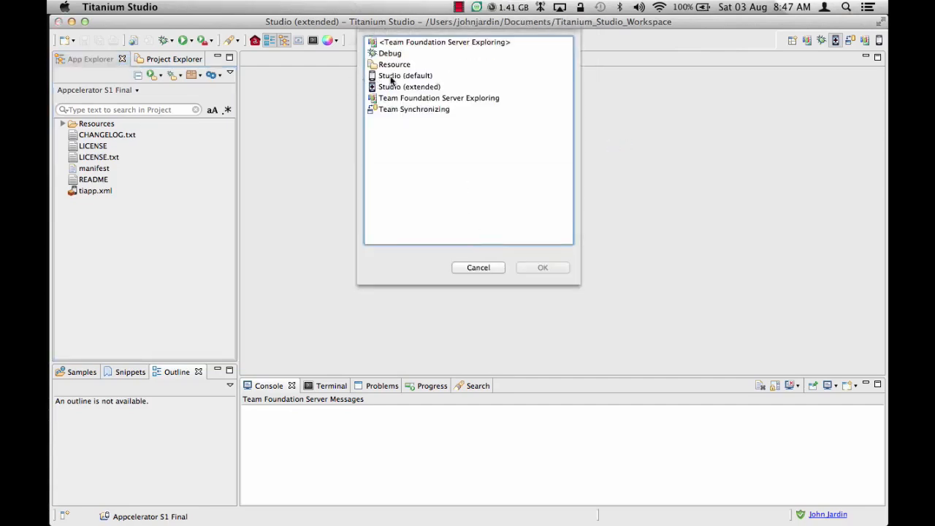
{"action": "left_click", "coordinate": [408, 86]}
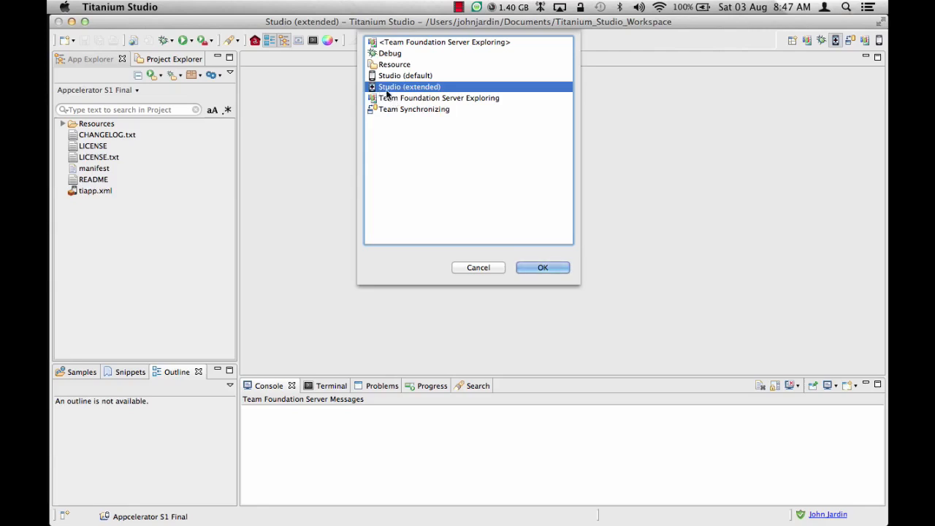
{"action": "left_click", "coordinate": [543, 267]}
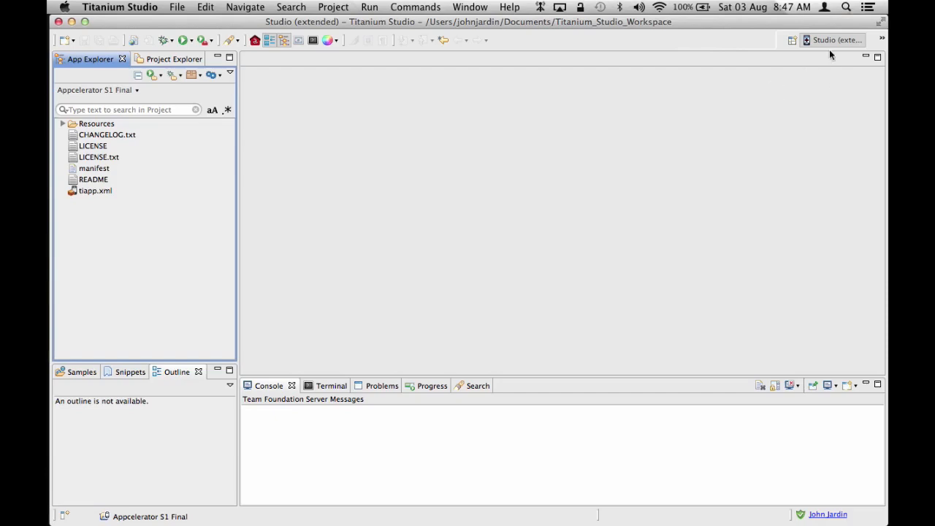
{"action": "mouse_move", "coordinate": [833, 40]}
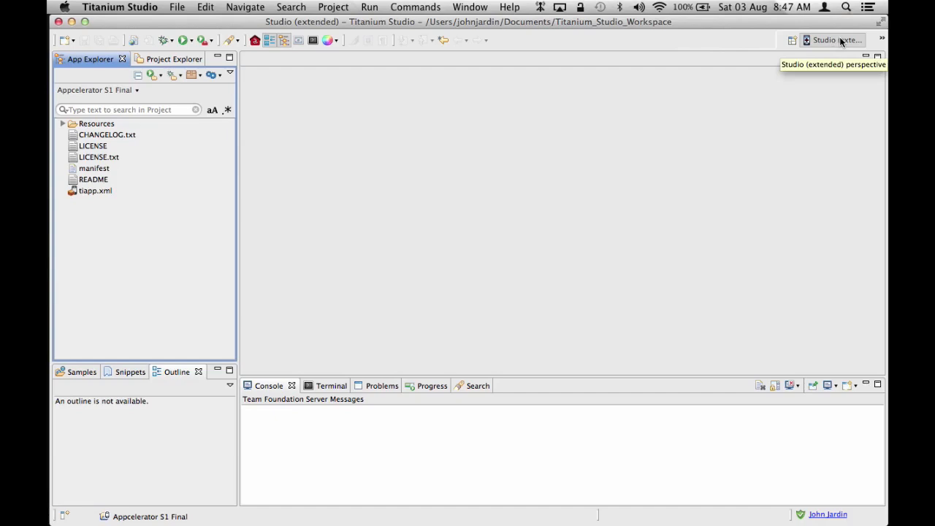
Open the Studio (extended) toolbar button's context menu to hide the perspective text labels
{"action": "right_click", "coordinate": [833, 41]}
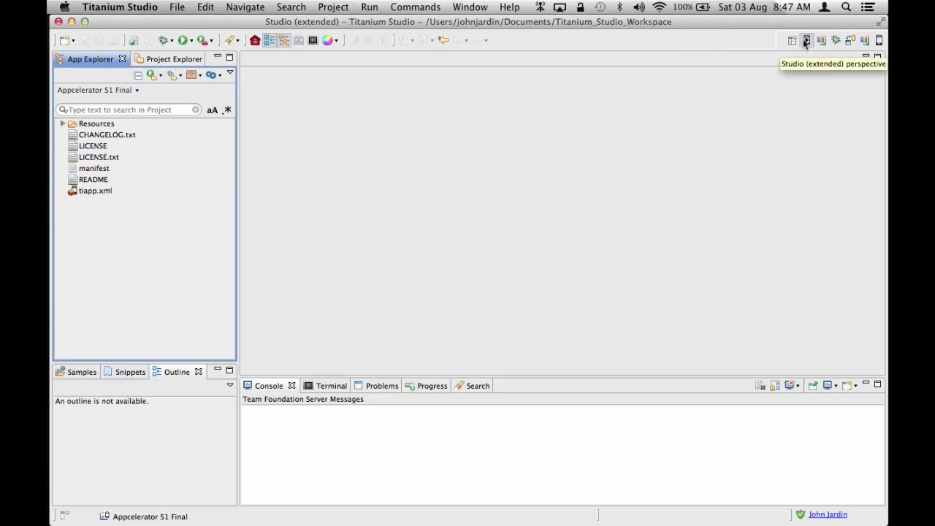
{"action": "mouse_move", "coordinate": [202, 284]}
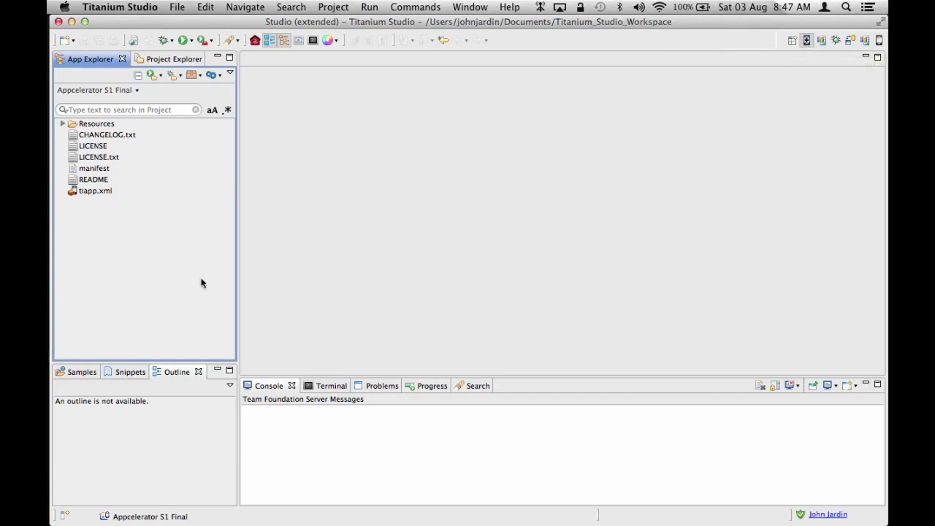
{"action": "mouse_move", "coordinate": [170, 76]}
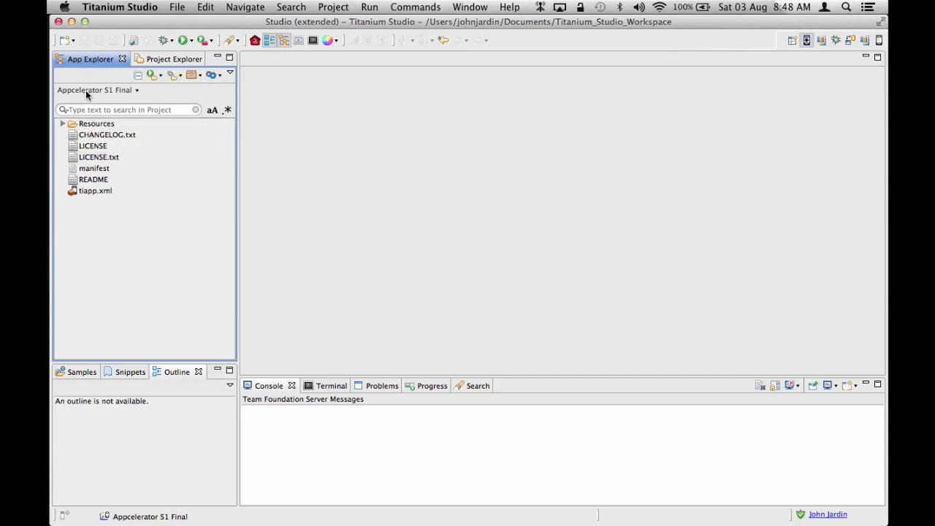
{"action": "left_click", "coordinate": [107, 135]}
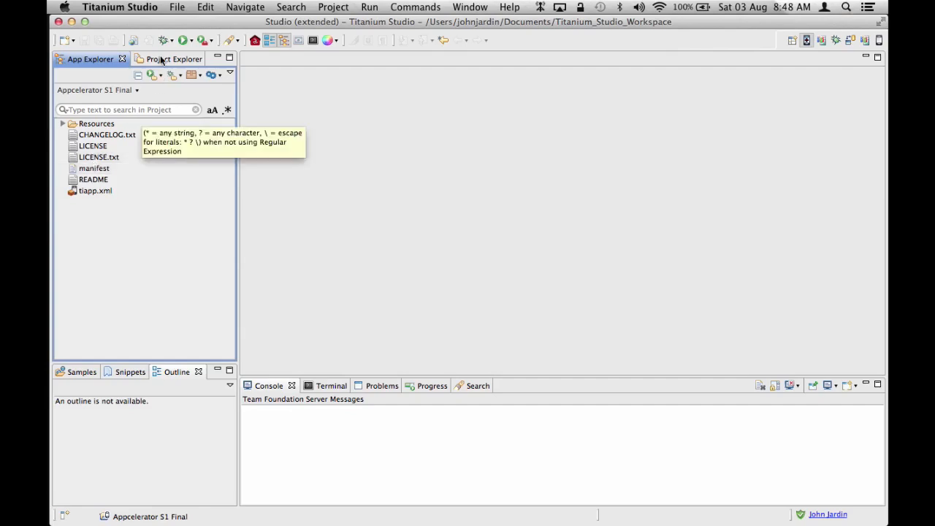
{"action": "left_click", "coordinate": [173, 58]}
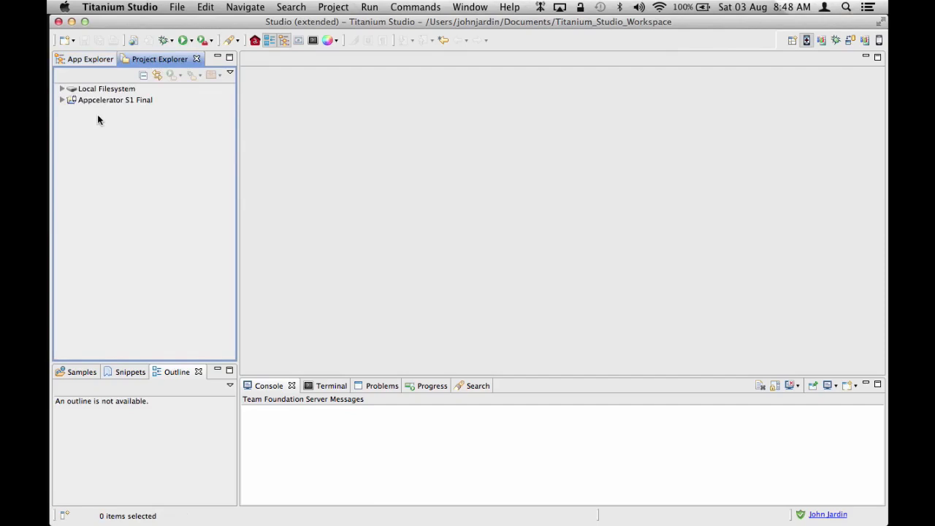
{"action": "mouse_move", "coordinate": [132, 164]}
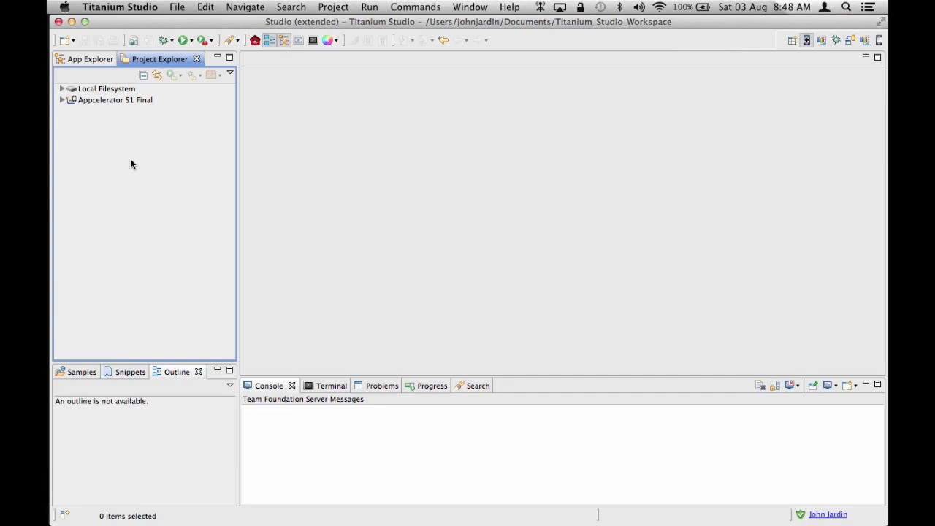
{"action": "mouse_move", "coordinate": [95, 130]}
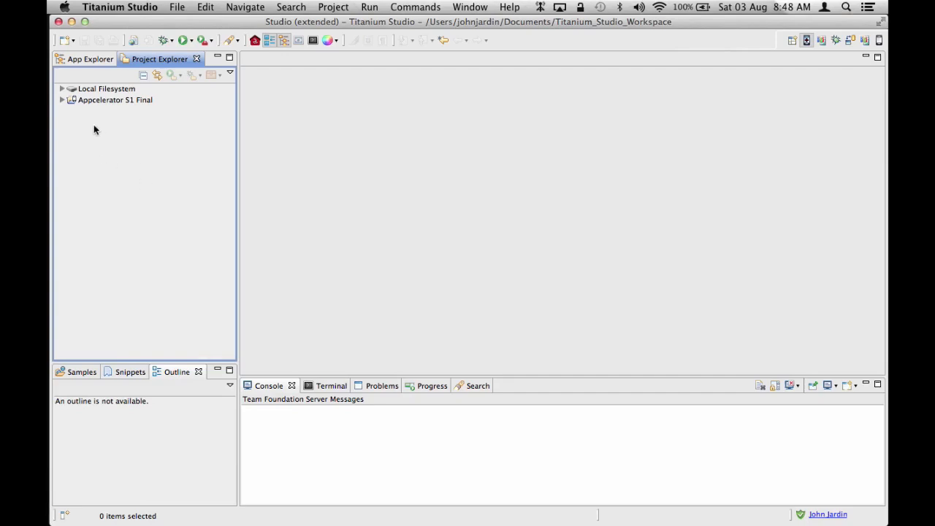
{"action": "mouse_move", "coordinate": [136, 210]}
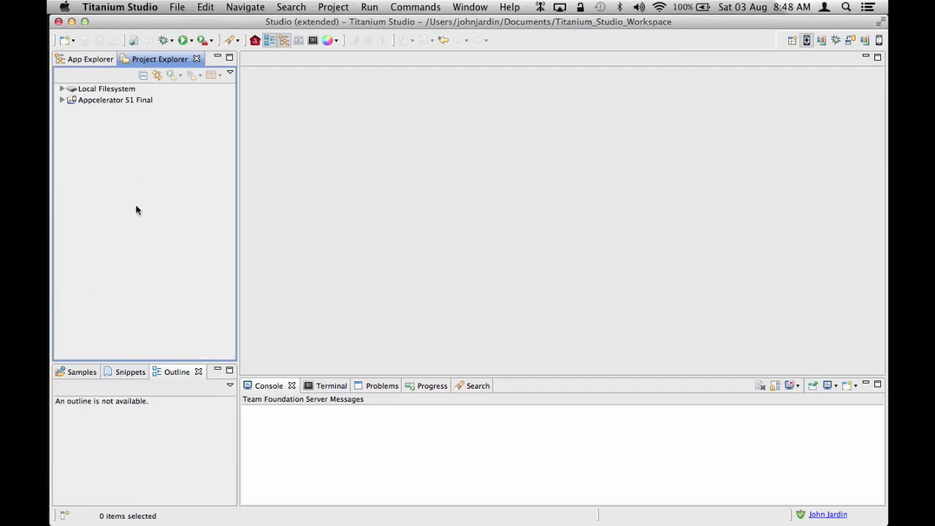
{"action": "mouse_move", "coordinate": [173, 159]}
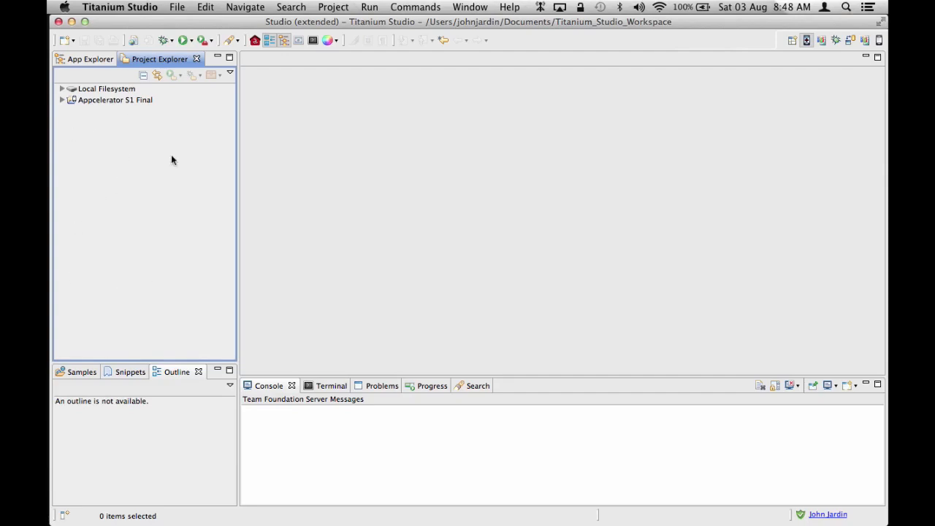
{"action": "mouse_move", "coordinate": [146, 139]}
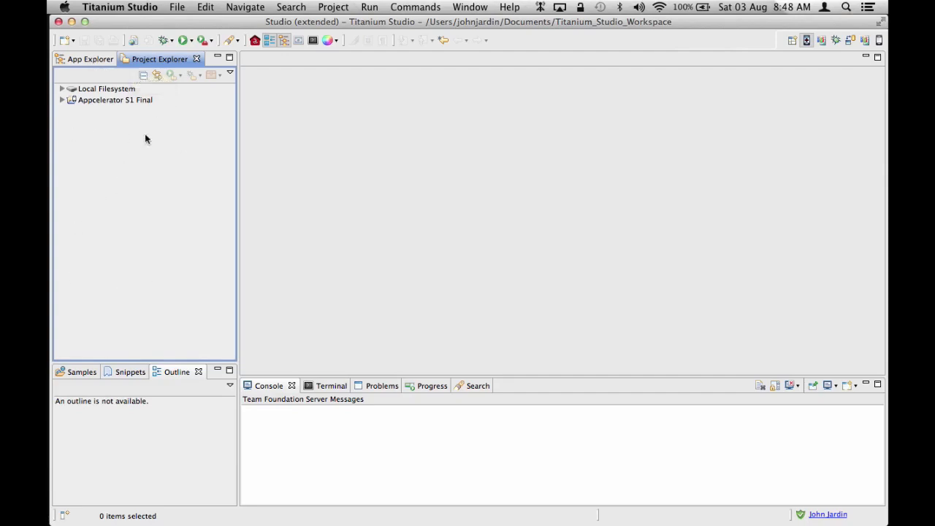
{"action": "mouse_move", "coordinate": [128, 162]}
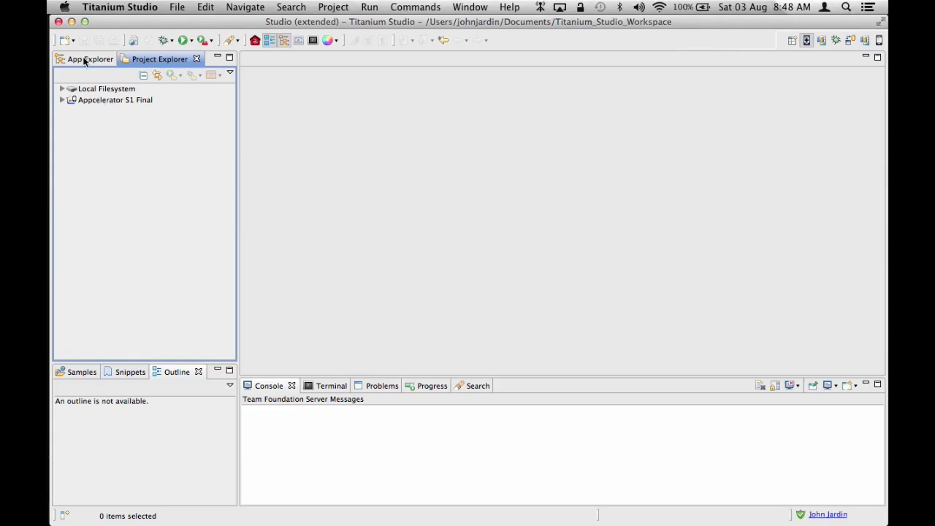
{"action": "left_click", "coordinate": [89, 59]}
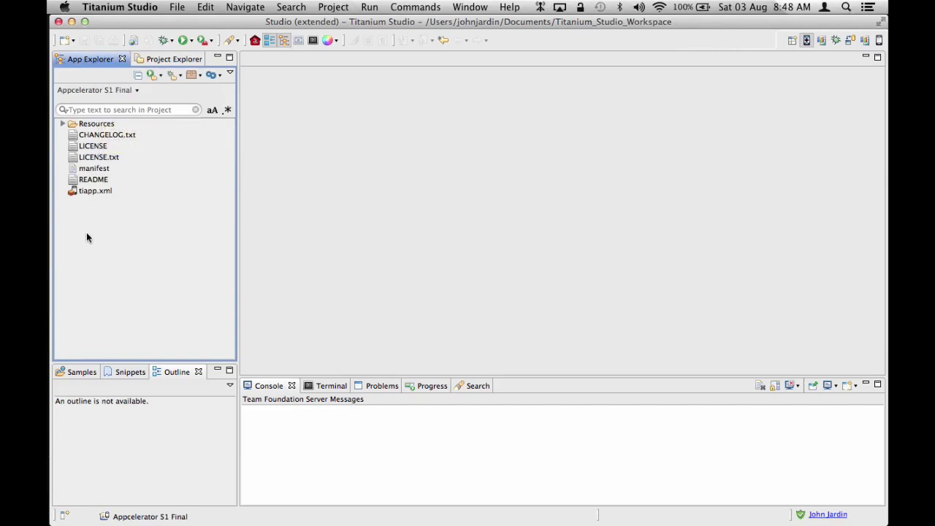
{"action": "mouse_move", "coordinate": [124, 425]}
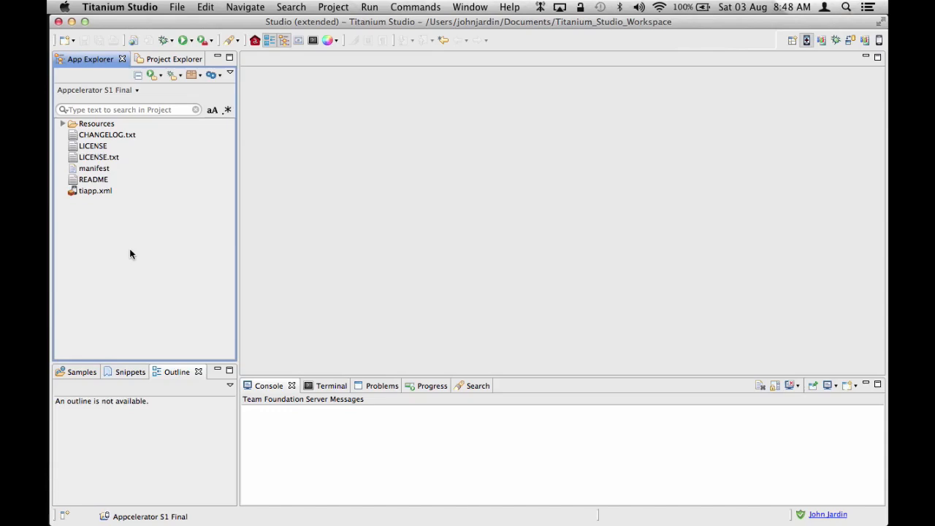
{"action": "mouse_move", "coordinate": [134, 295]}
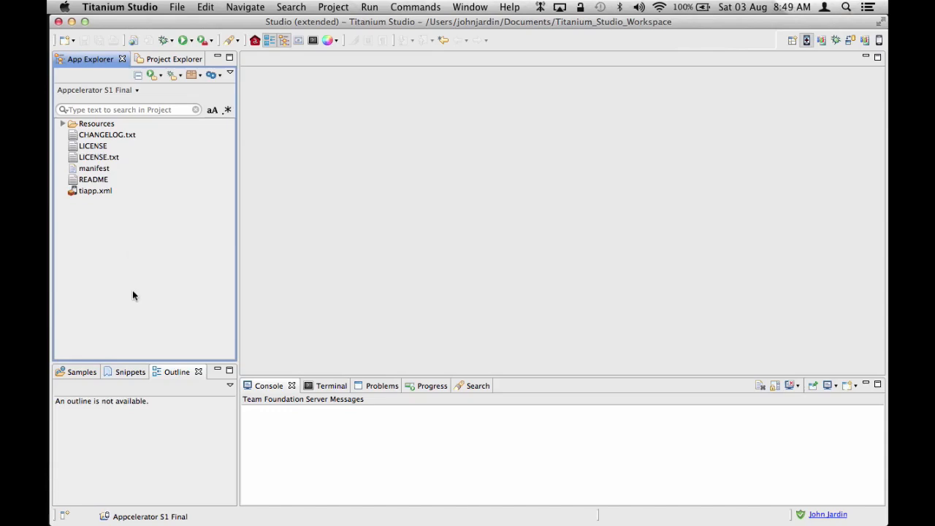
{"action": "left_click", "coordinate": [206, 6]}
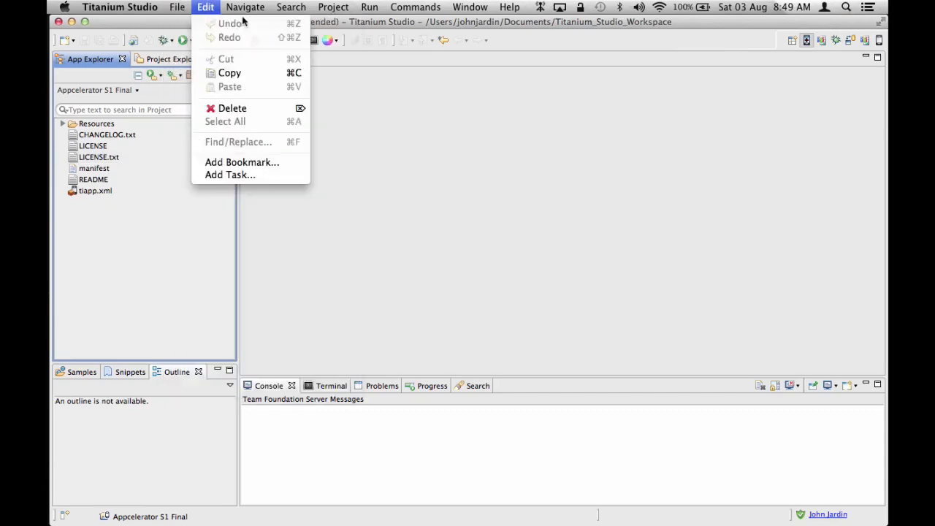
Start a new Mobile Project using the Classic category's Default Project template
{"action": "left_click", "coordinate": [177, 8]}
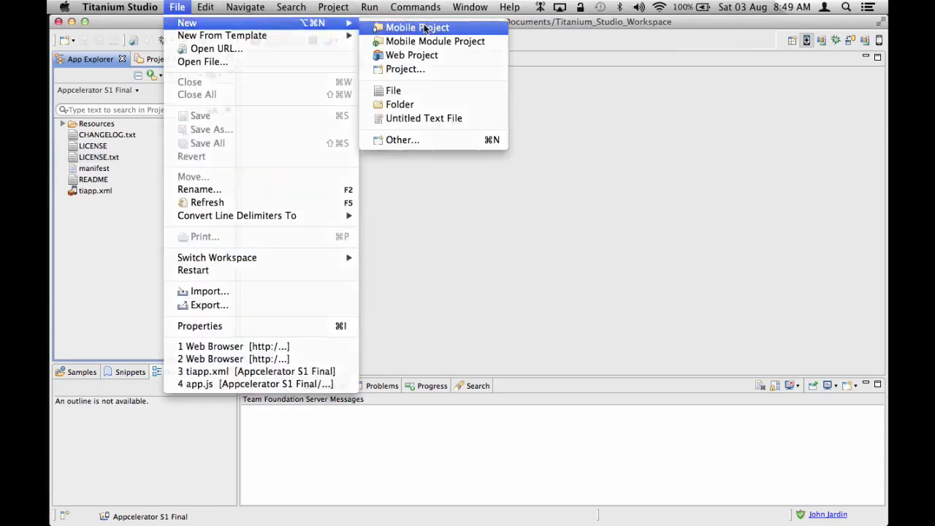
{"action": "left_click", "coordinate": [418, 27]}
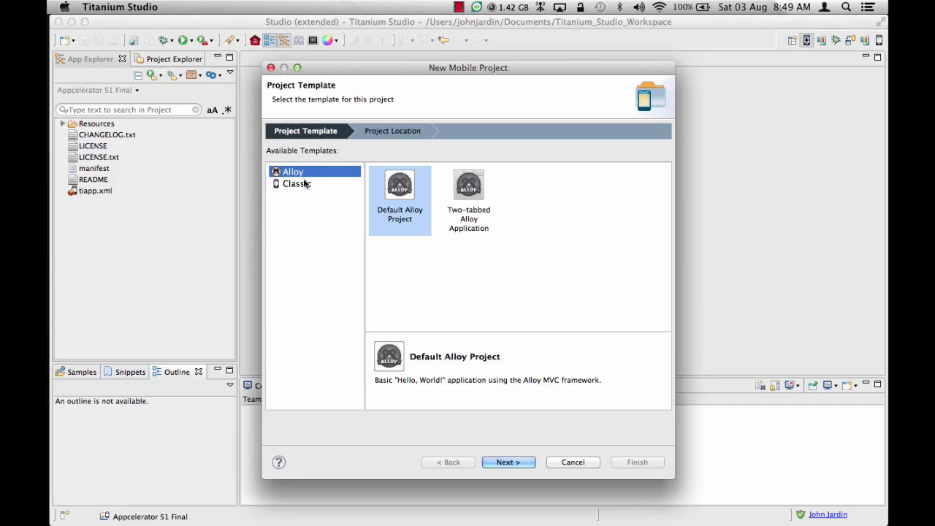
{"action": "mouse_move", "coordinate": [343, 207]}
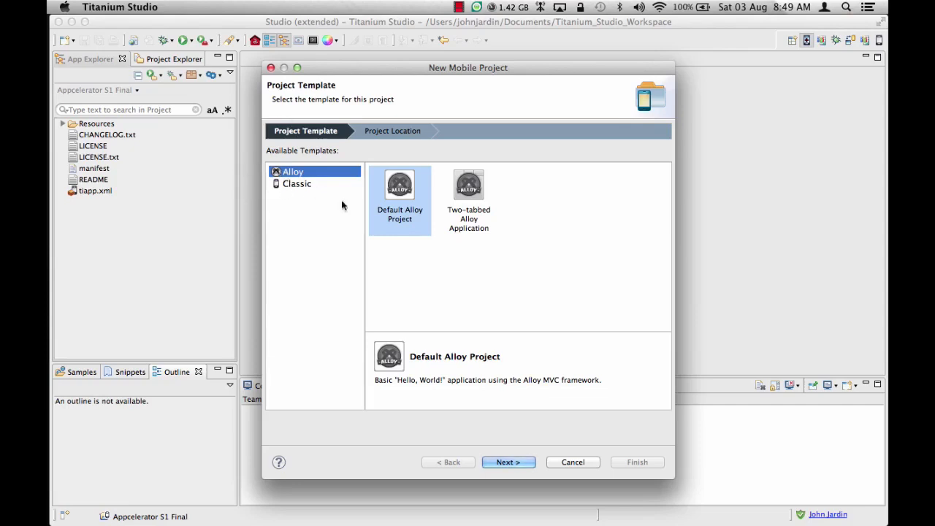
{"action": "mouse_move", "coordinate": [408, 212]}
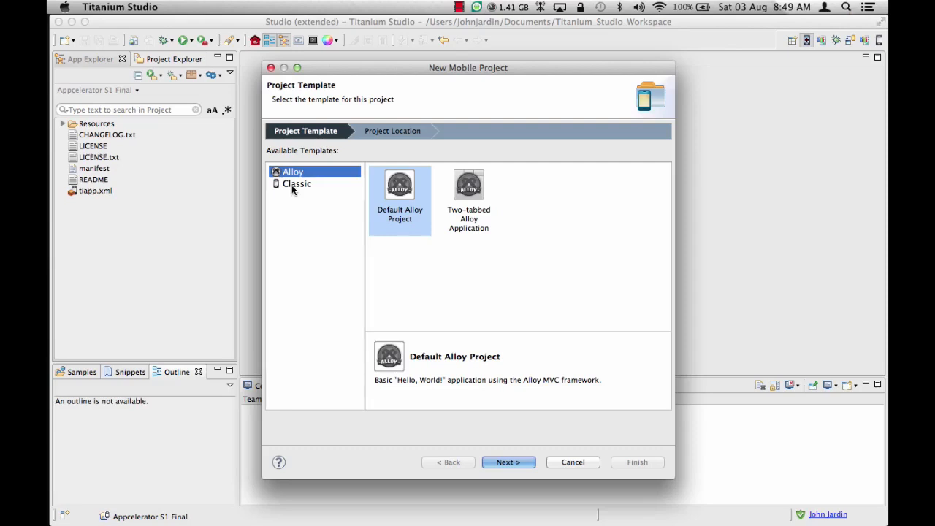
{"action": "left_click", "coordinate": [296, 183]}
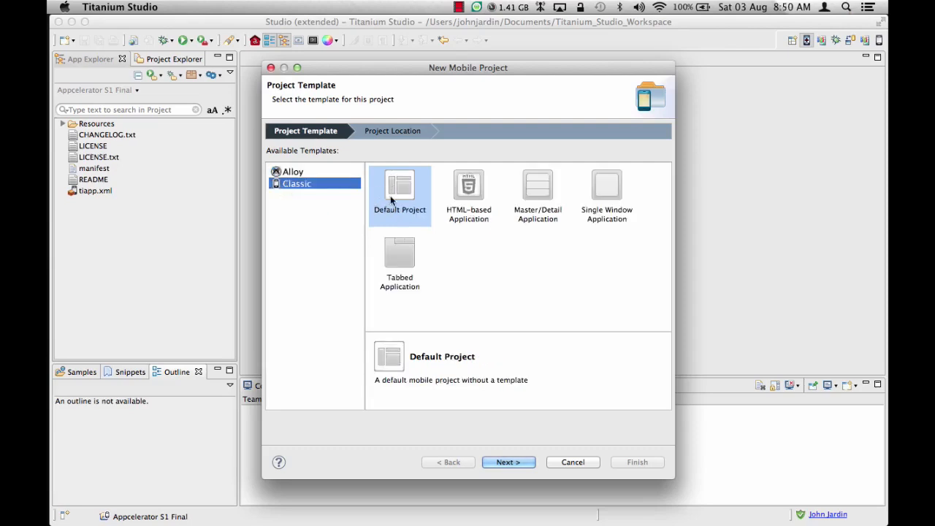
{"action": "left_click", "coordinate": [508, 462]}
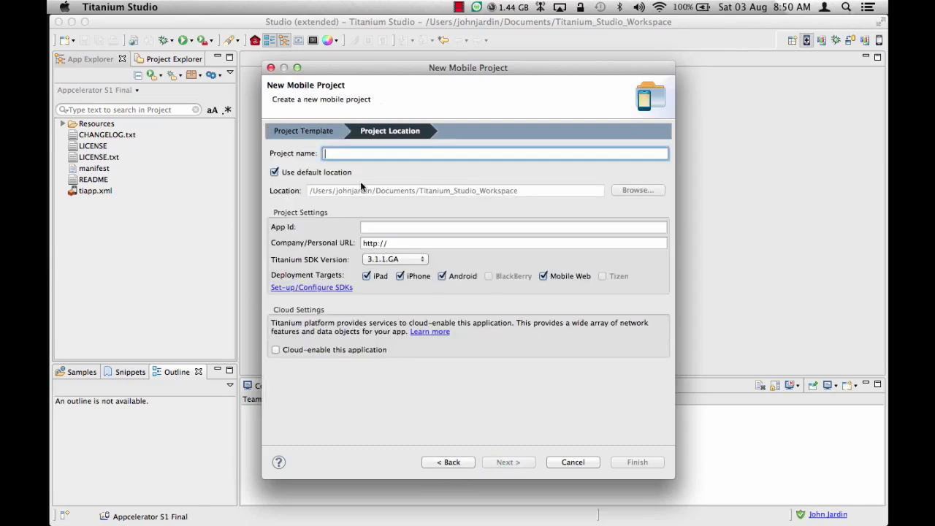
Name the project 'Appcelerator S1' with app id com.ukuvuma.appcelerator.s1
{"action": "type", "text": "A"}
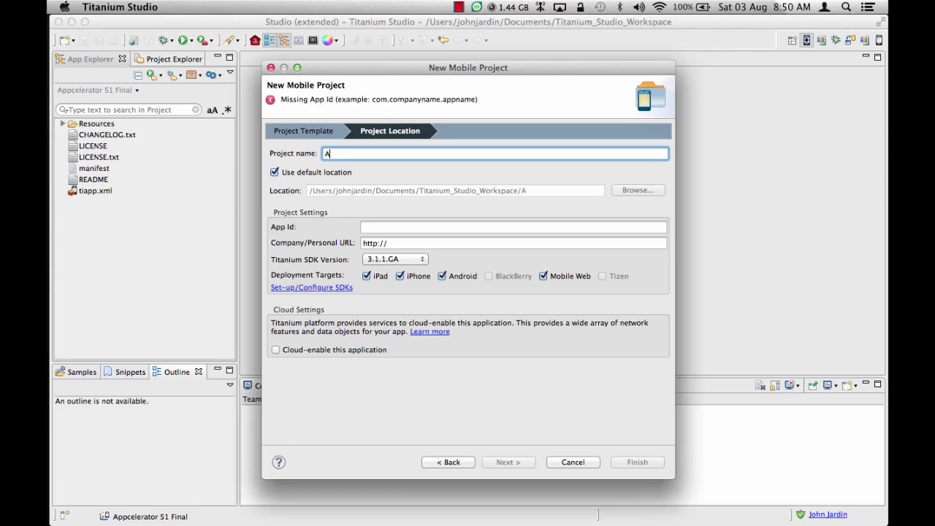
{"action": "type", "text": "ppcelerator S"}
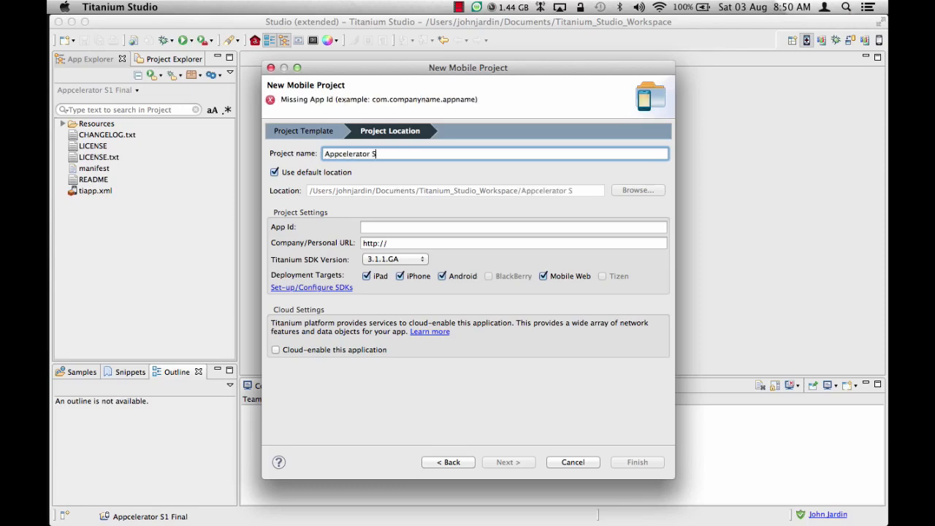
{"action": "type", "text": "1"}
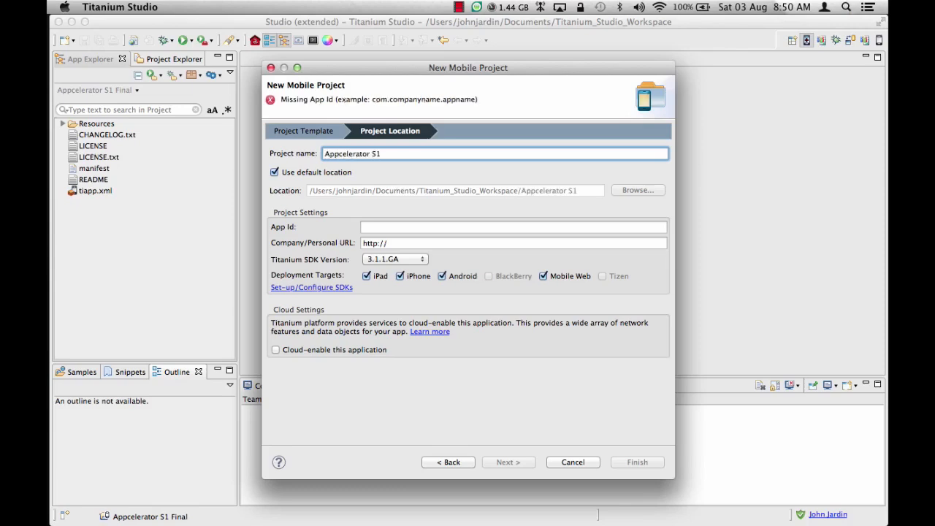
{"action": "left_click", "coordinate": [513, 227]}
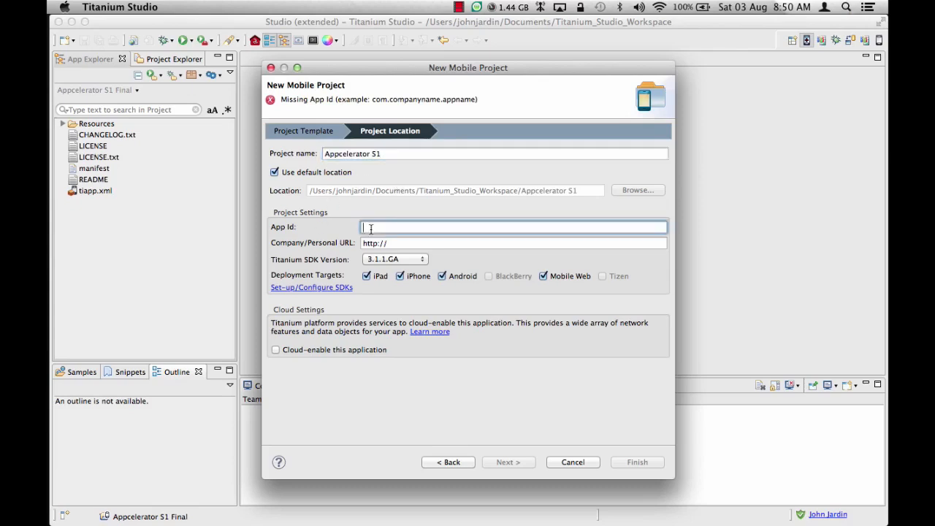
{"action": "type", "text": "com.ukubu"}
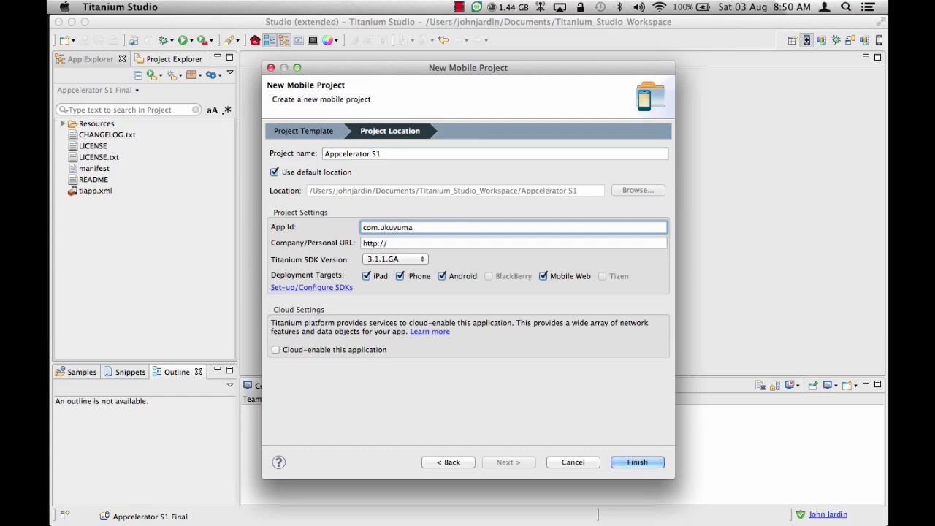
{"action": "type", "text": ".appcelerator"}
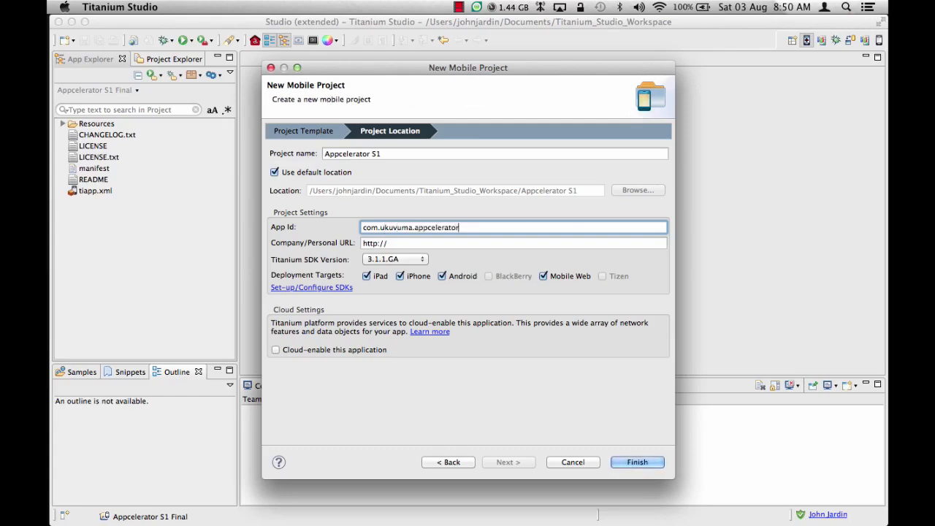
{"action": "type", "text": ".s1"}
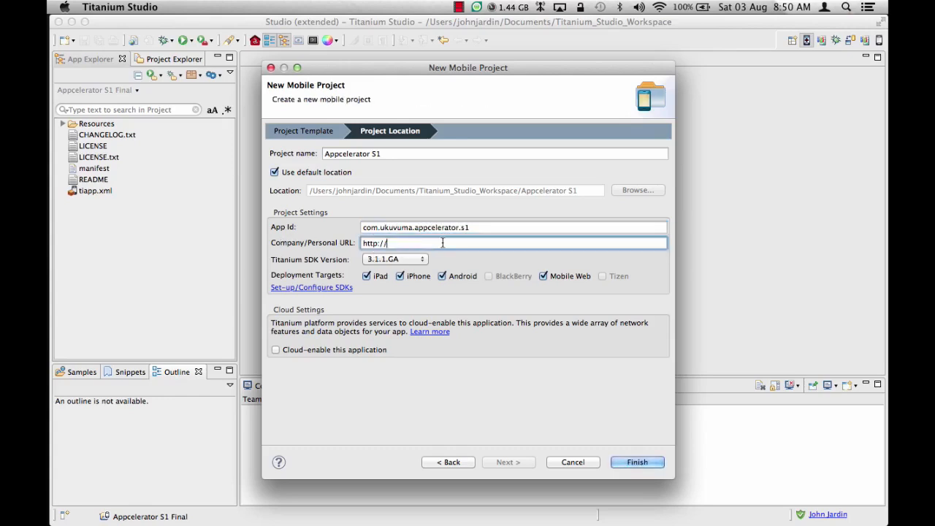
{"action": "type", "text": "www.u"}
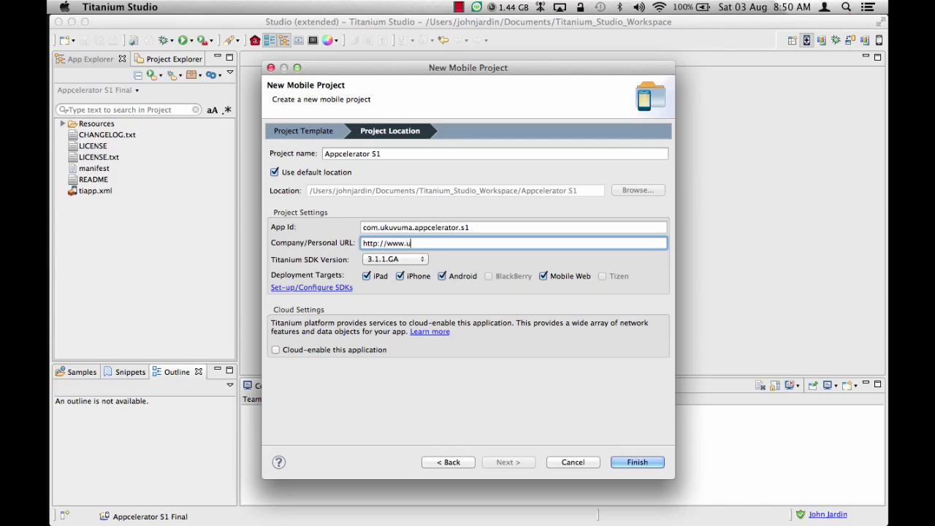
{"action": "type", "text": "kuvuma.co.za"}
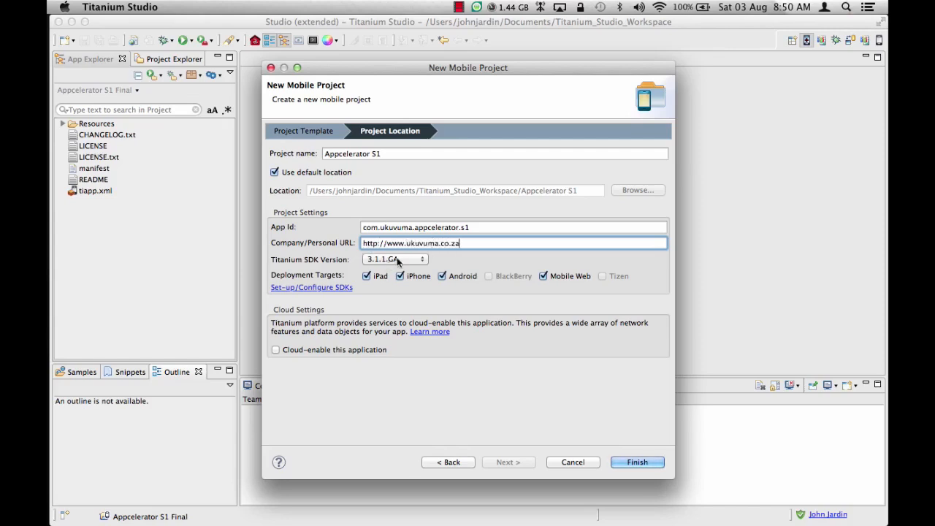
{"action": "left_click", "coordinate": [395, 260]}
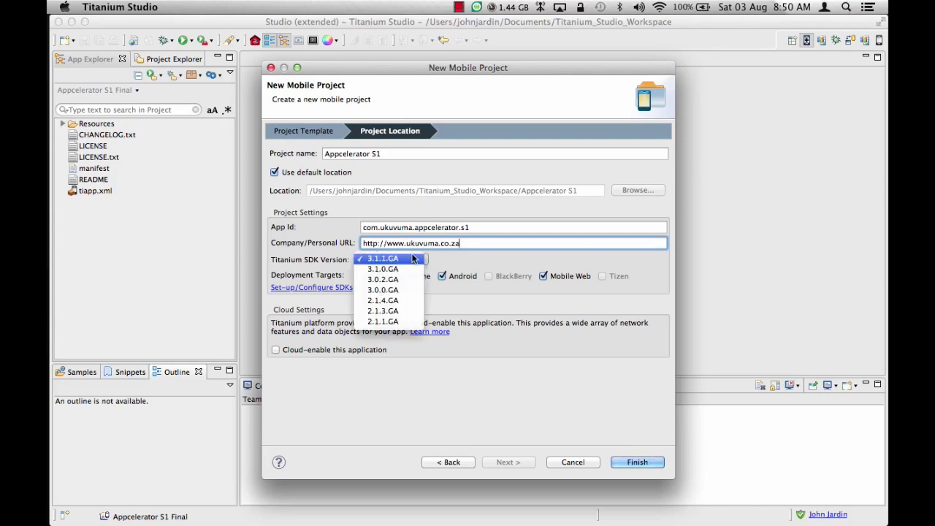
{"action": "left_click", "coordinate": [383, 259]}
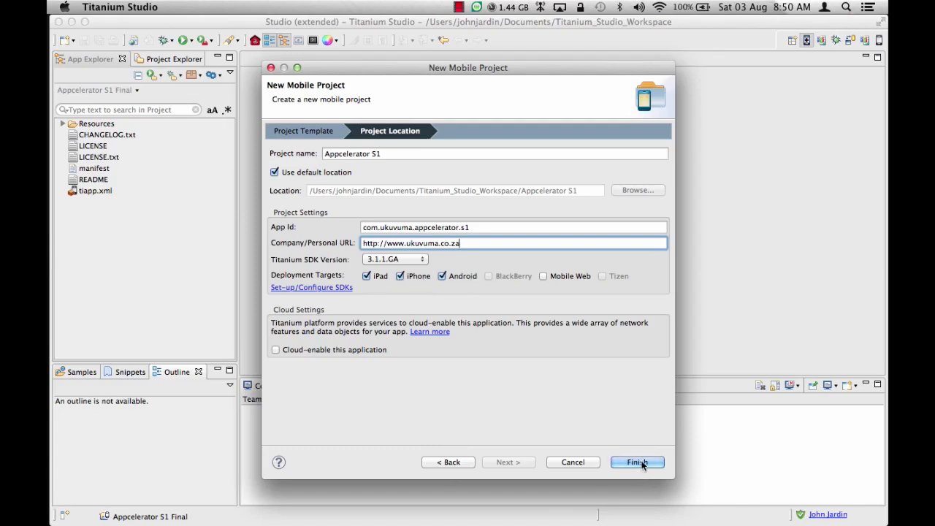
{"action": "left_click", "coordinate": [636, 462]}
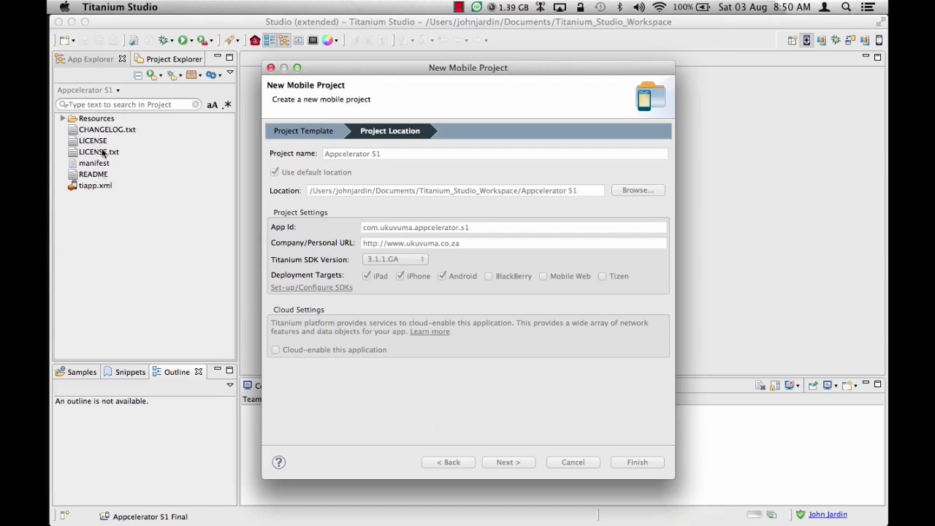
Let the project finish creating, then select the Publisher field in tiapp.xml
{"action": "left_click", "coordinate": [636, 462]}
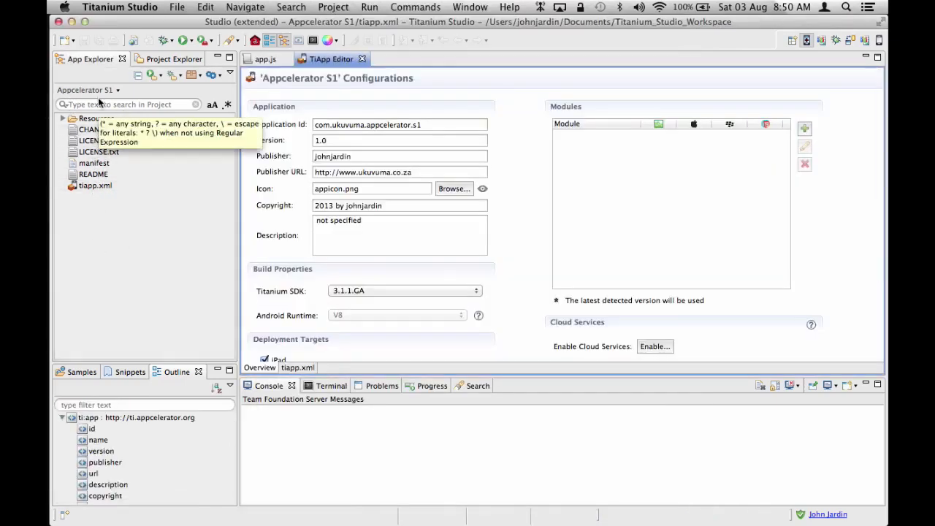
{"action": "mouse_move", "coordinate": [196, 252]}
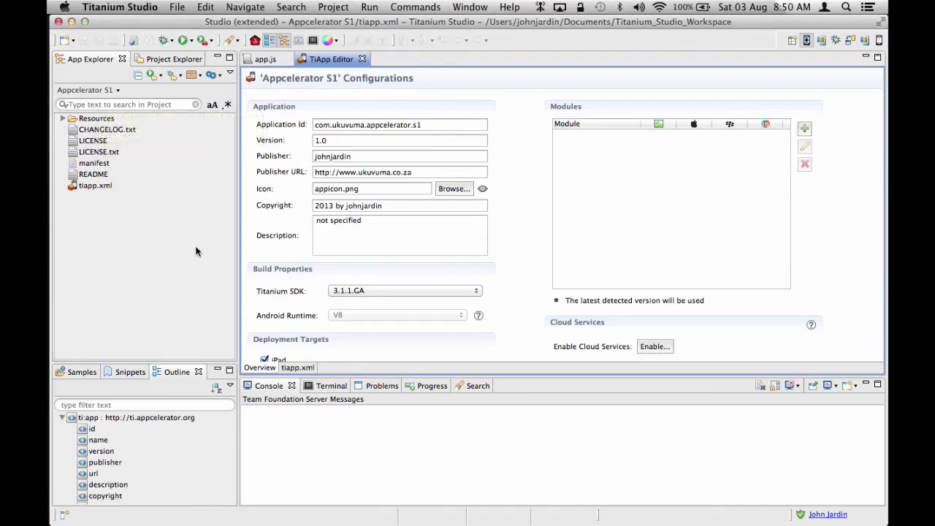
{"action": "mouse_move", "coordinate": [332, 70]}
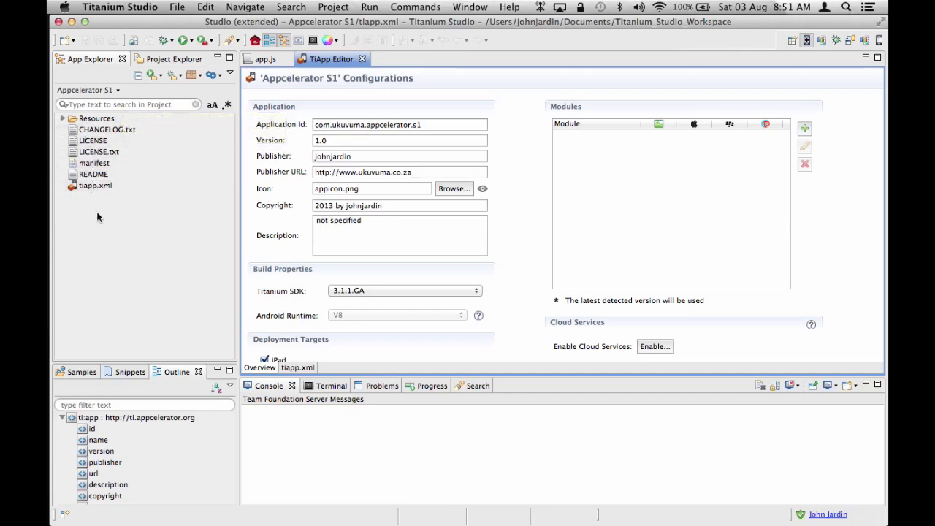
{"action": "left_click", "coordinate": [96, 185]}
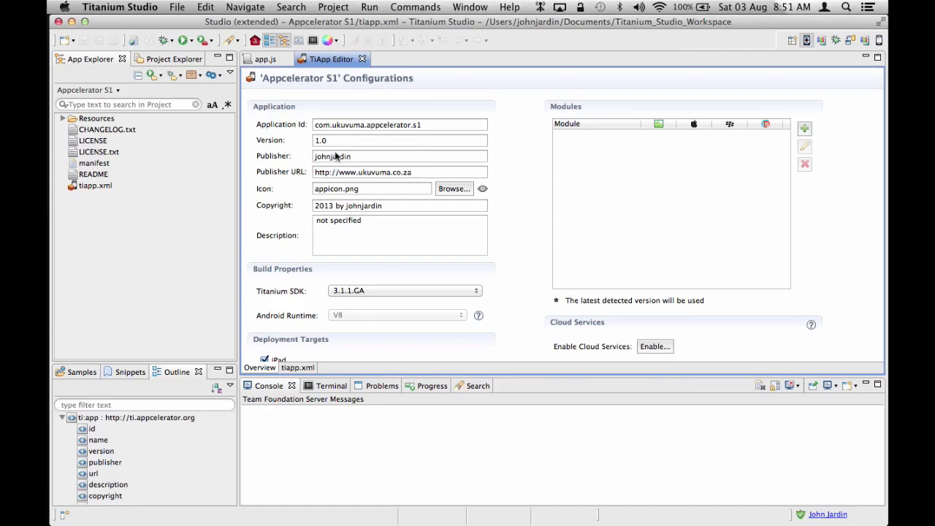
{"action": "mouse_move", "coordinate": [405, 225]}
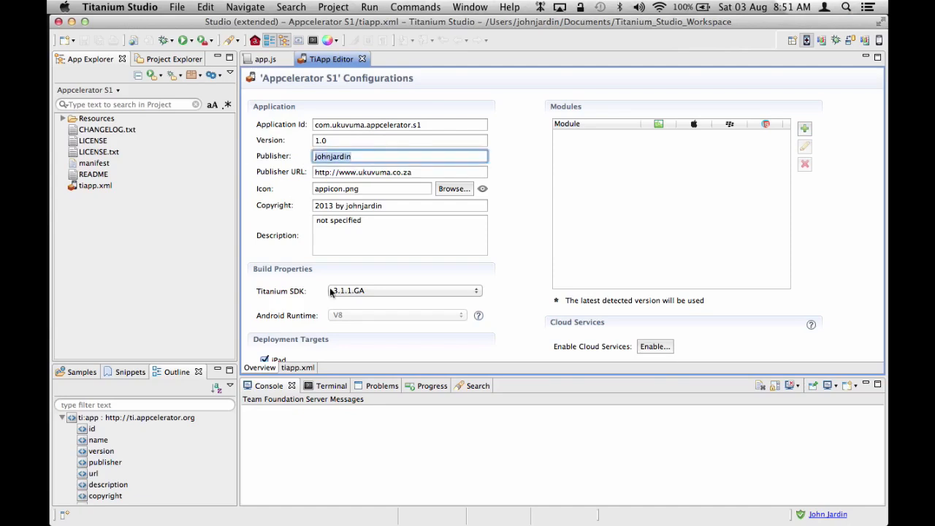
Set Publisher to 'John Jardin', then close tiapp.xml and save the changes
{"action": "type", "text": "John j"}
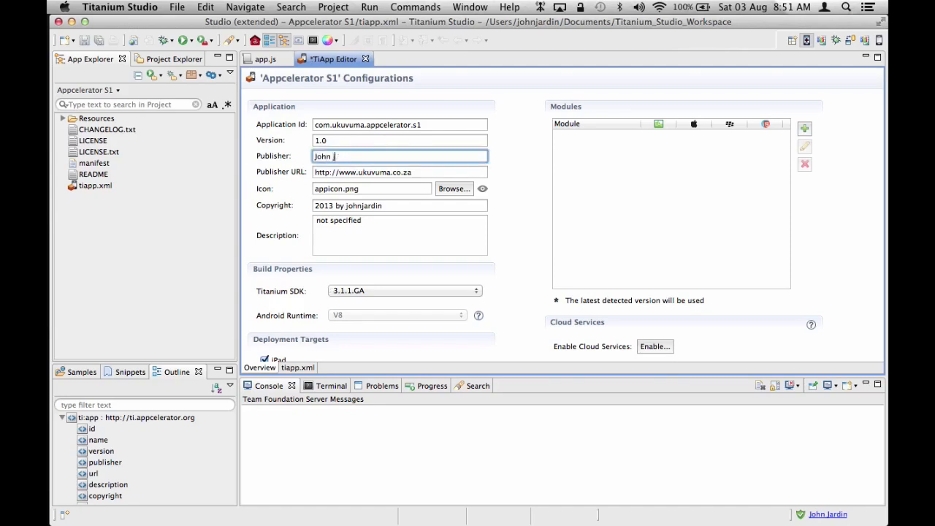
{"action": "type", "text": "Jardin"}
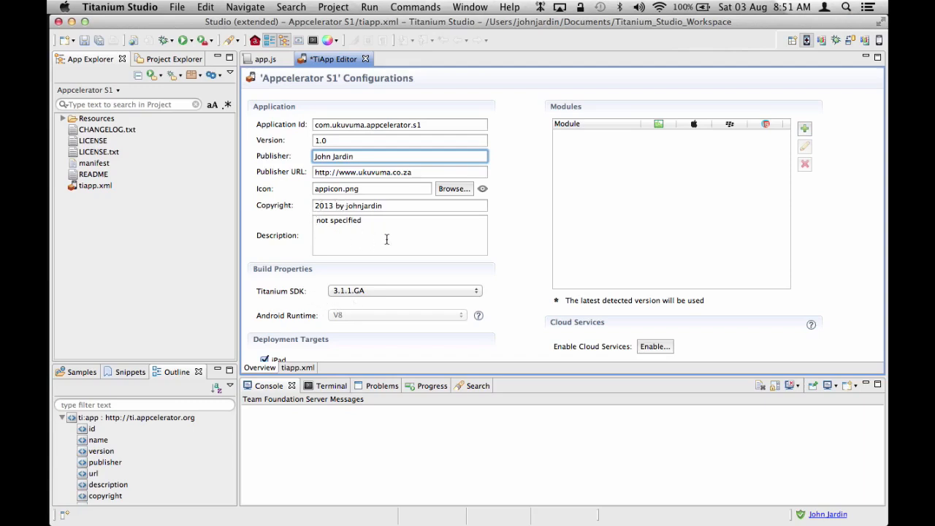
{"action": "mouse_move", "coordinate": [806, 253]}
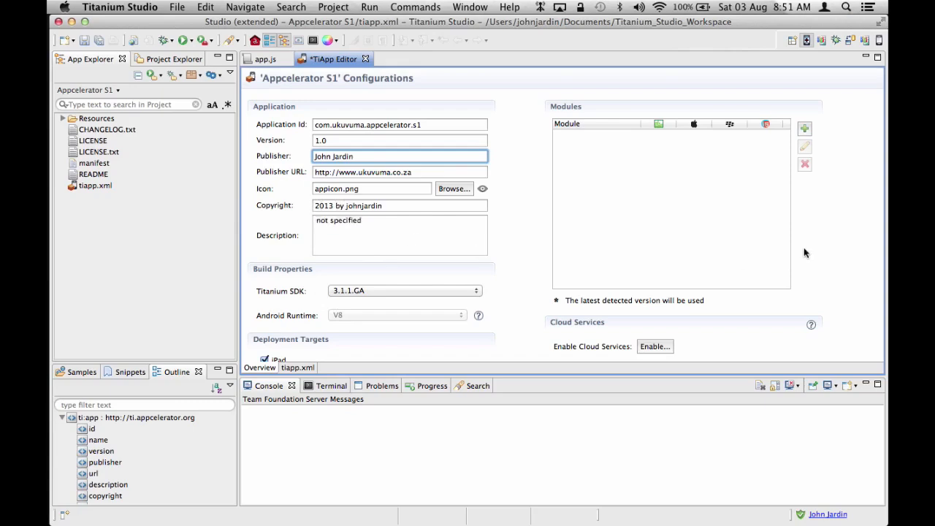
{"action": "scroll", "scroll_direction": "down", "scroll_amount": 3}
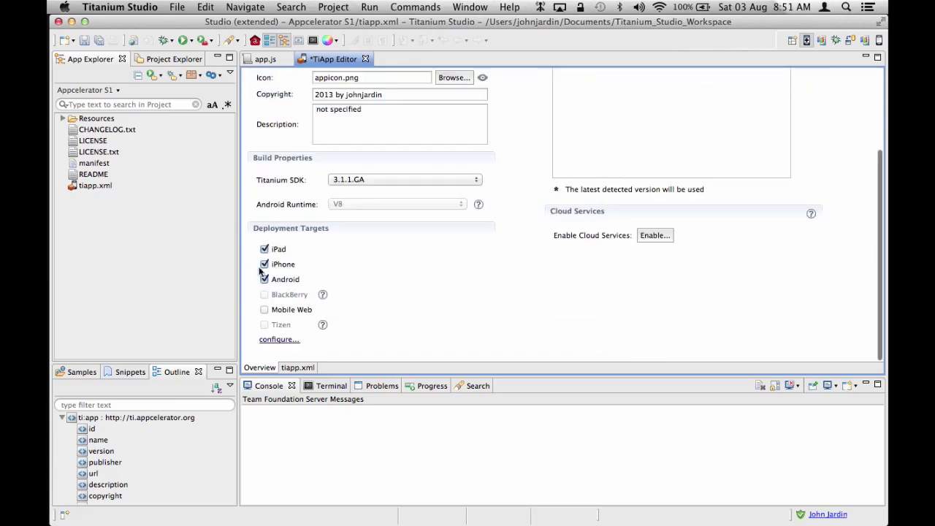
{"action": "left_click", "coordinate": [264, 279]}
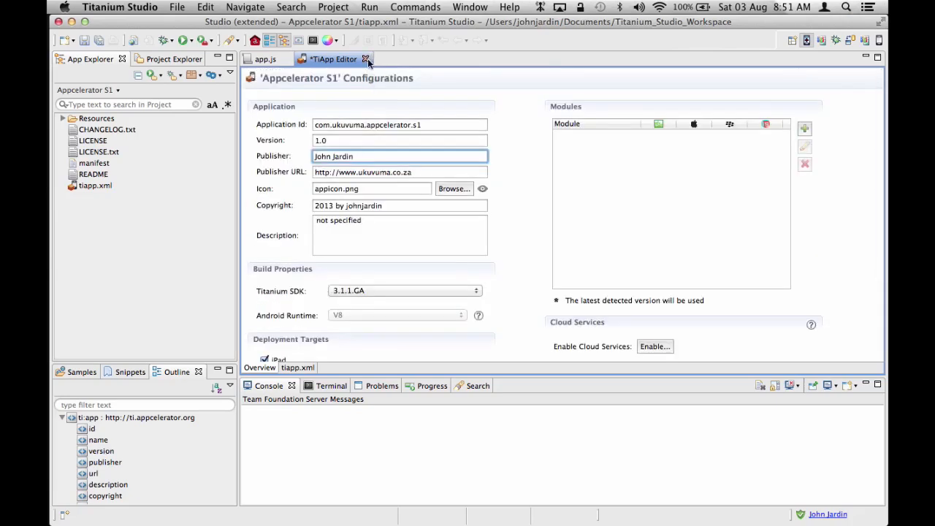
{"action": "left_click", "coordinate": [366, 59]}
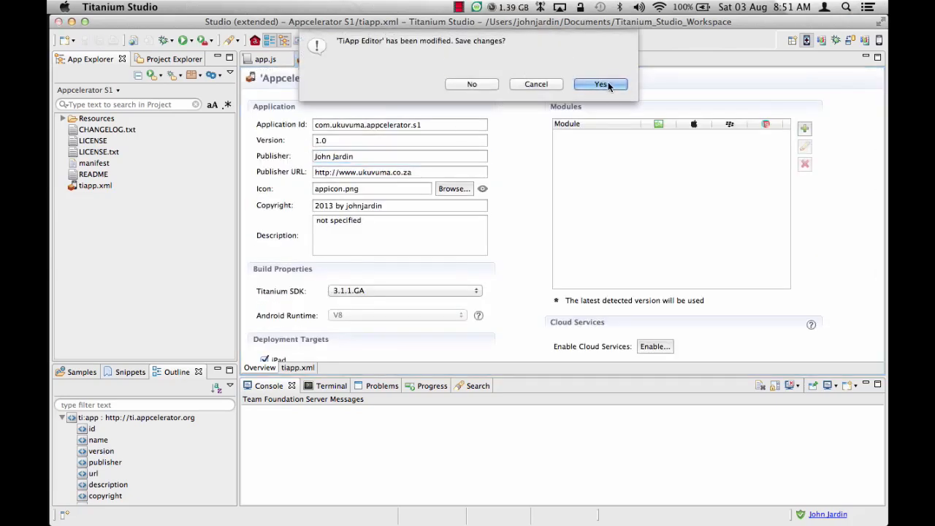
{"action": "left_click", "coordinate": [600, 84]}
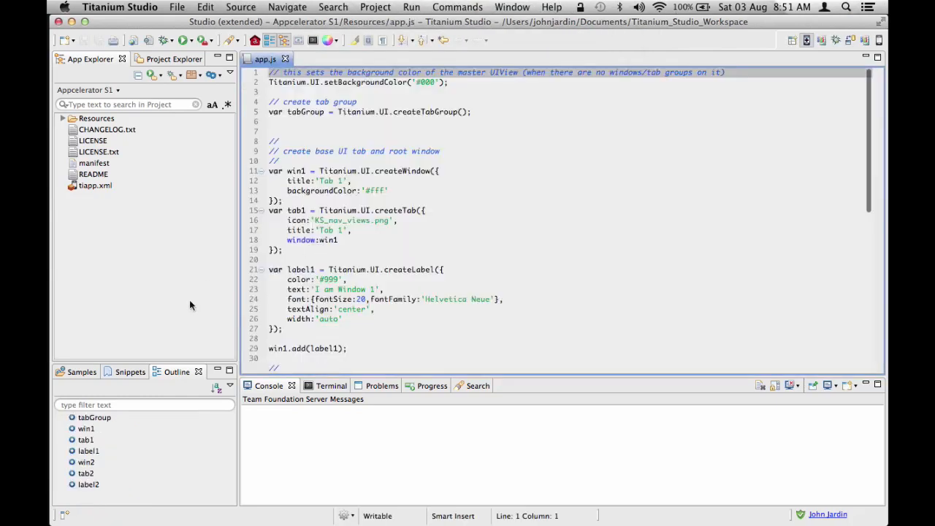
{"action": "left_click", "coordinate": [95, 186]}
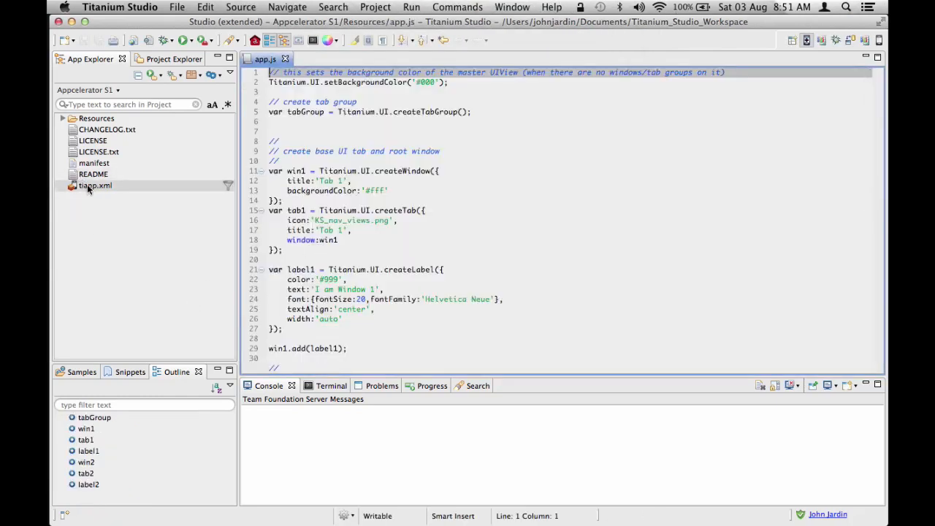
Reopen tiapp.xml and view its raw XML with the John Jardin publisher entry
{"action": "double_click", "coordinate": [95, 185]}
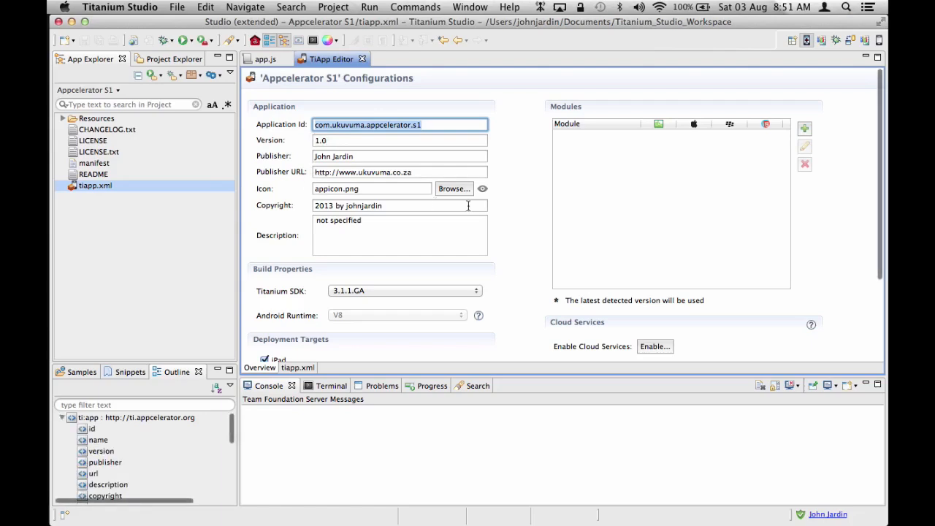
{"action": "mouse_move", "coordinate": [309, 354]}
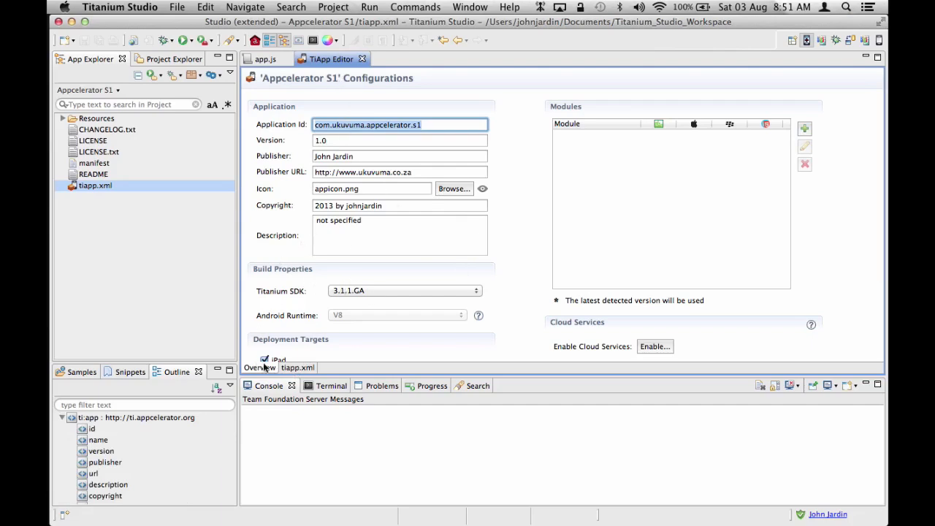
{"action": "left_click", "coordinate": [298, 367]}
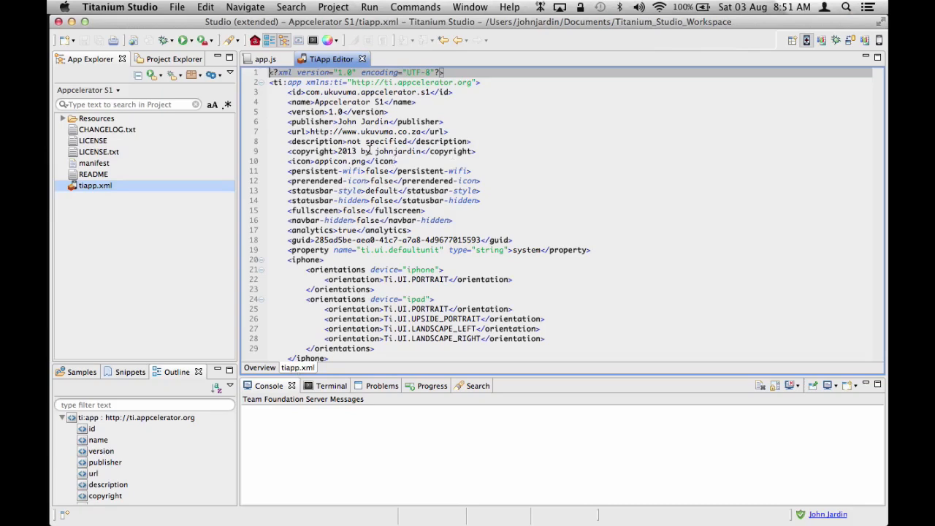
{"action": "scroll", "scroll_direction": "down", "scroll_amount": 3}
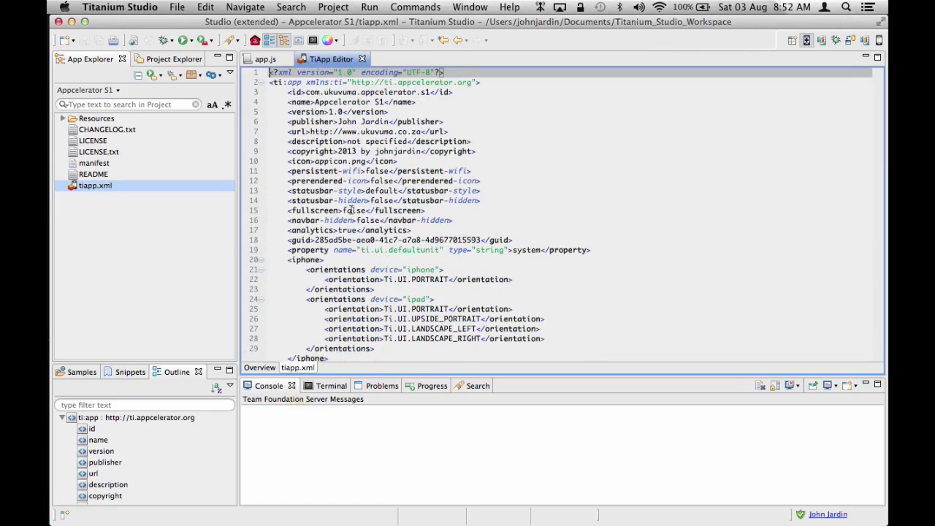
{"action": "left_click", "coordinate": [259, 367]}
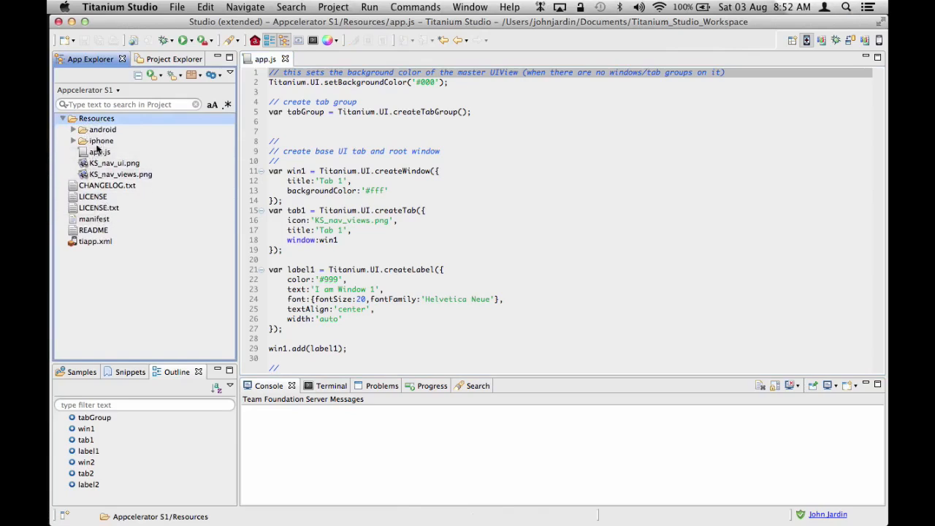
{"action": "left_click", "coordinate": [99, 152]}
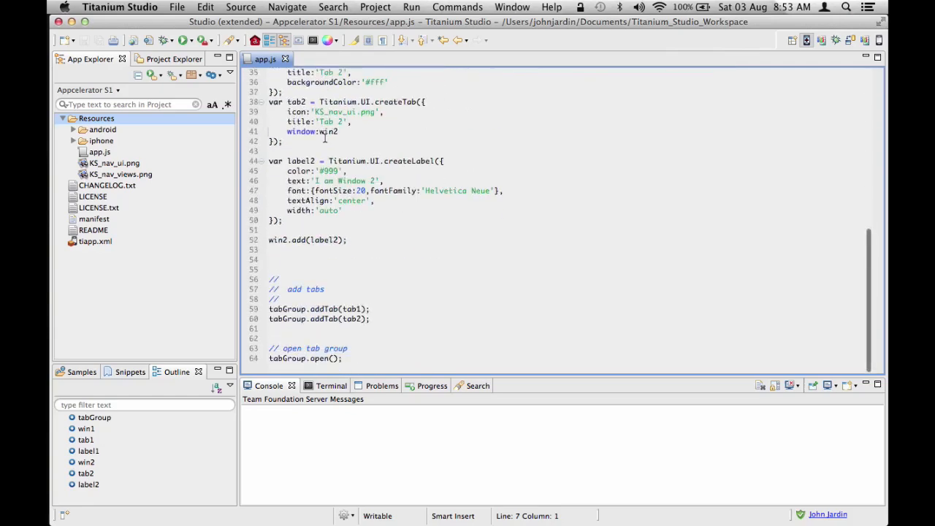
{"action": "scroll", "scroll_direction": "up", "scroll_amount": 3}
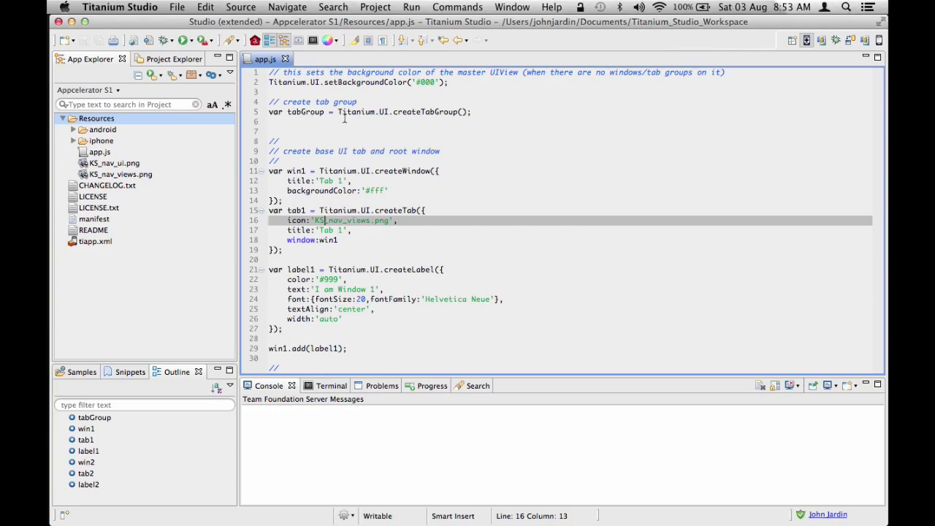
{"action": "scroll", "scroll_direction": "down", "scroll_amount": 3}
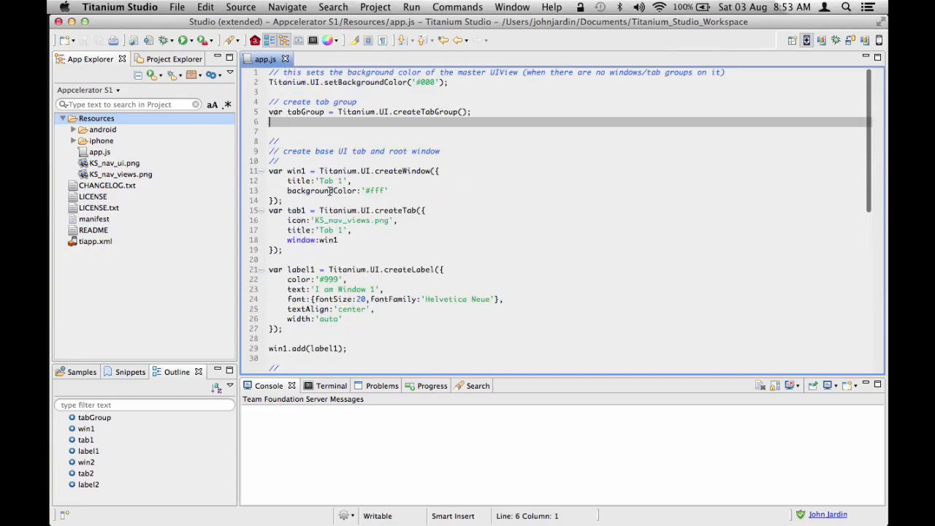
{"action": "scroll", "scroll_direction": "down", "scroll_amount": 3}
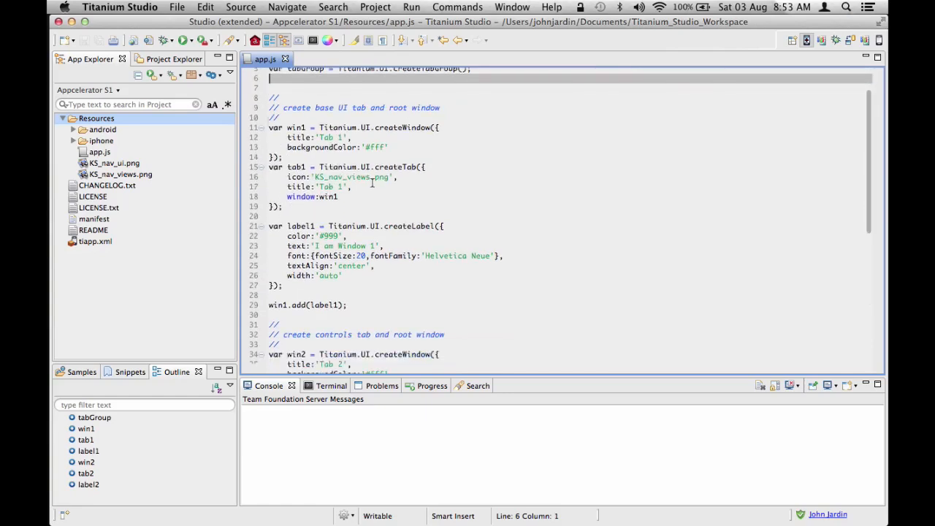
{"action": "scroll", "scroll_direction": "down", "scroll_amount": 3}
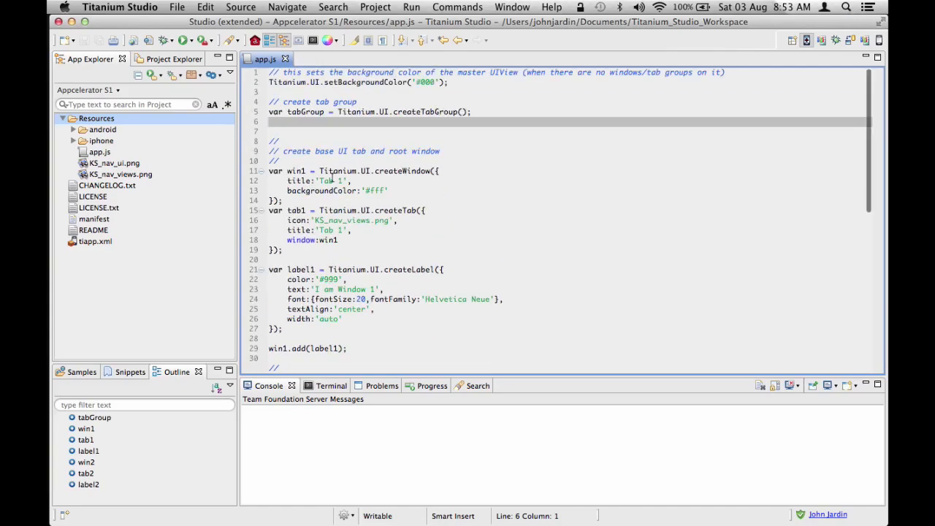
{"action": "left_click", "coordinate": [270, 121]}
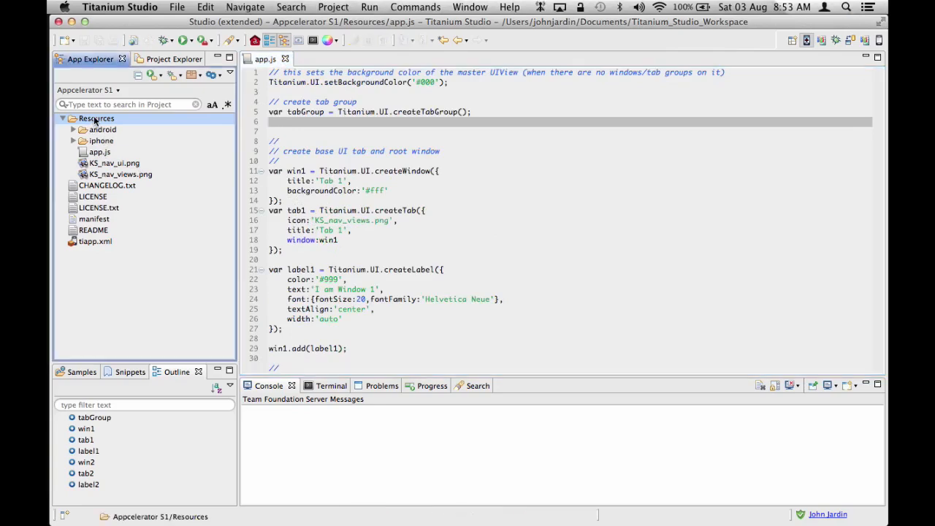
{"action": "mouse_move", "coordinate": [151, 131]}
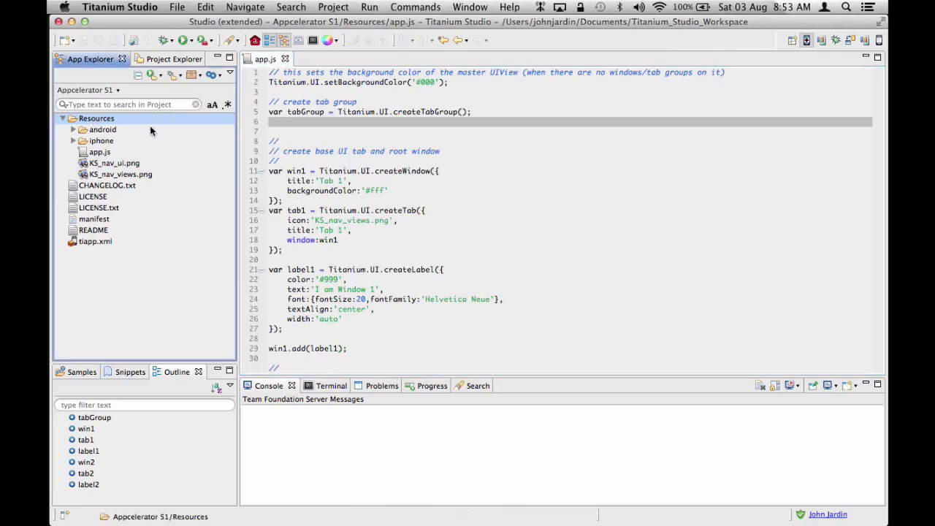
{"action": "mouse_move", "coordinate": [151, 74]}
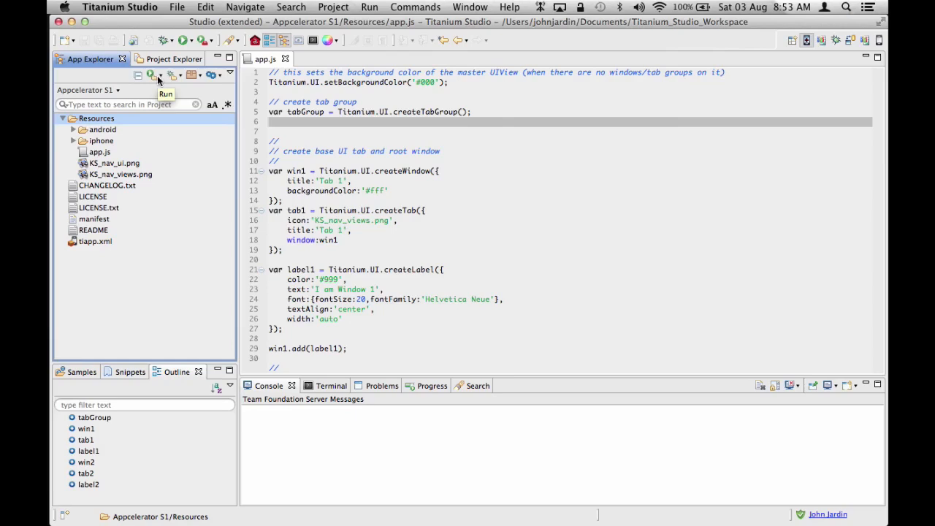
Run Appcelerator S1 on the iPhone Simulator from the Run dropdown
{"action": "left_click", "coordinate": [150, 74]}
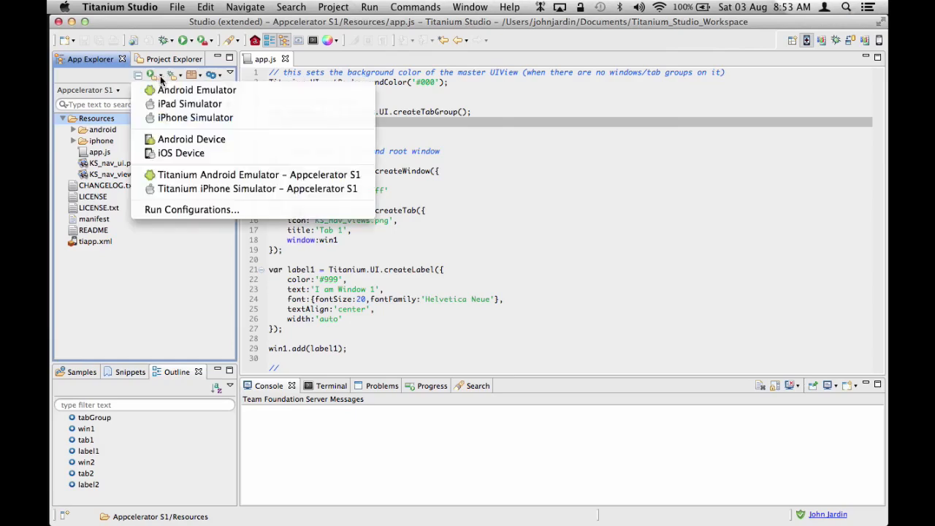
{"action": "mouse_move", "coordinate": [196, 89]}
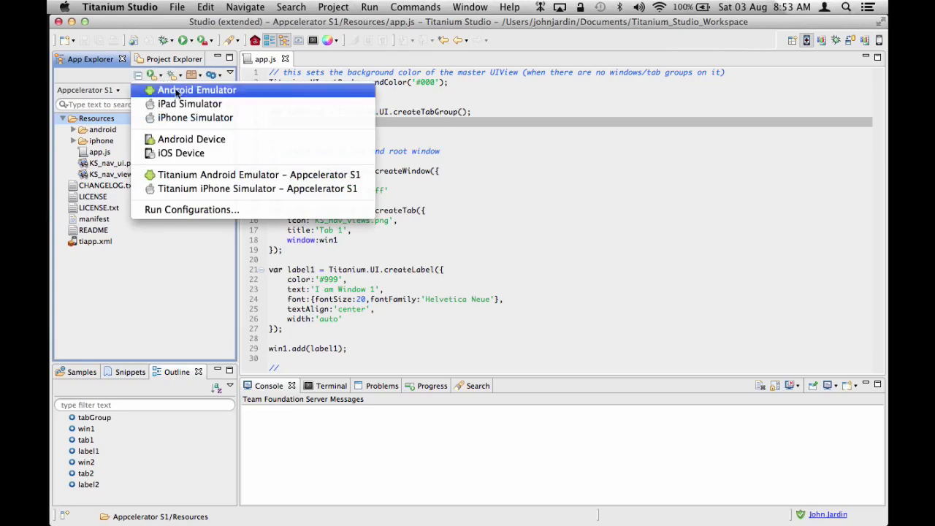
{"action": "mouse_move", "coordinate": [195, 117]}
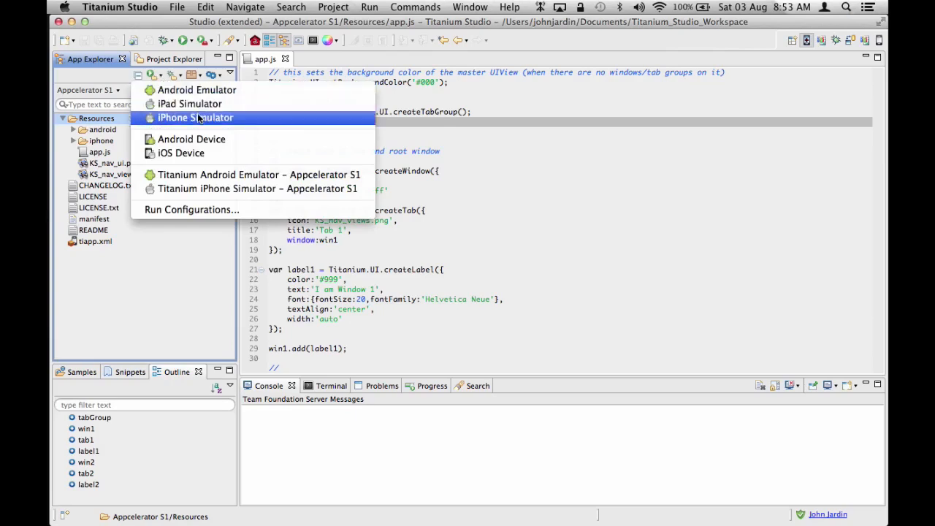
{"action": "mouse_move", "coordinate": [180, 153]}
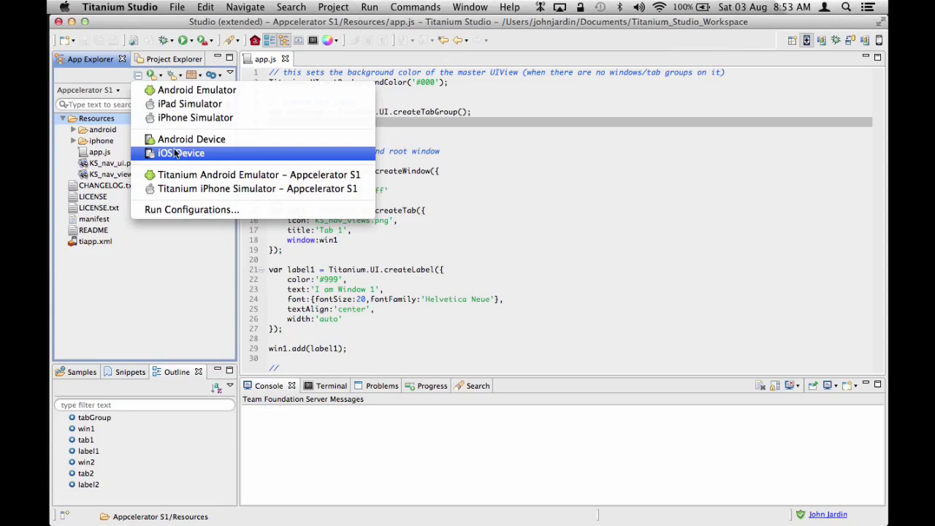
{"action": "mouse_move", "coordinate": [179, 130]}
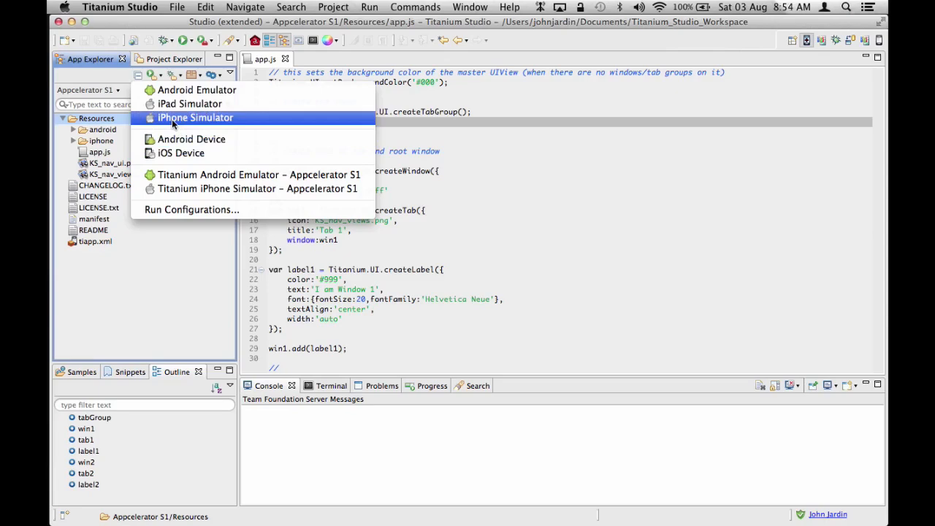
{"action": "left_click", "coordinate": [196, 118]}
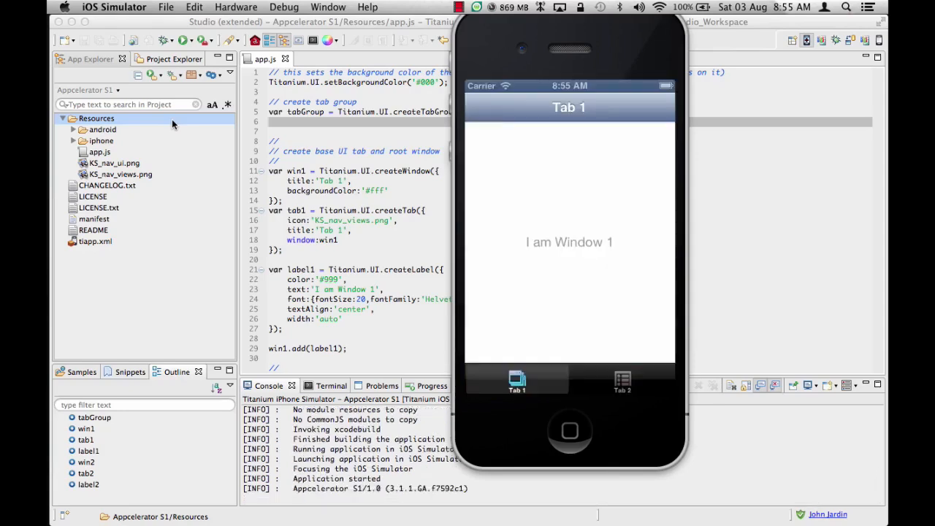
{"action": "mouse_move", "coordinate": [610, 333]}
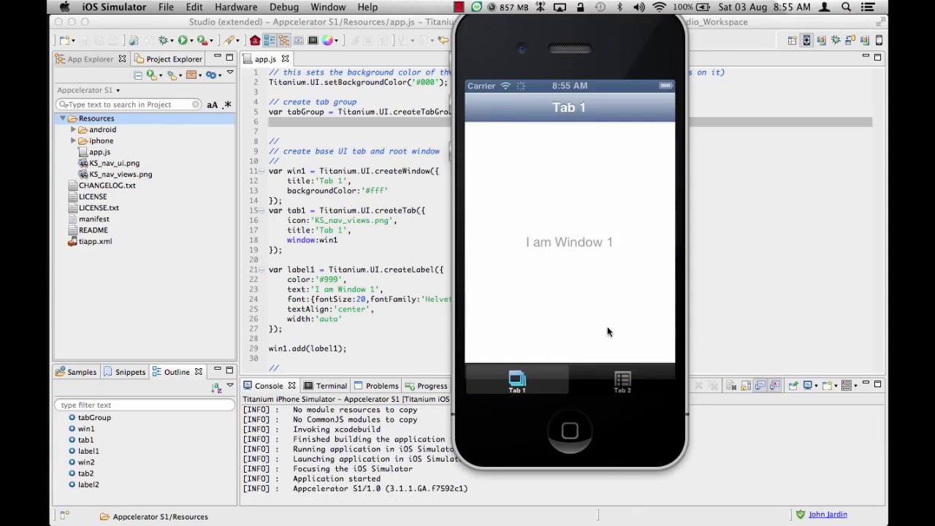
{"action": "mouse_move", "coordinate": [500, 348]}
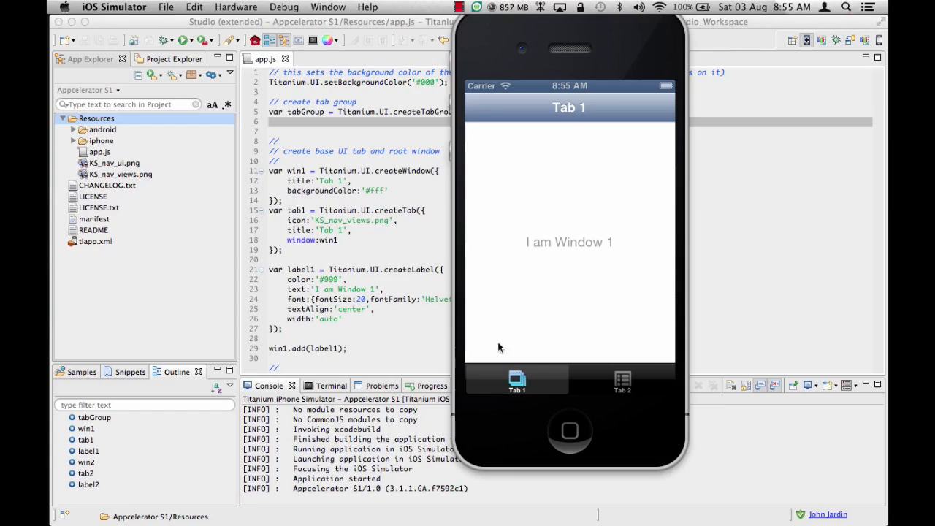
{"action": "mouse_move", "coordinate": [540, 388]}
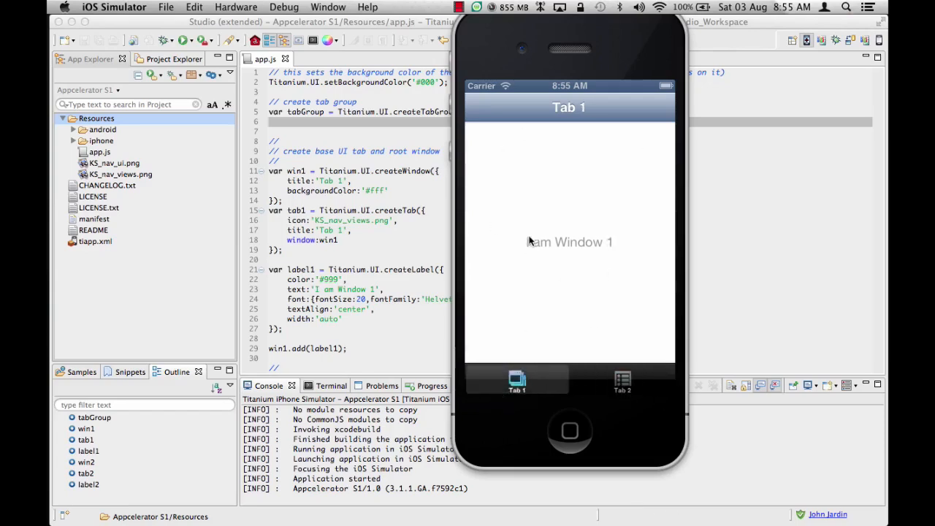
Check the iPhone app shows 'I am Window 1', then reopen the Run targets list
{"action": "left_click", "coordinate": [623, 380]}
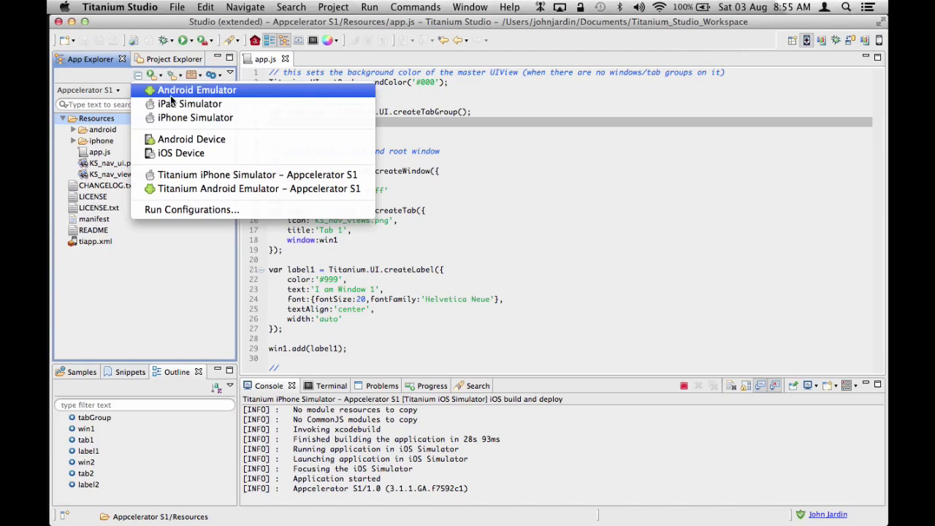
{"action": "mouse_move", "coordinate": [190, 104]}
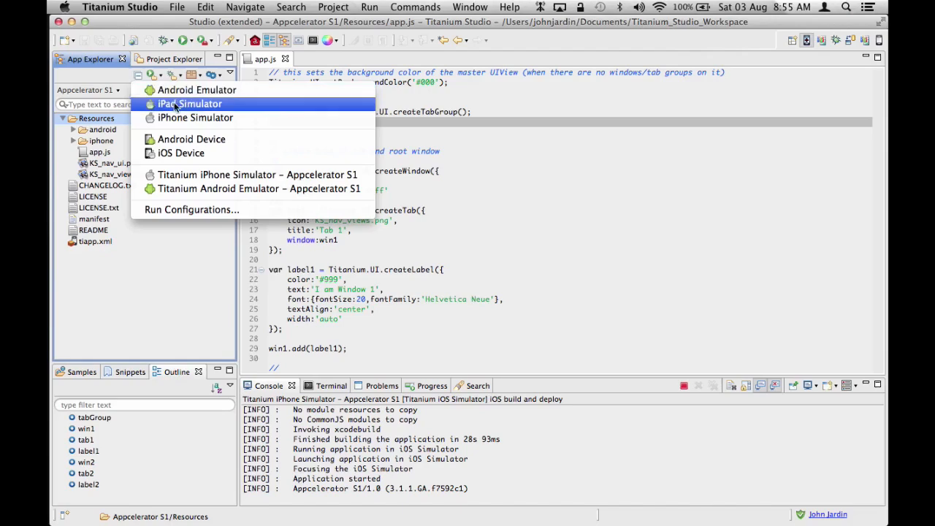
Launch Appcelerator S1 on the iPad Simulator and tap Tab 2 to show 'I am Window 2'
{"action": "left_click", "coordinate": [189, 104]}
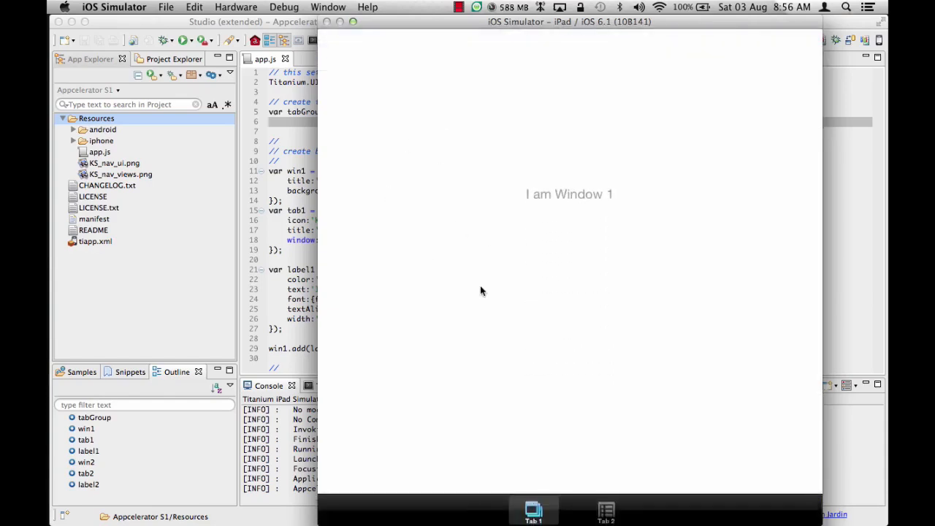
{"action": "left_click", "coordinate": [235, 6]}
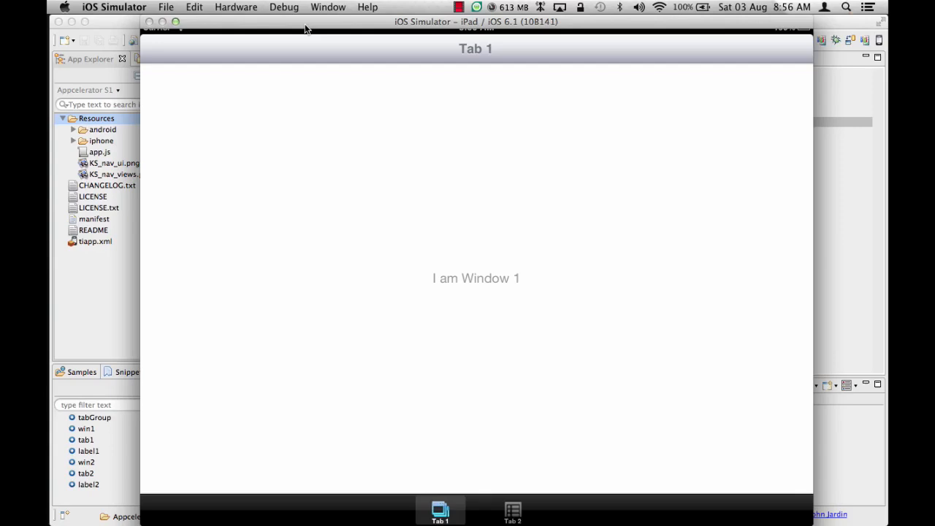
{"action": "mouse_move", "coordinate": [402, 334]}
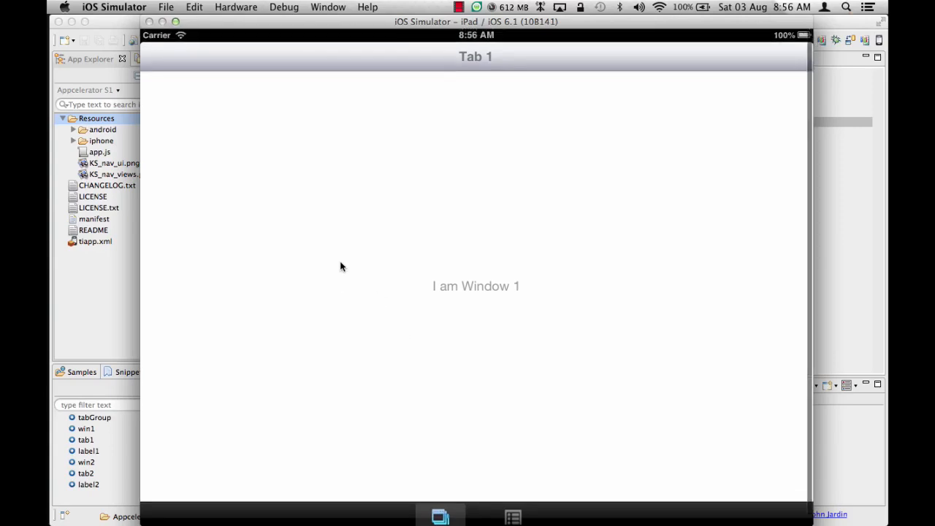
{"action": "mouse_move", "coordinate": [435, 497]}
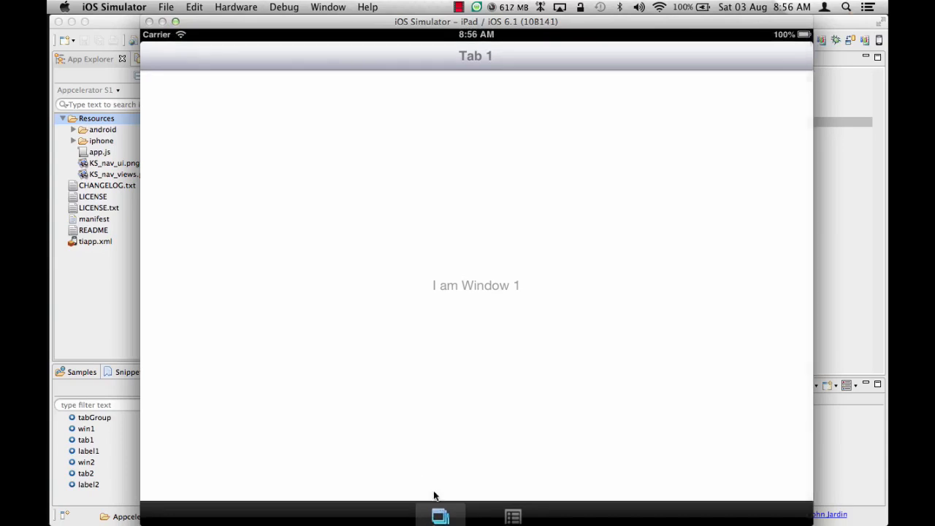
{"action": "mouse_move", "coordinate": [461, 263]}
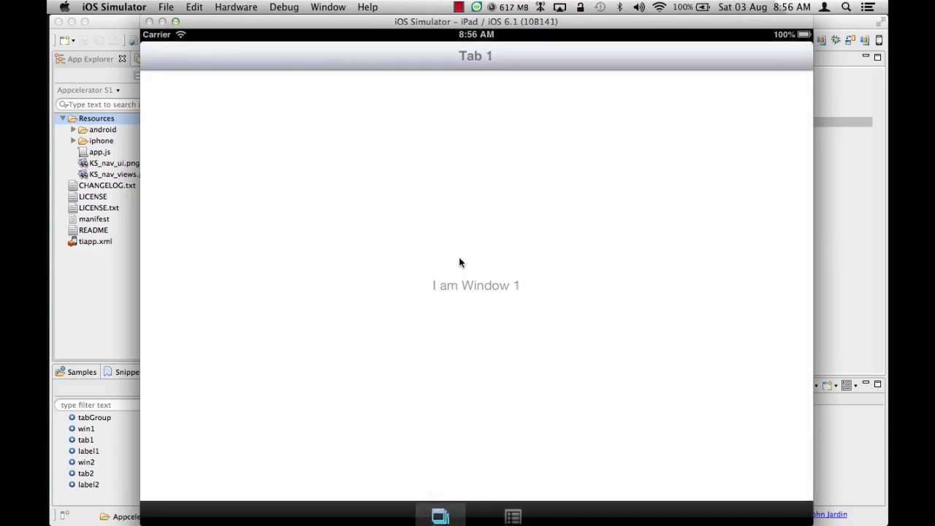
{"action": "left_click", "coordinate": [512, 515]}
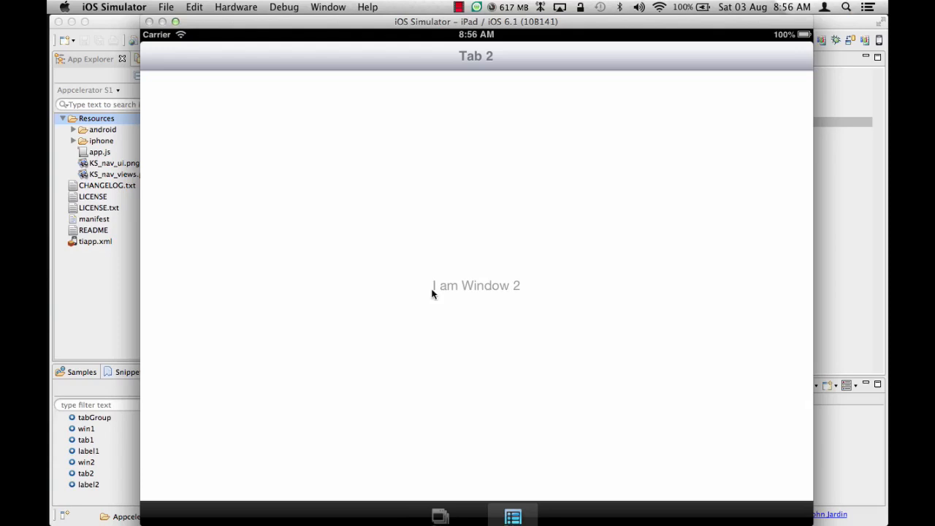
{"action": "left_click", "coordinate": [440, 515]}
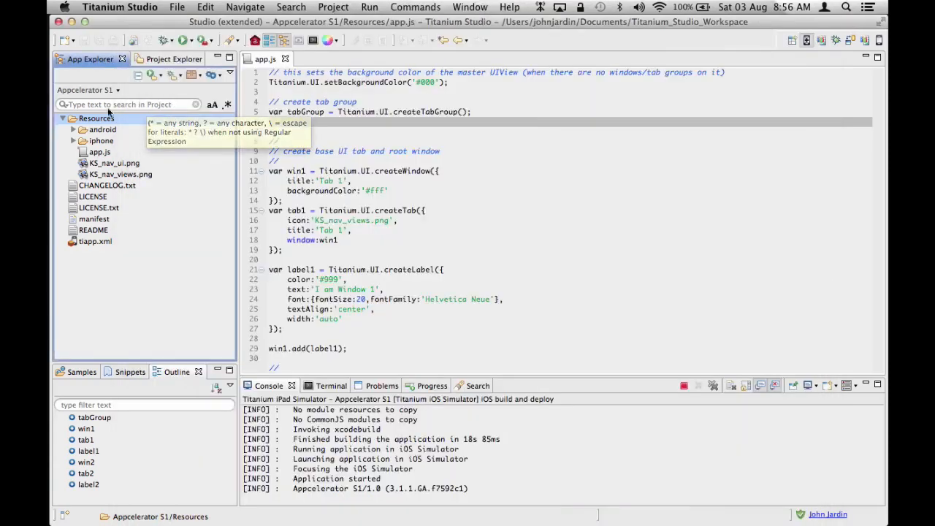
Run Appcelerator S1 on the Android Emulator from the App Explorer Run dropdown
{"action": "left_click", "coordinate": [152, 75]}
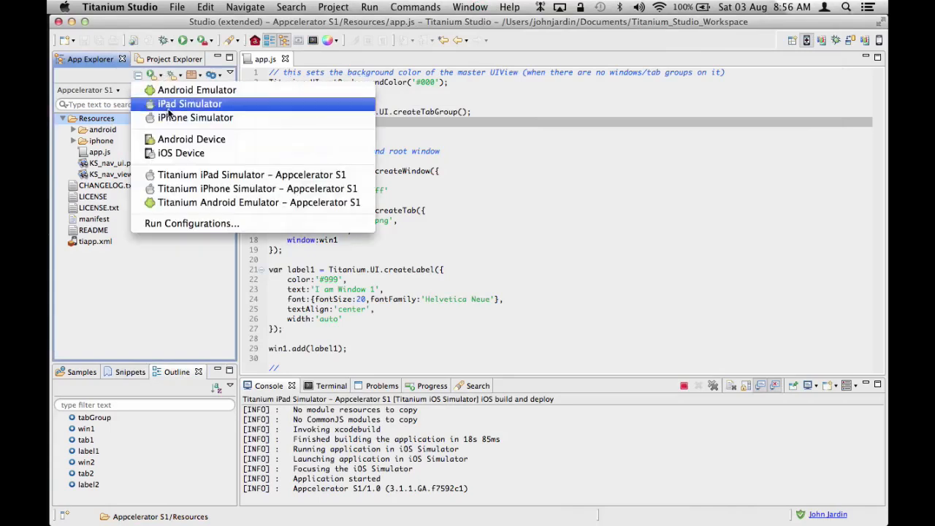
{"action": "mouse_move", "coordinate": [197, 90]}
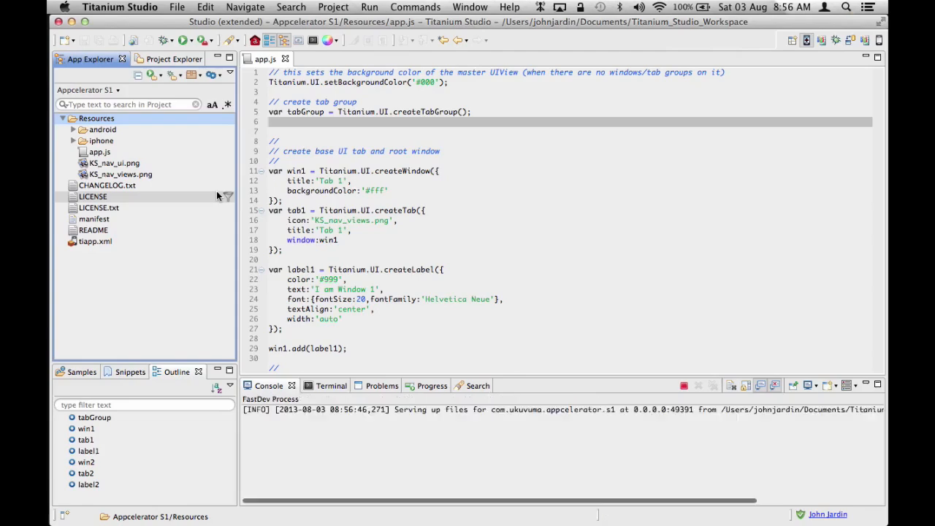
{"action": "left_click", "coordinate": [369, 6]}
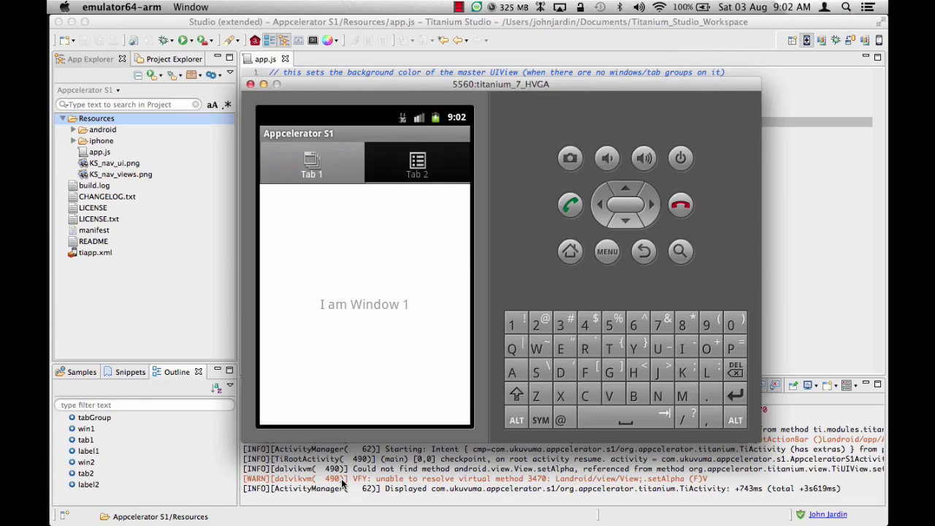
{"action": "mouse_move", "coordinate": [442, 162]}
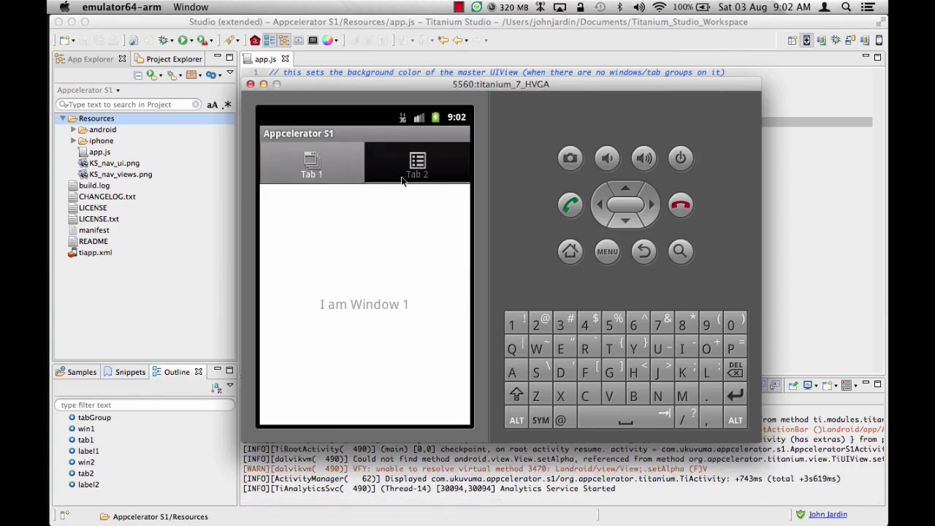
Select Tab 2 in the Android app to display 'I am Window 2'
{"action": "left_click", "coordinate": [417, 163]}
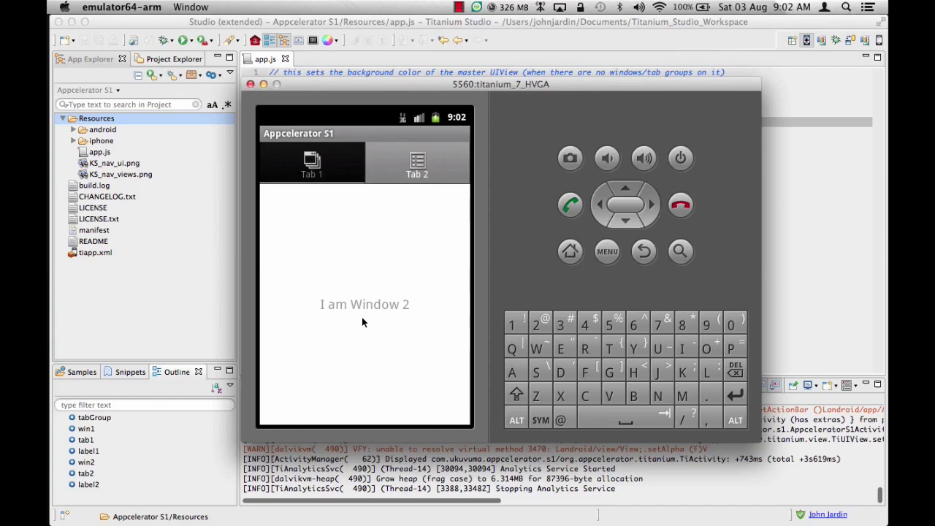